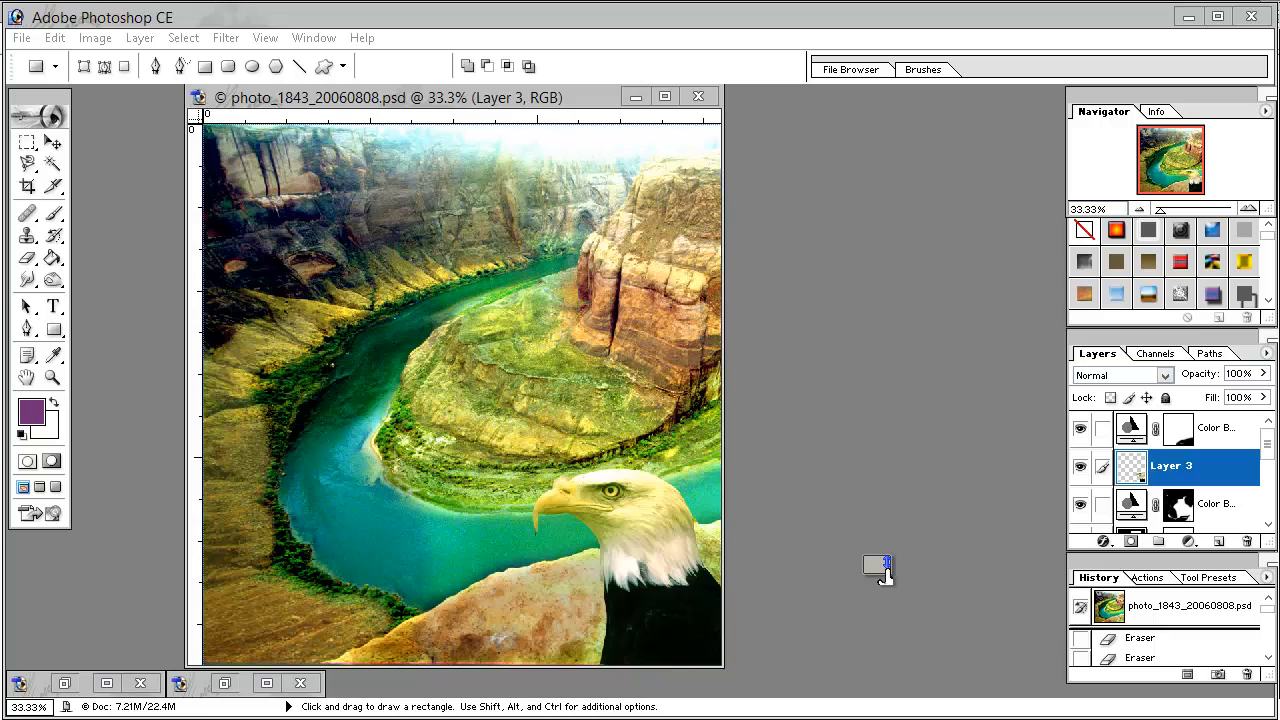
mouse_move(435, 160)
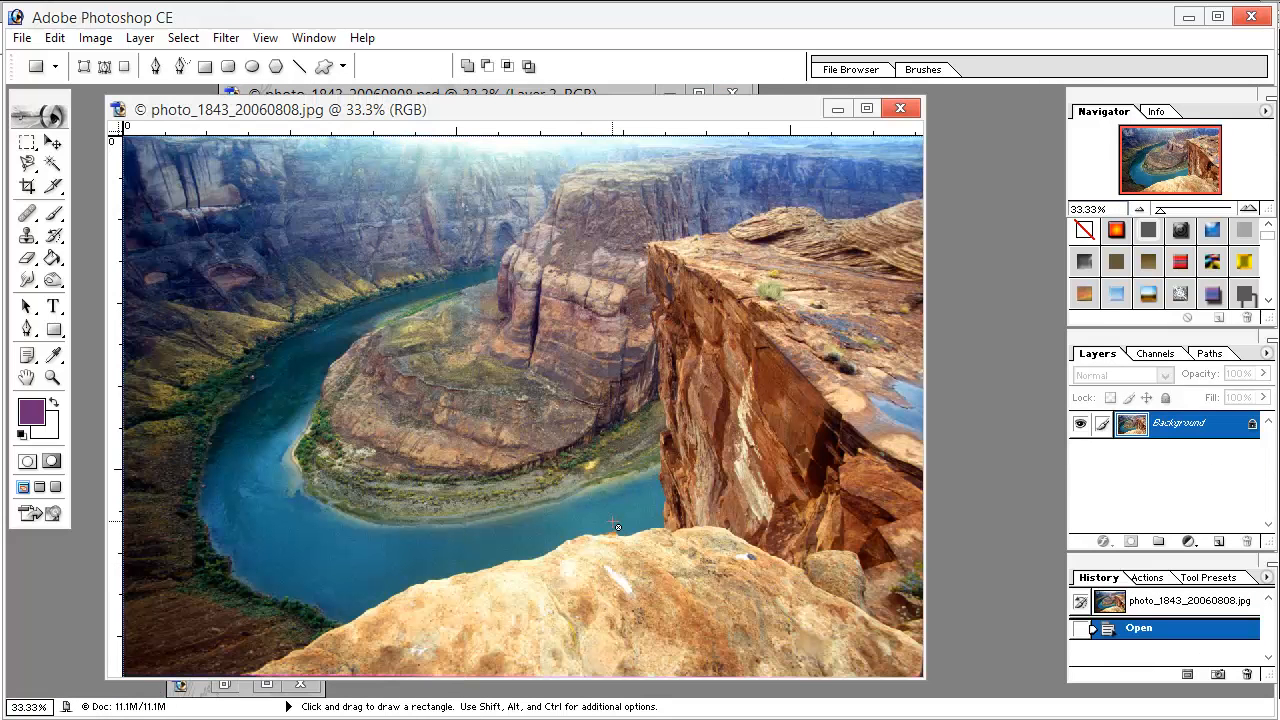
mouse_move(725, 480)
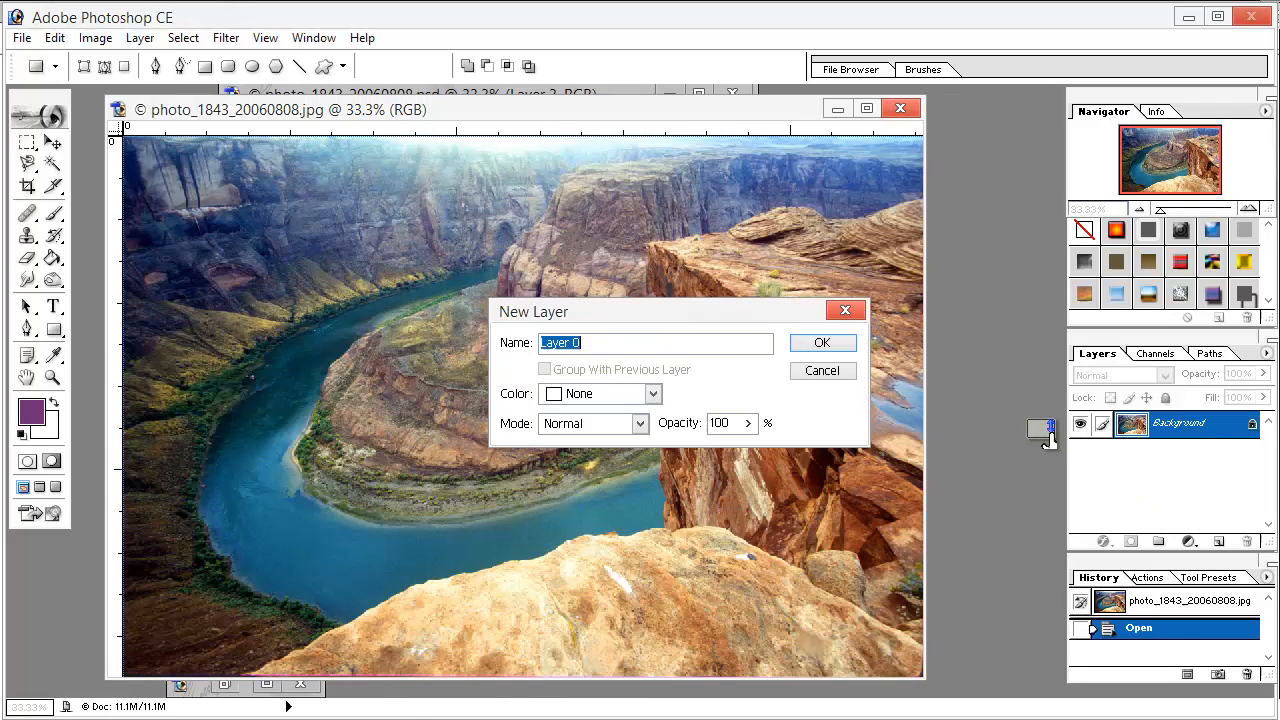
Unlock the background into Layer 0 and apply a Brightness +8 / Contrast +32 adjustment layer
click(821, 342)
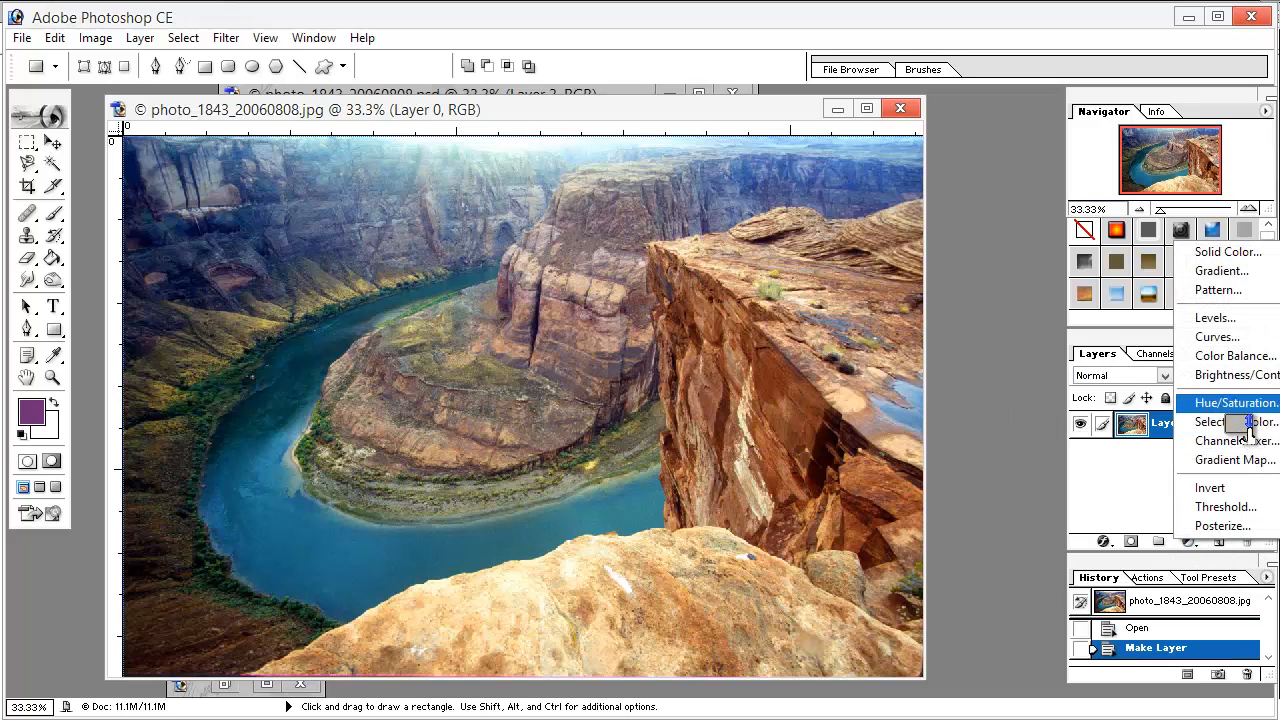
click(1237, 374)
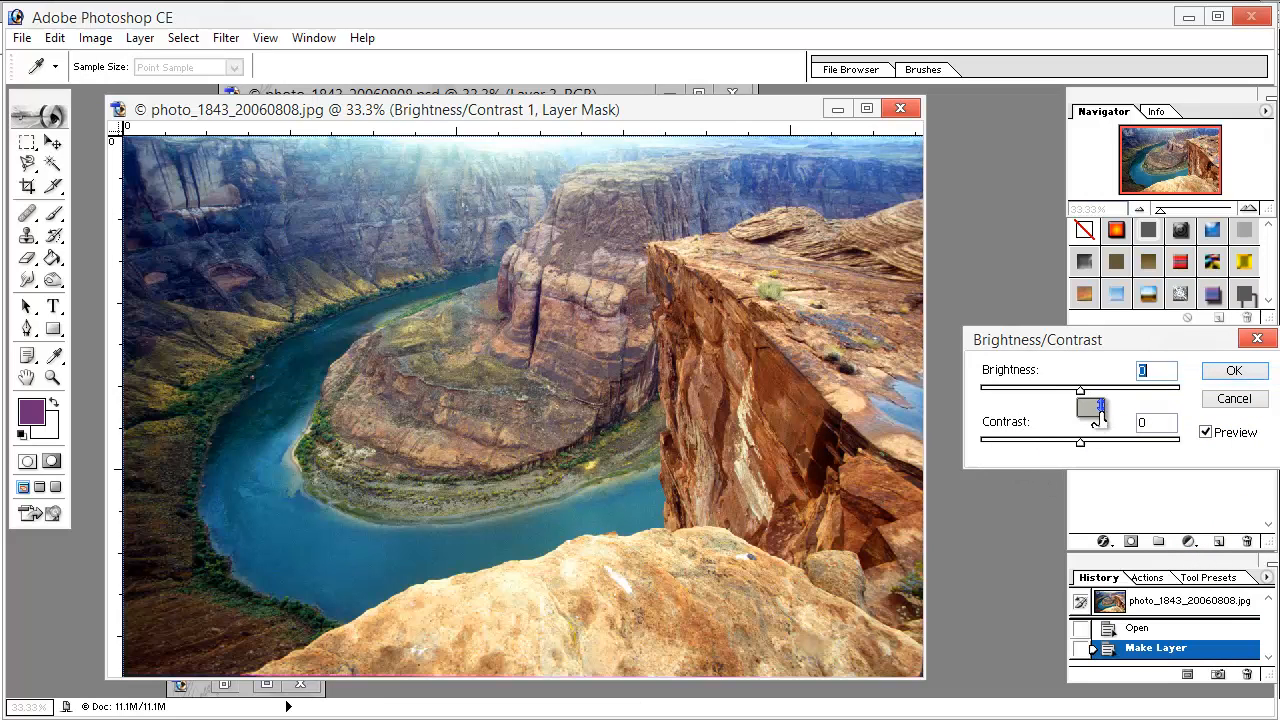
drag(1080, 392, 1095, 392)
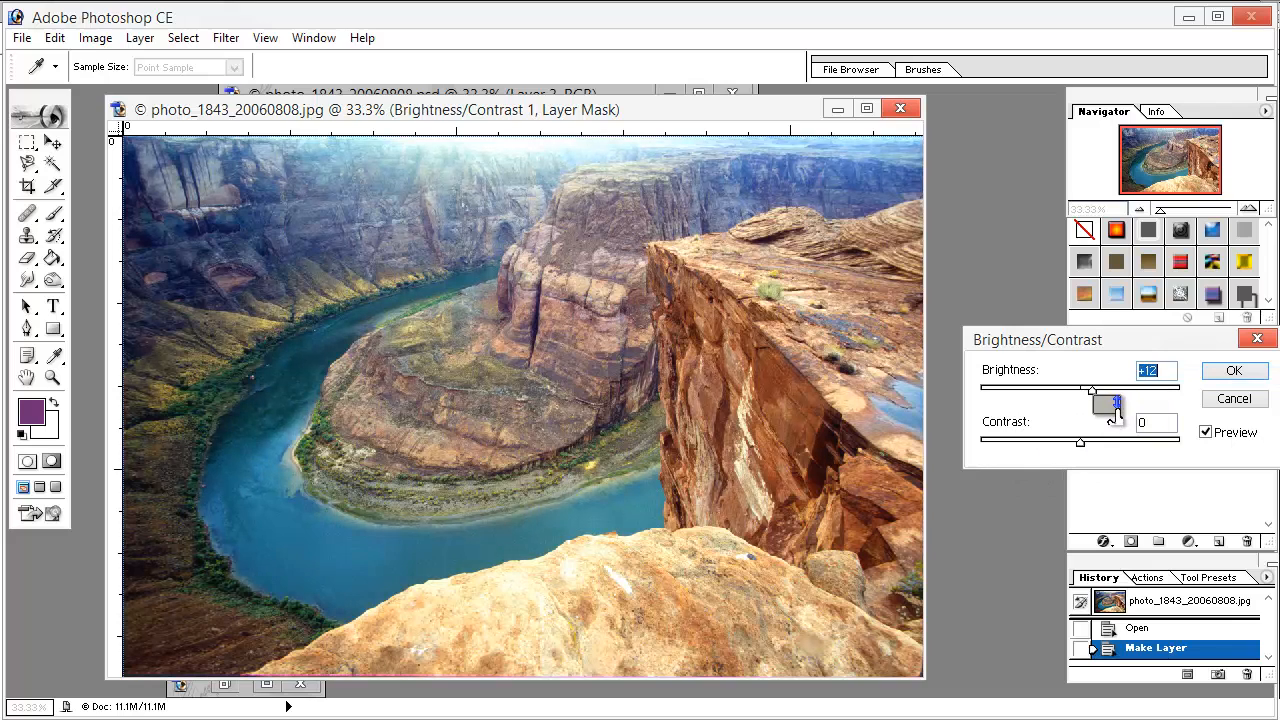
drag(1093, 390, 1086, 390)
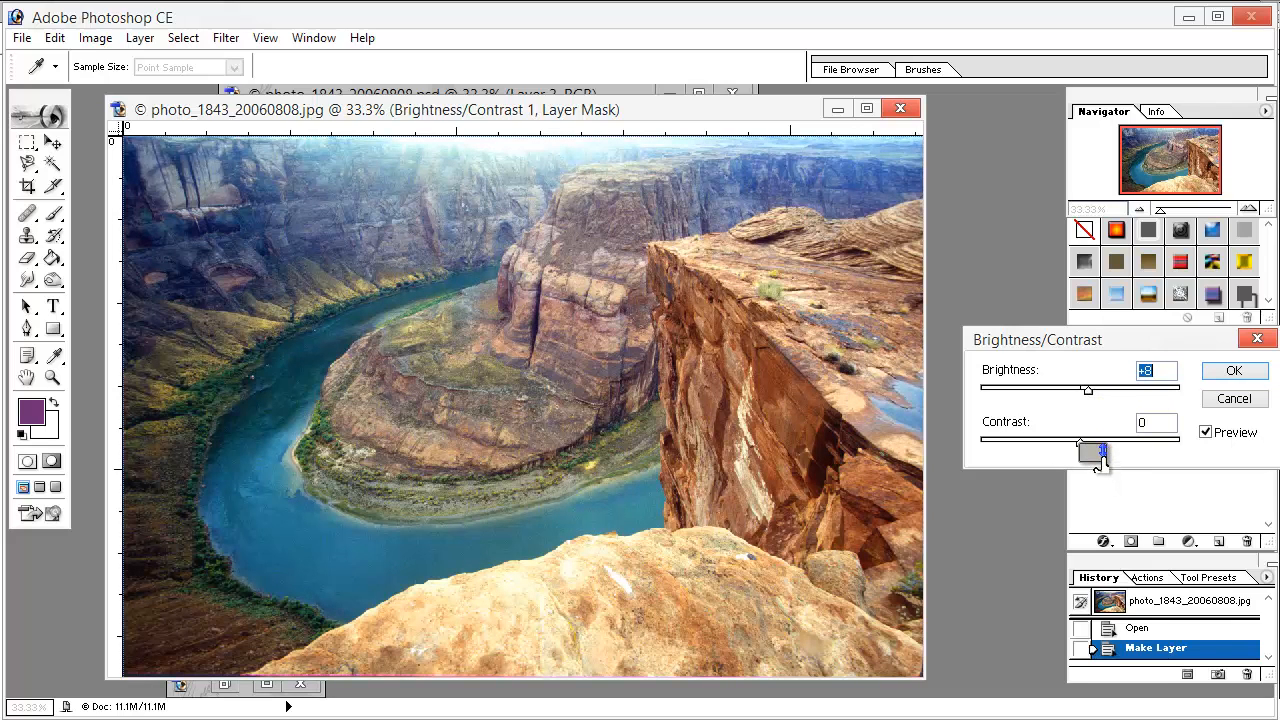
drag(1078, 442, 1130, 448)
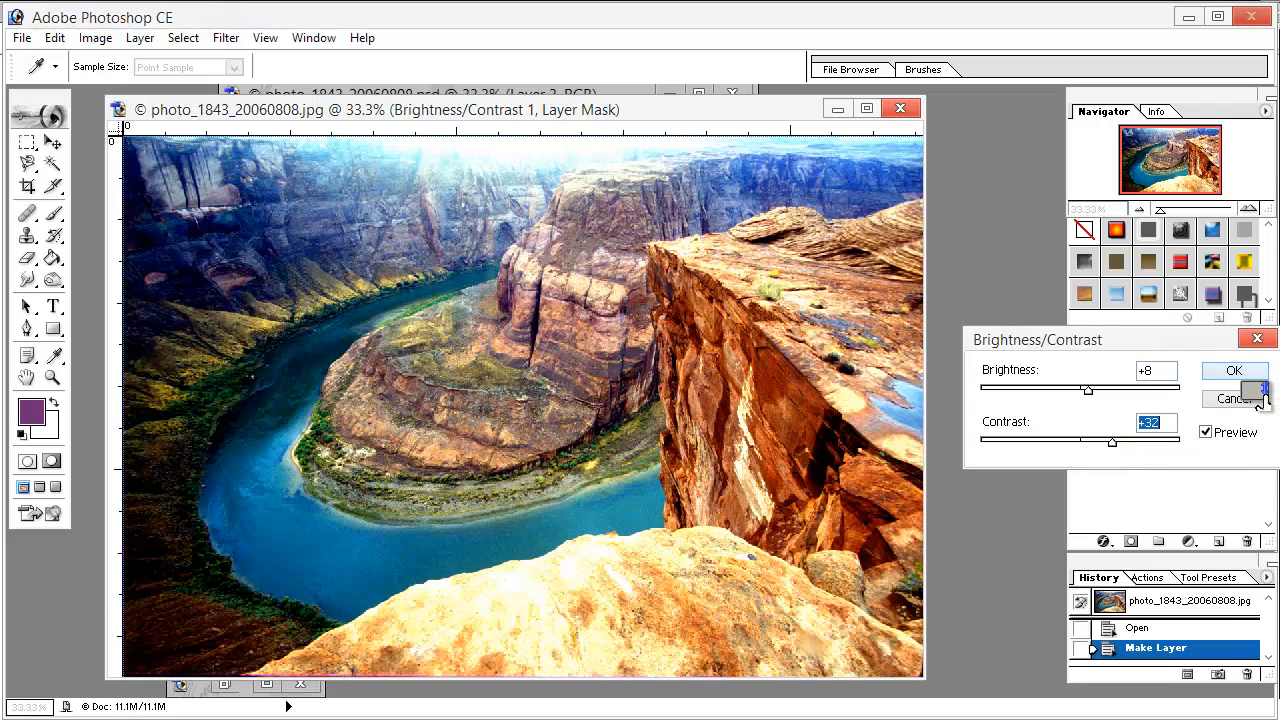
click(1233, 370)
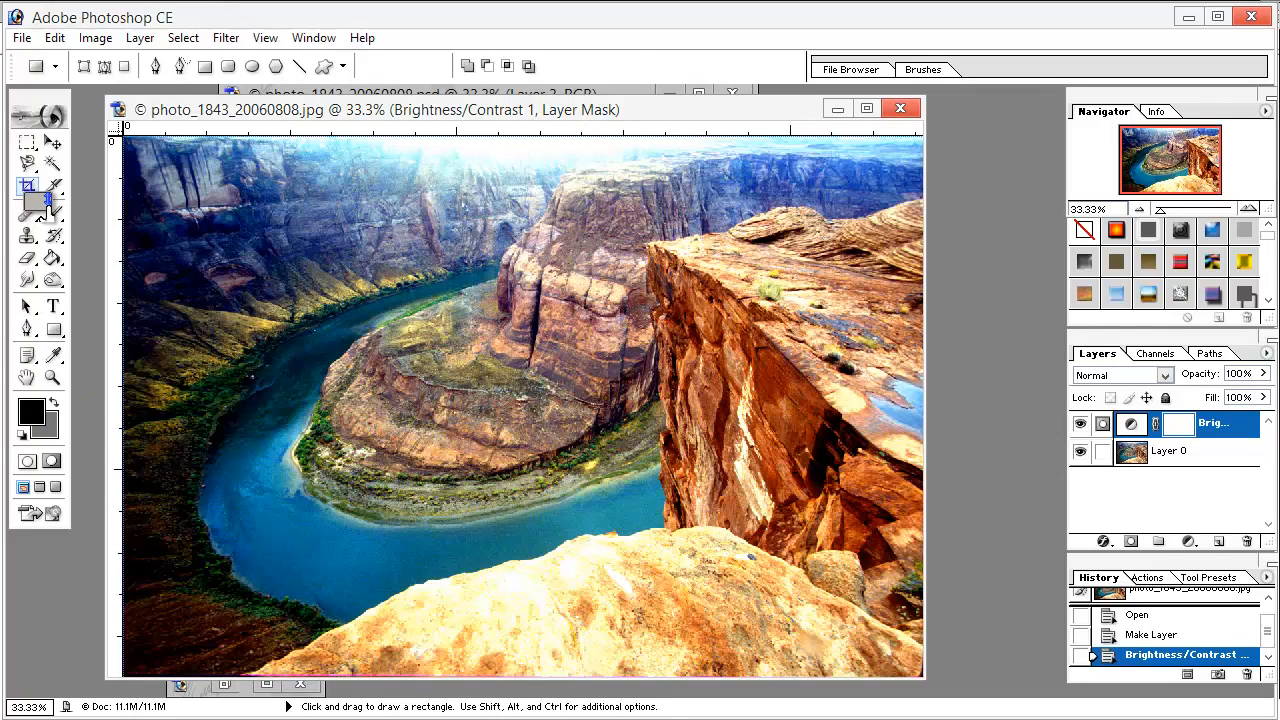
Crop the photo to a tall portrait frame around the river bend, trimming the right cliff
click(28, 187)
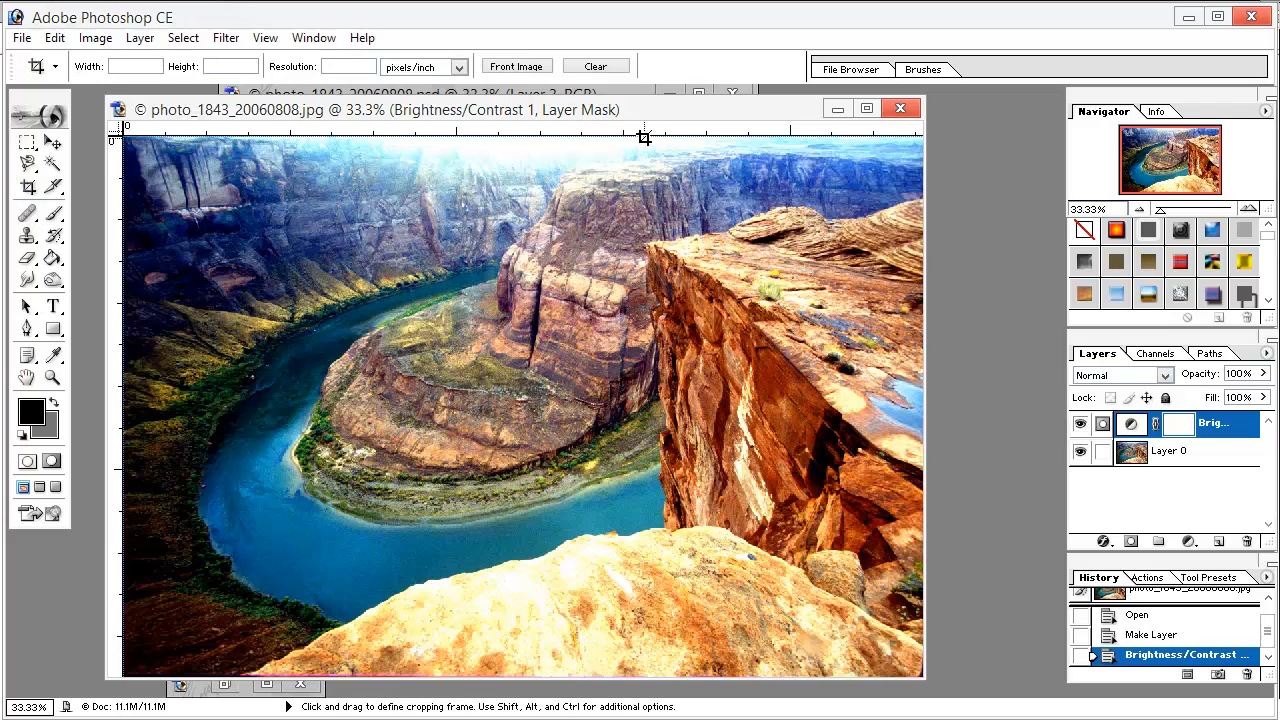
drag(645, 135, 570, 678)
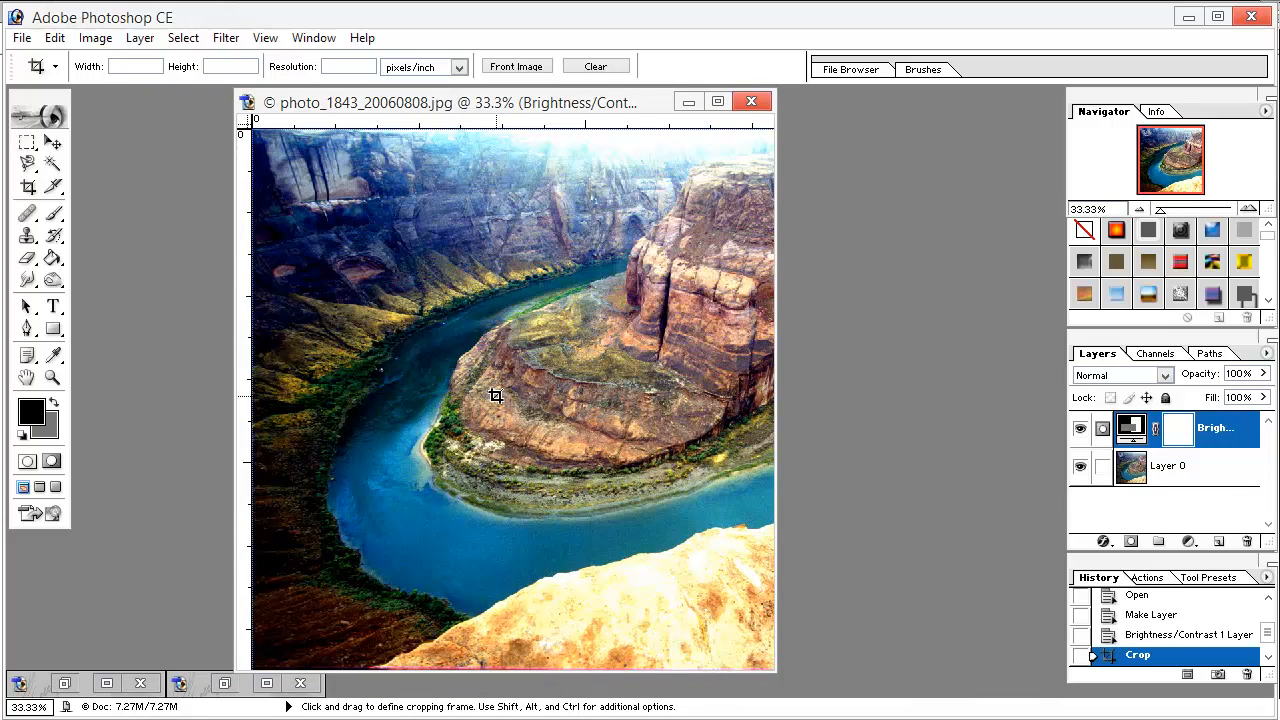
mouse_move(1168, 425)
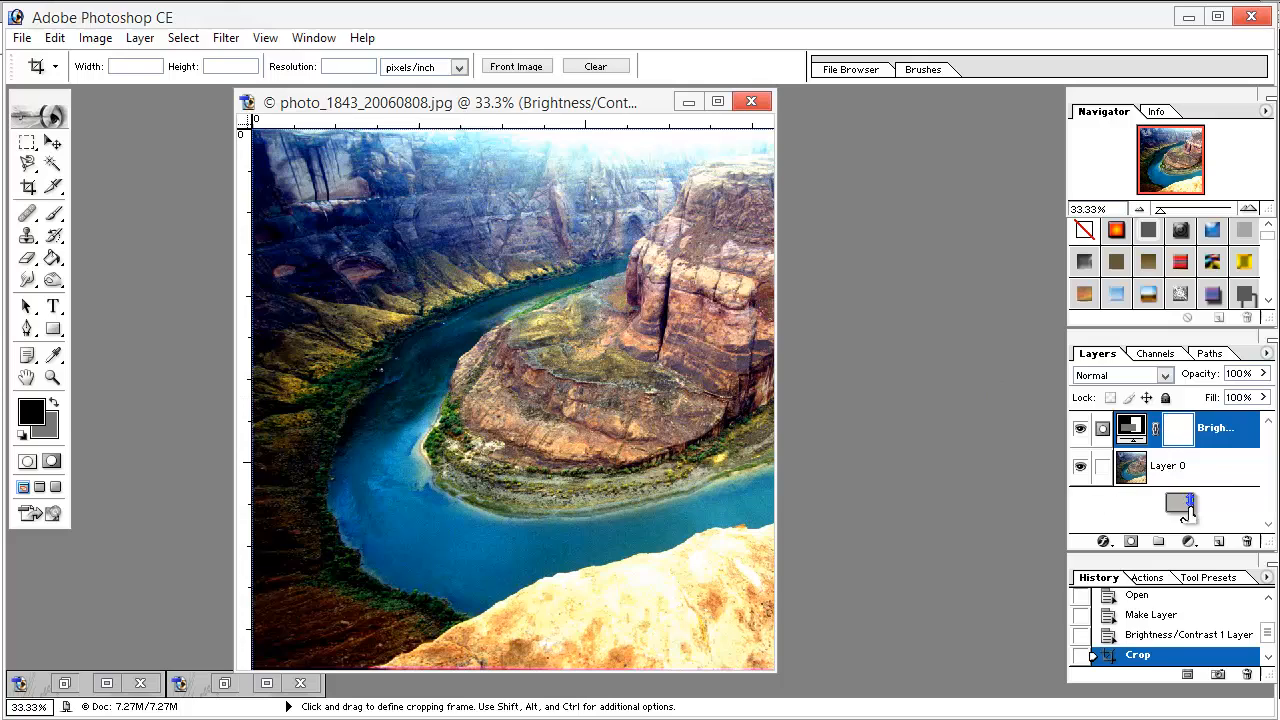
Paint black with a soft brush over the bright foreground rock on a new layer
click(1170, 465)
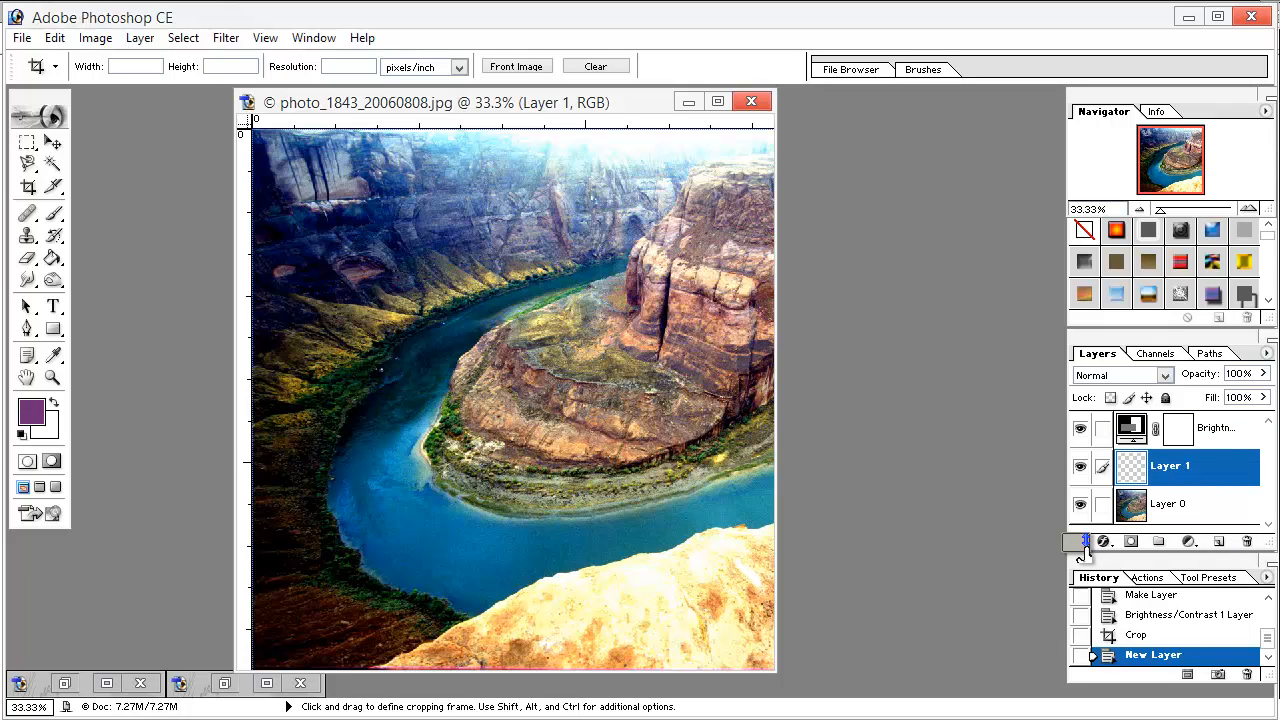
mouse_move(1045, 540)
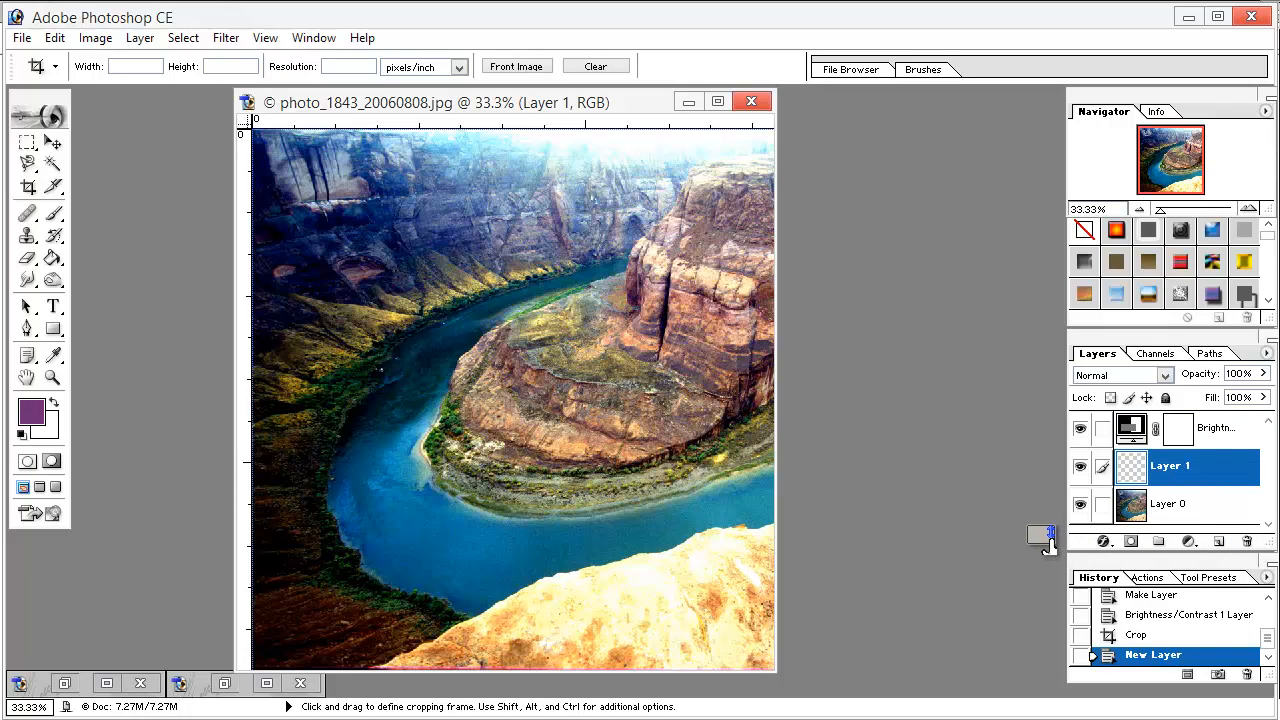
mouse_move(1035, 543)
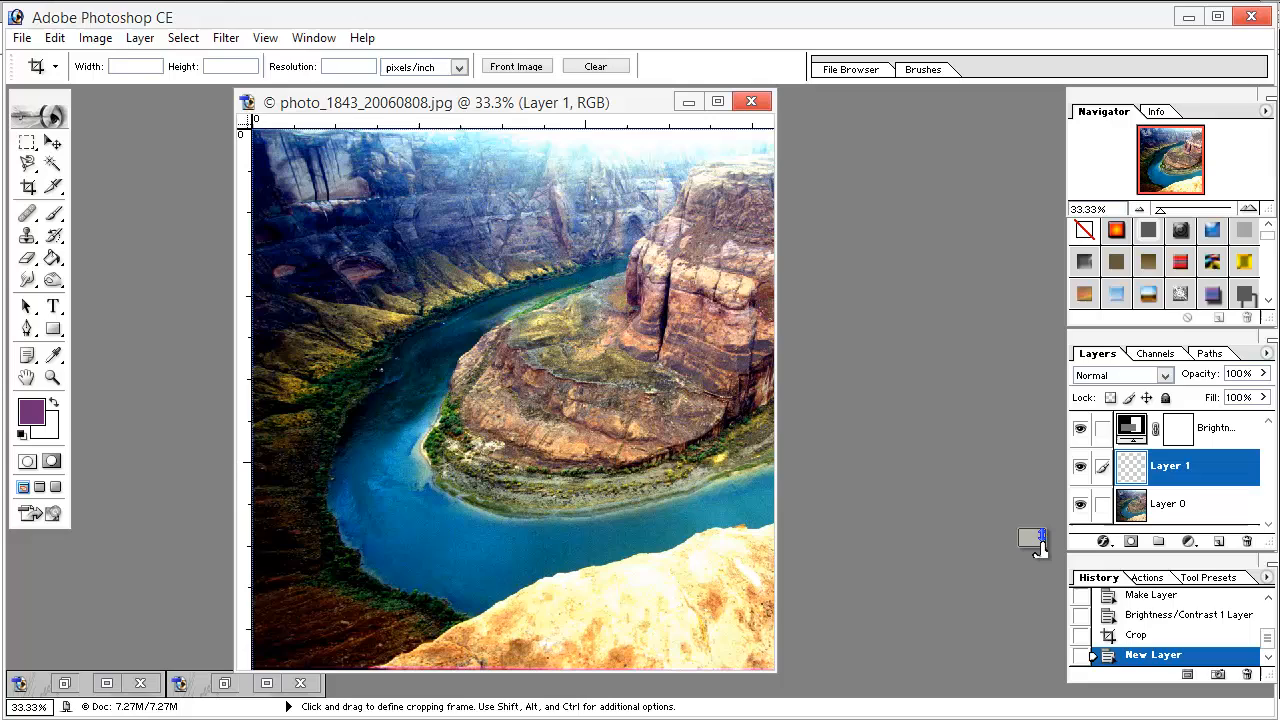
mouse_move(940, 470)
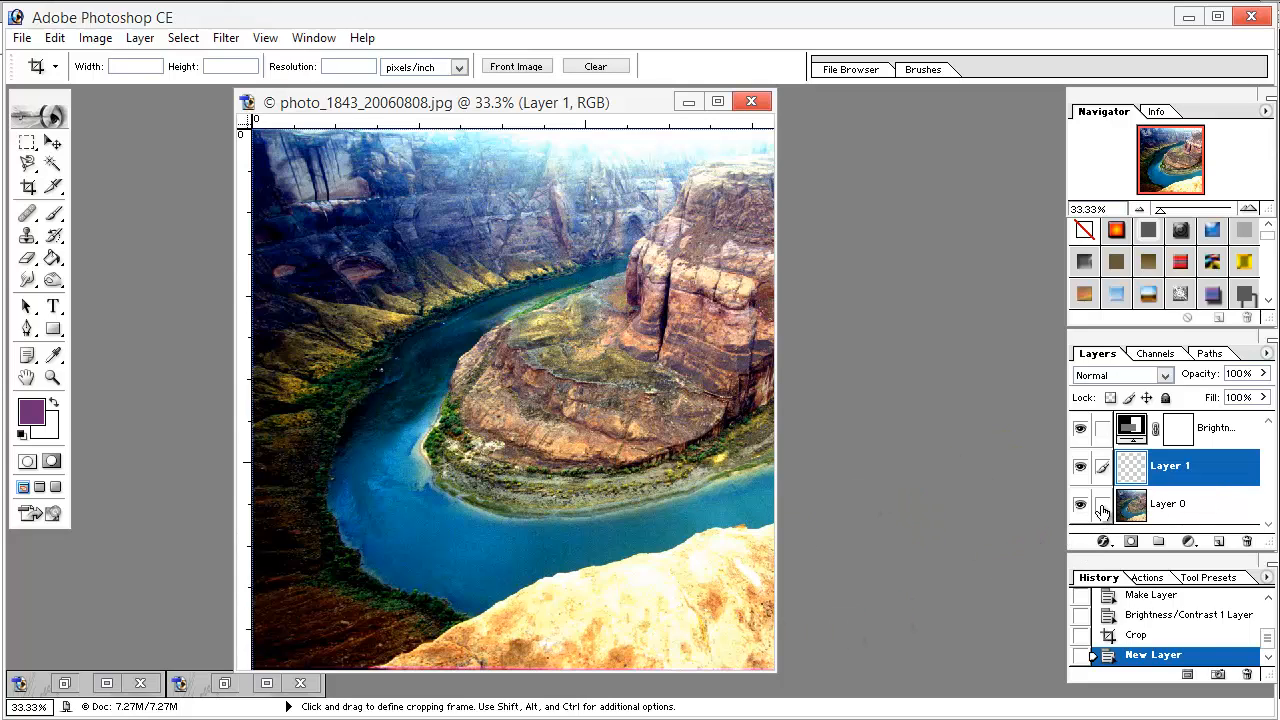
click(30, 415)
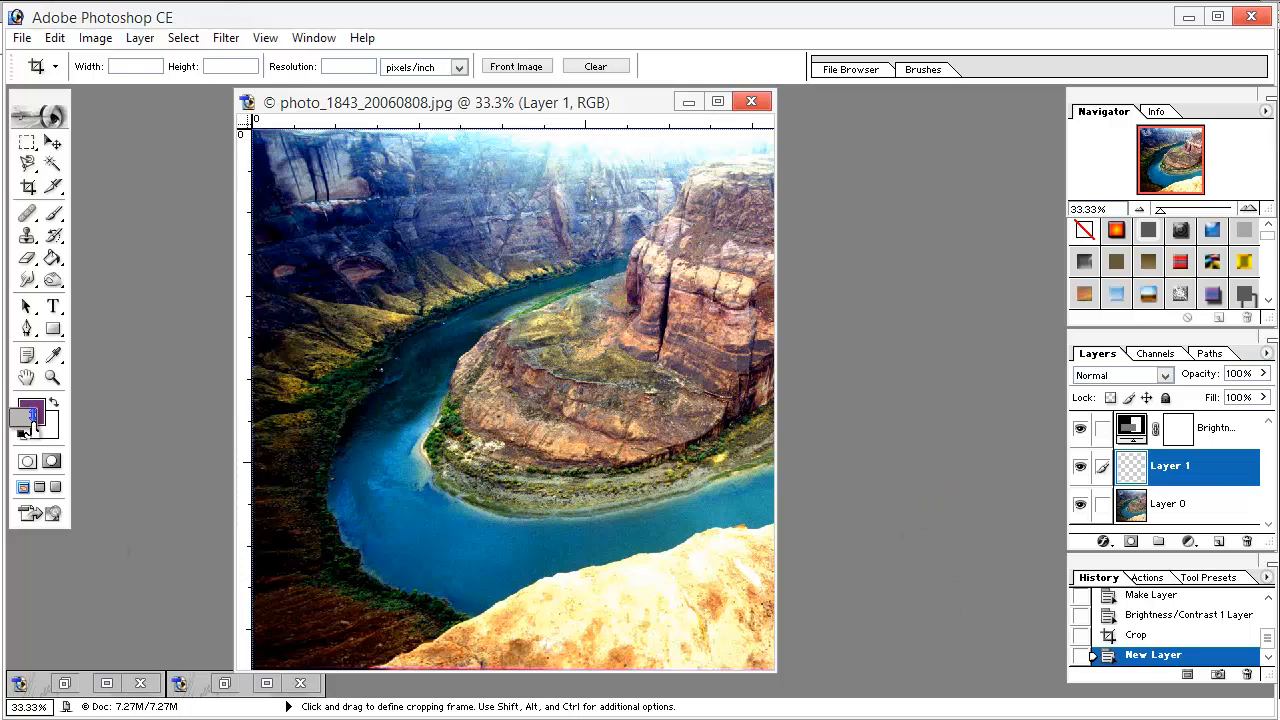
click(28, 414)
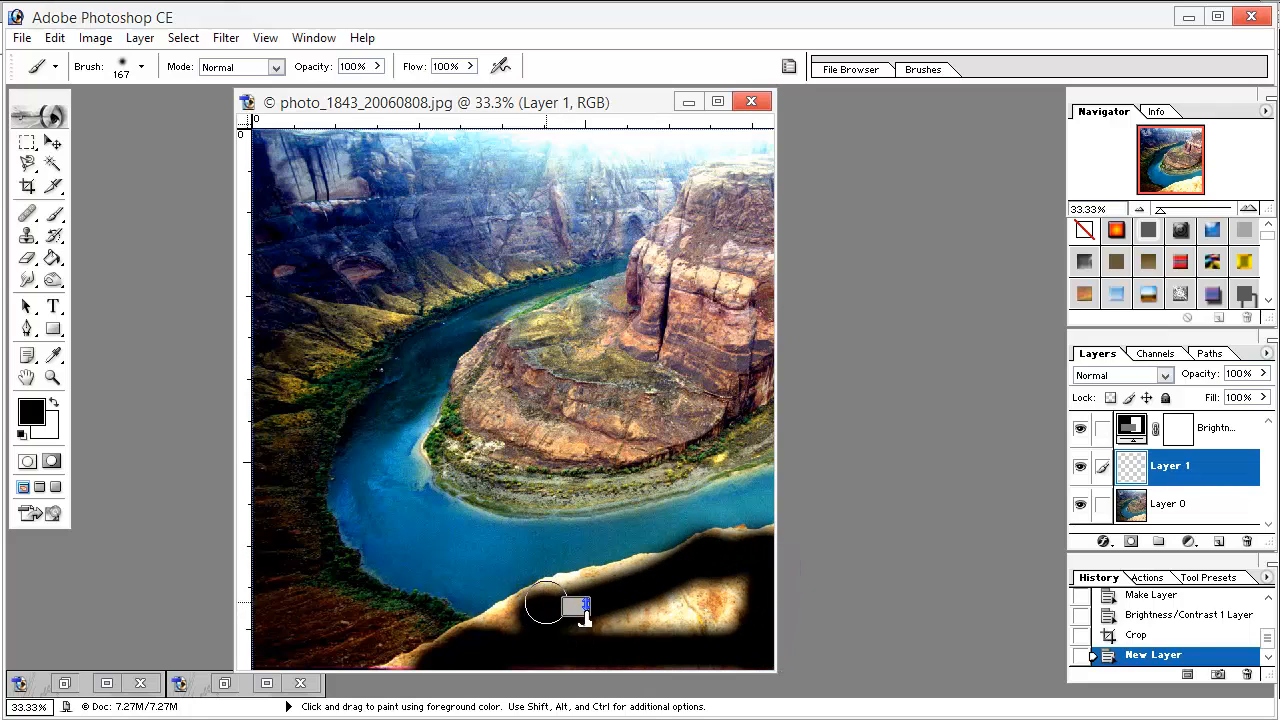
drag(545, 607, 625, 627)
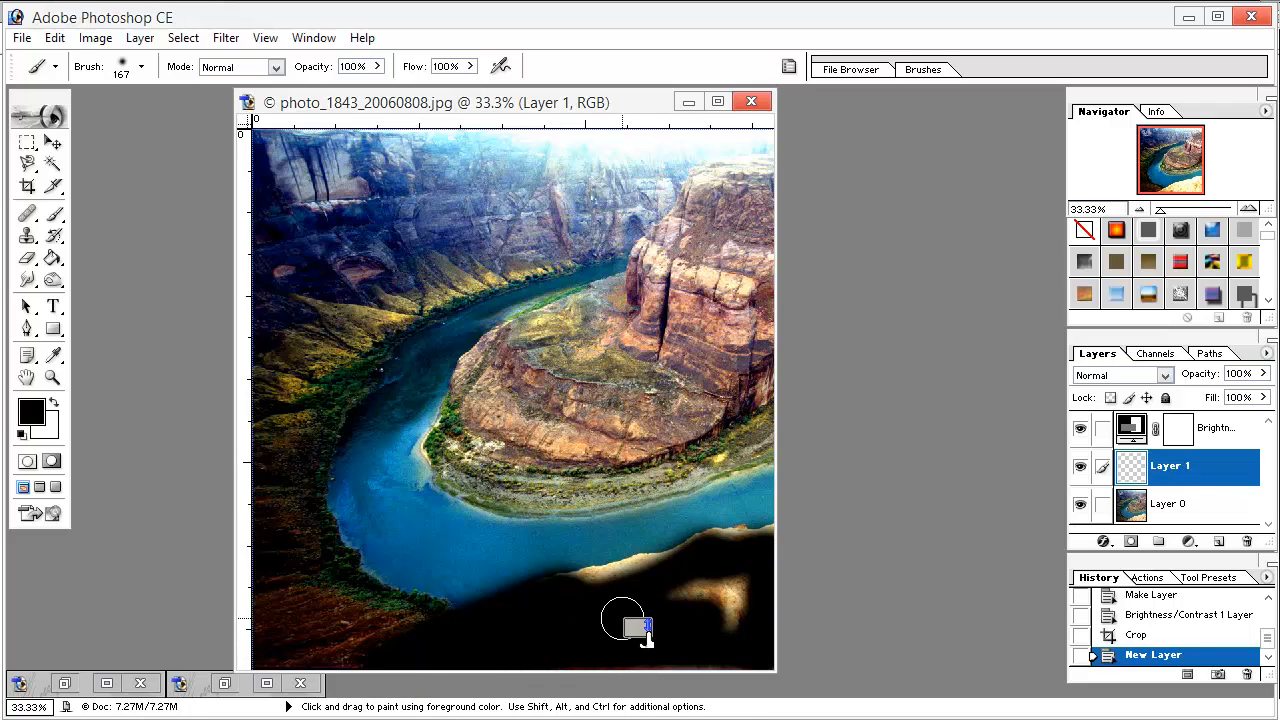
drag(625, 625, 680, 580)
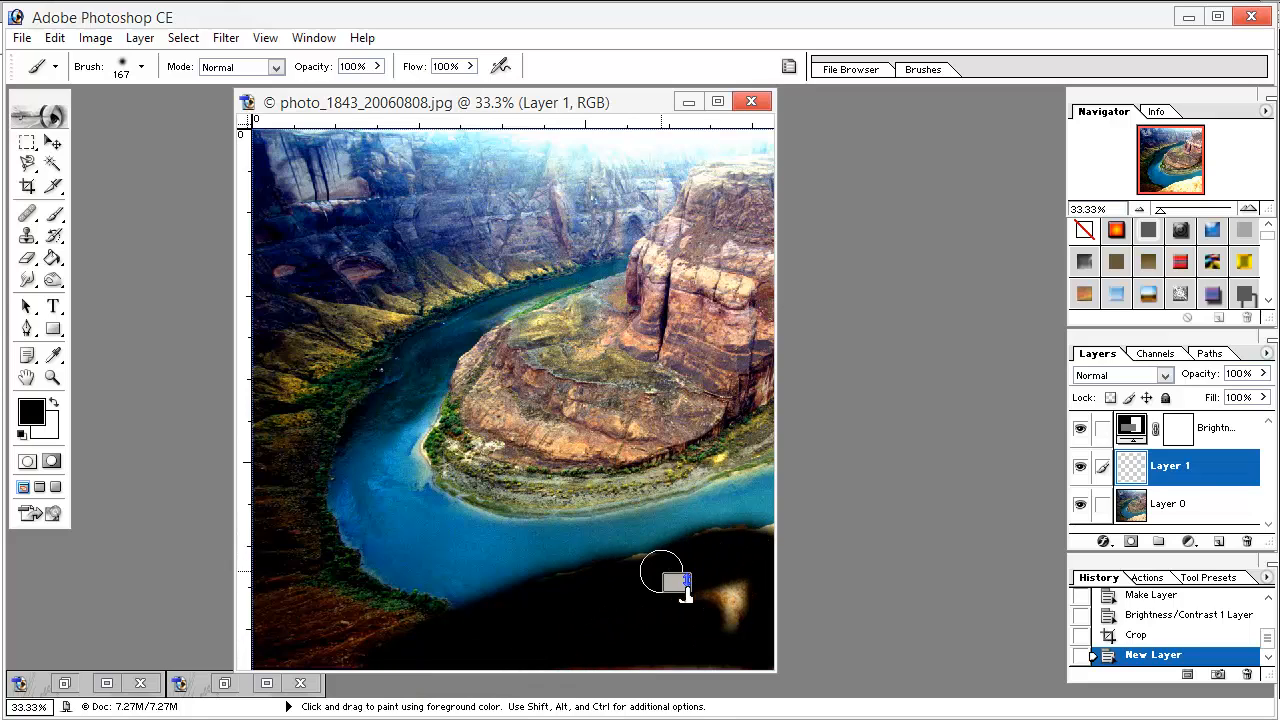
drag(665, 585, 575, 590)
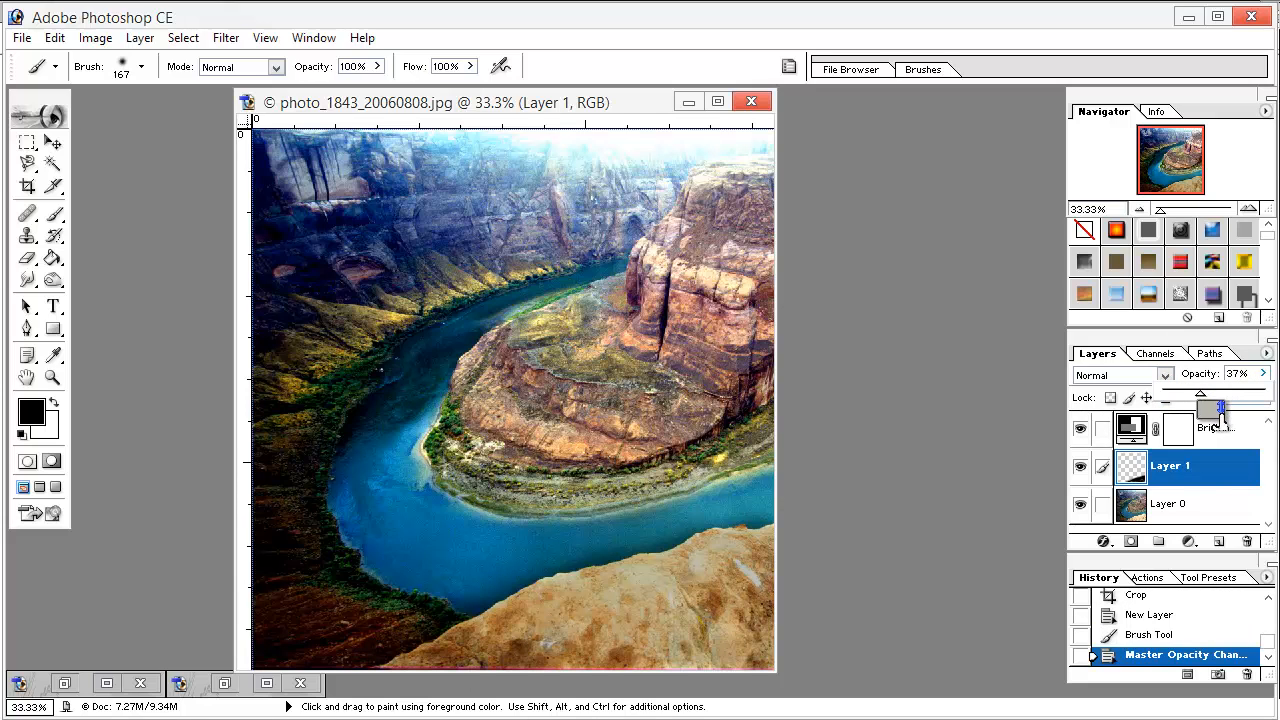
Fade the paint layer to 18% opacity and darken the washed-out sky and rims at the top
drag(1225, 408, 1210, 408)
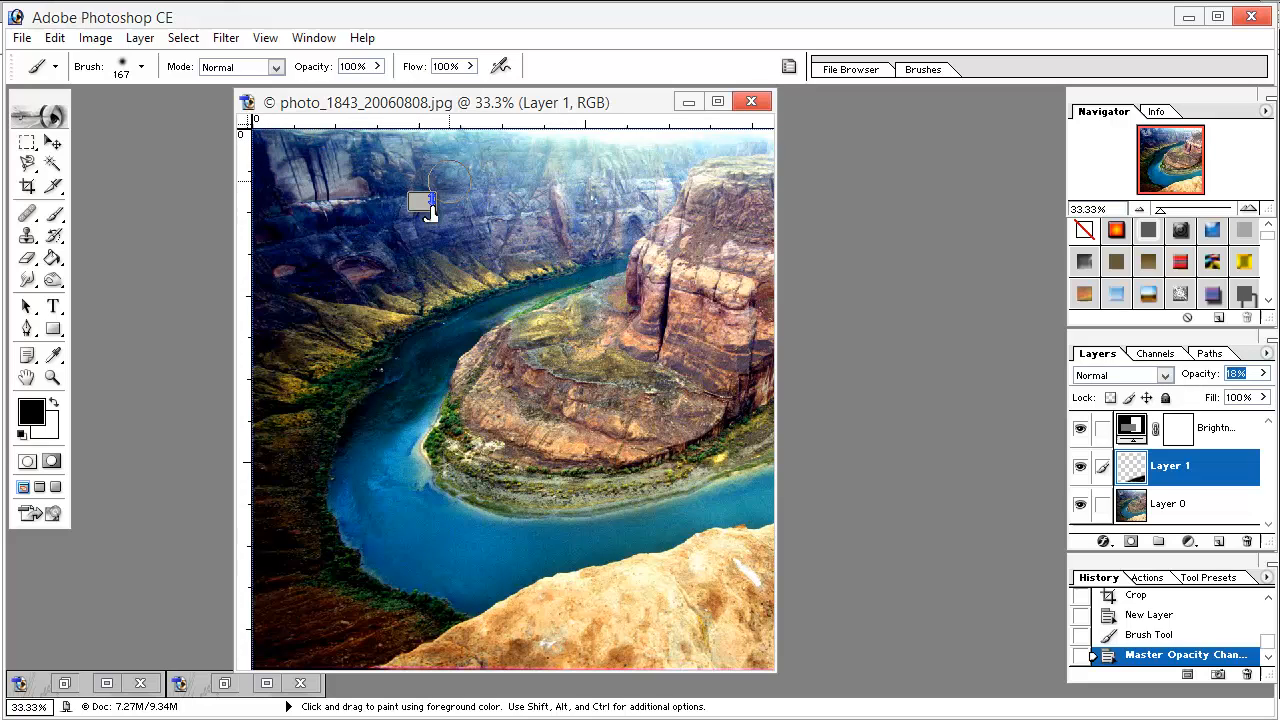
drag(420, 200, 700, 162)
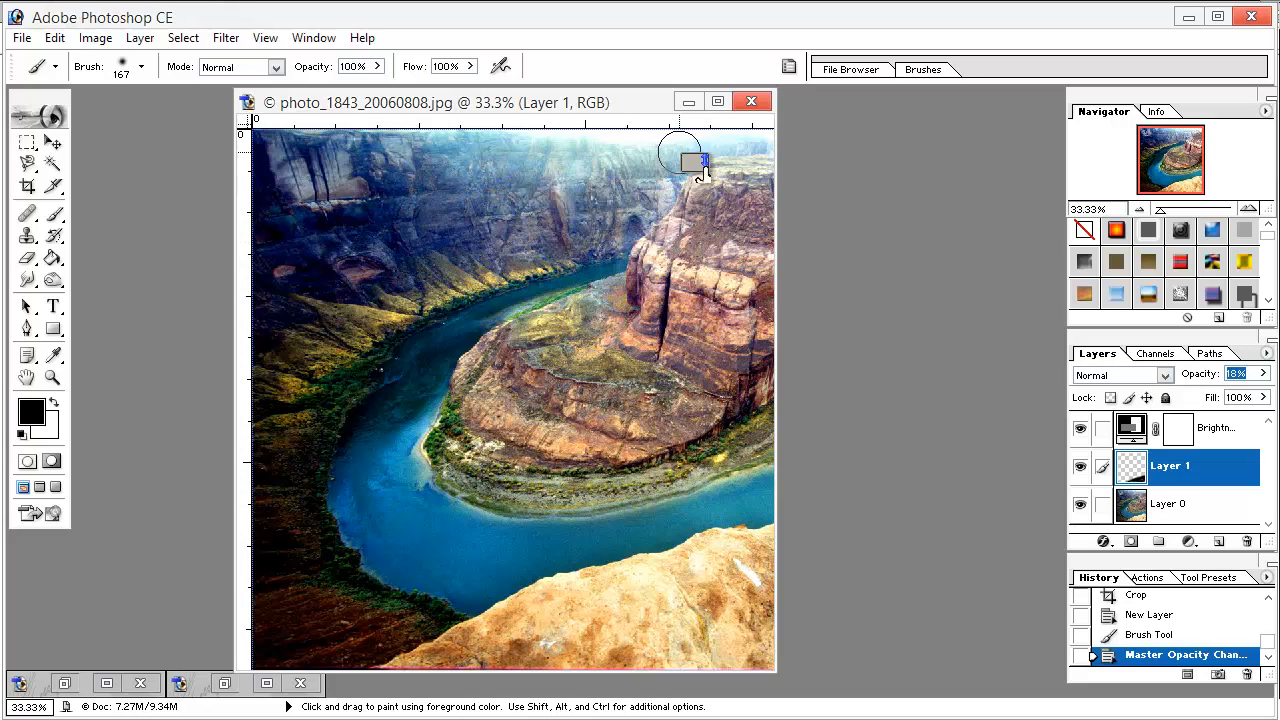
drag(690, 162, 590, 188)
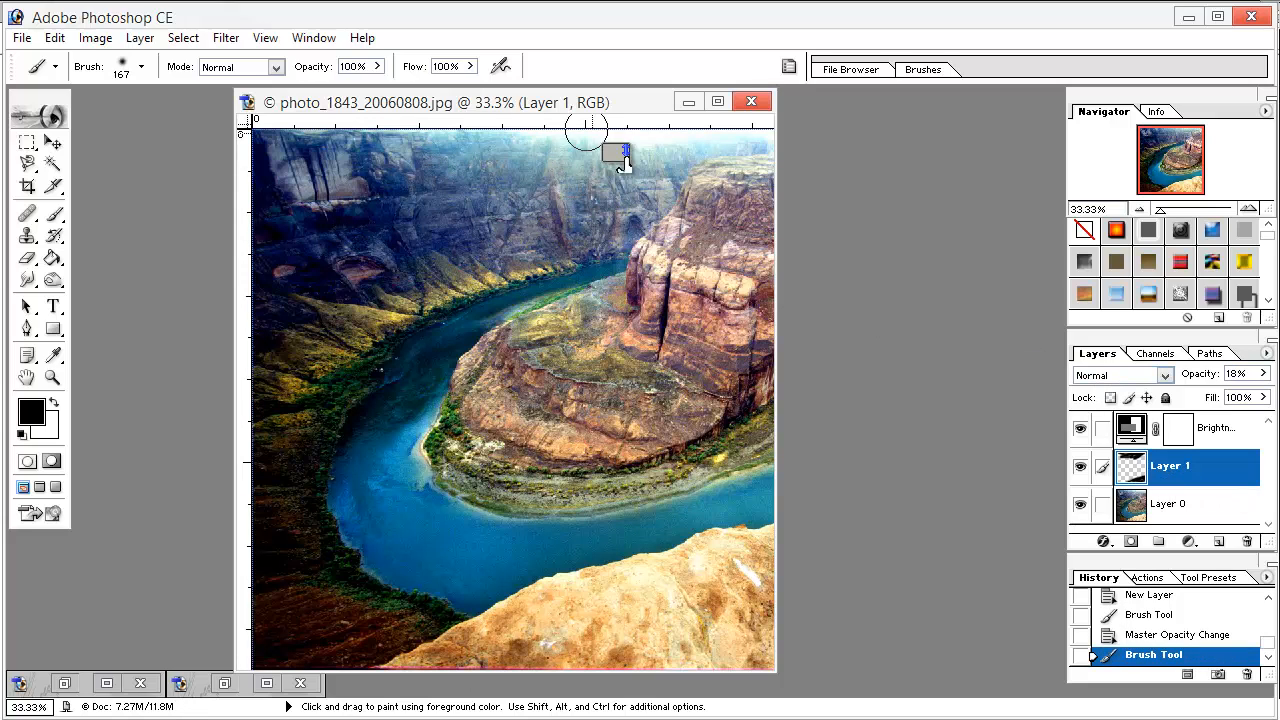
drag(615, 155, 337, 280)
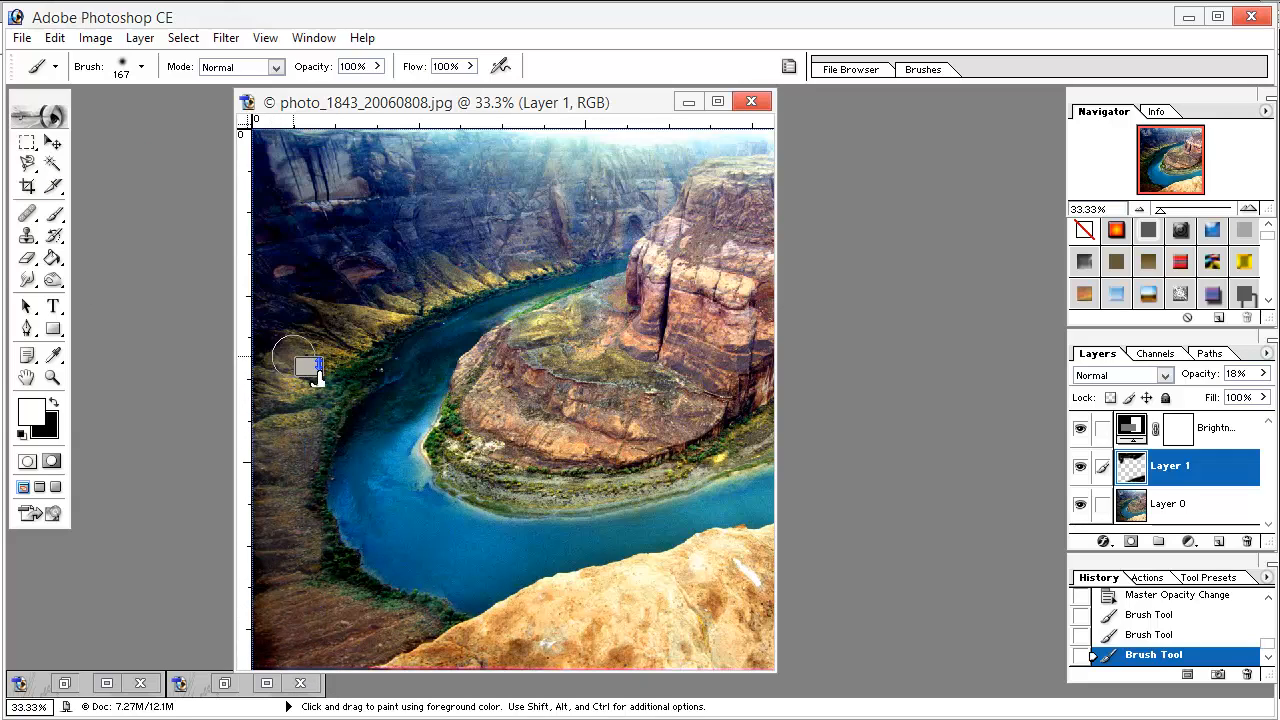
Brush a lighter white tone along the left canyon wall
drag(310, 365, 310, 435)
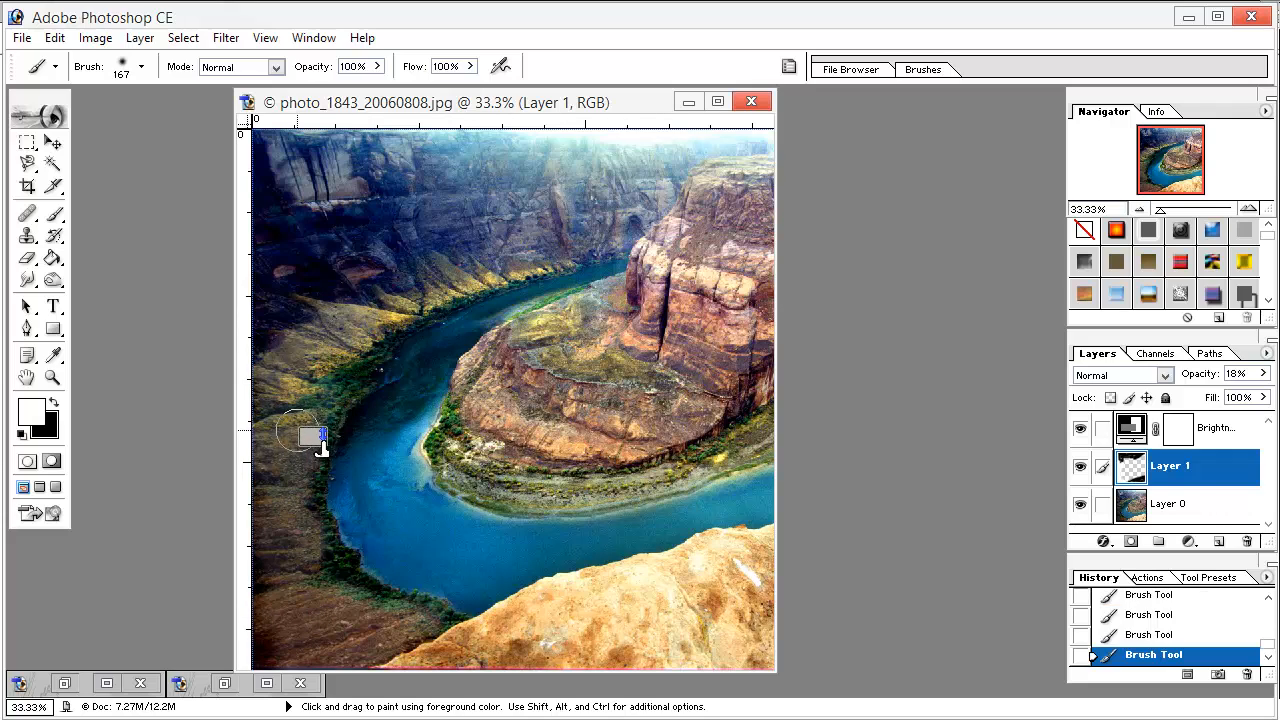
drag(318, 440, 270, 610)
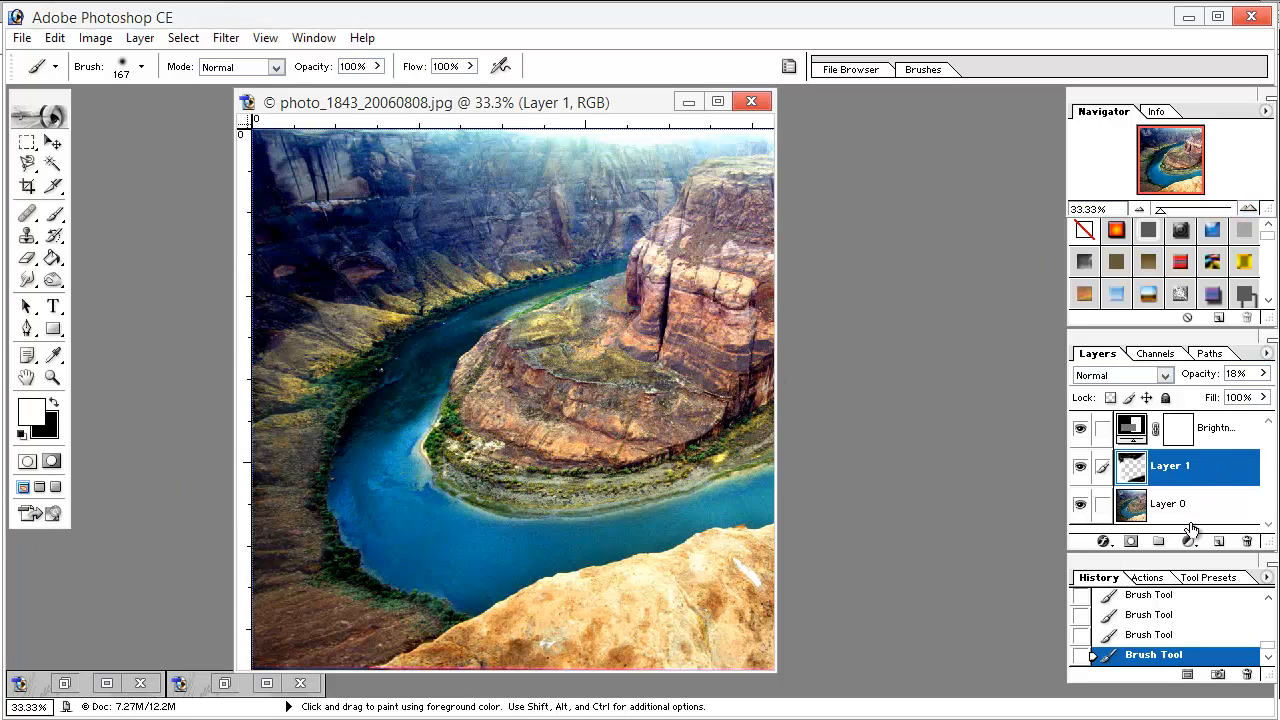
Add a second paint layer at 19% opacity and darken along the bottom edge of the photo
click(1189, 541)
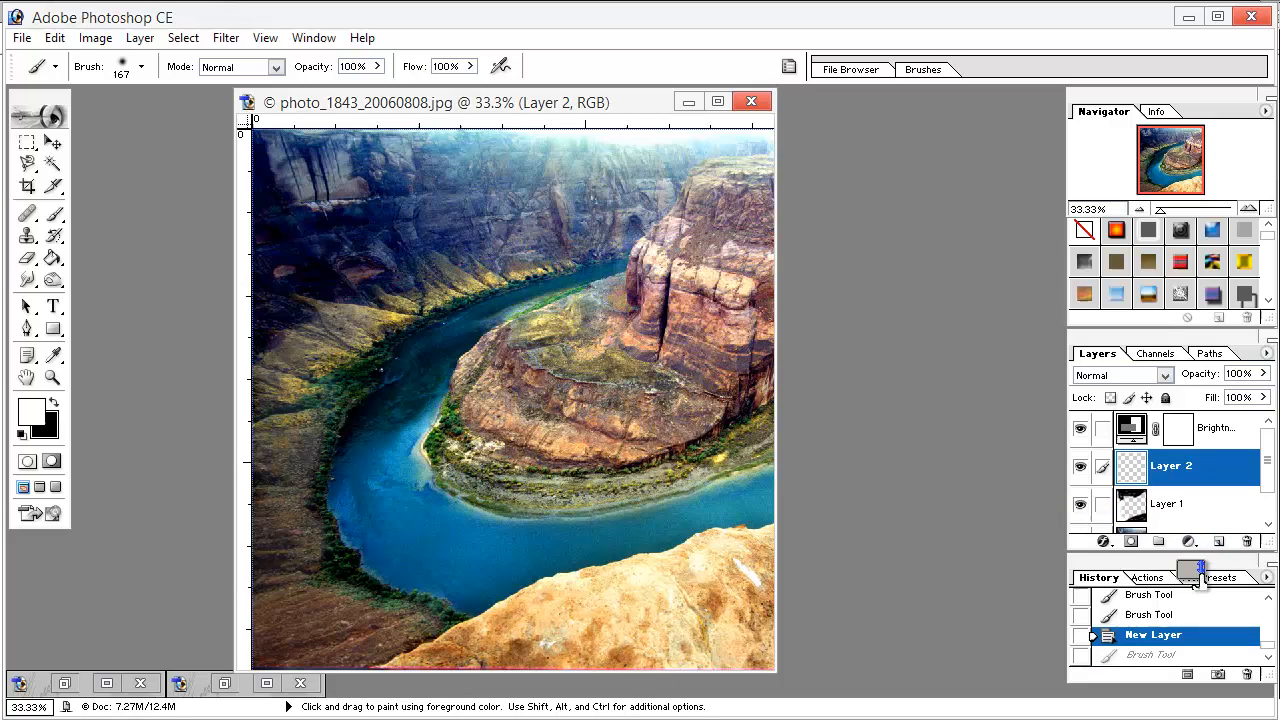
click(1264, 373)
text(19)
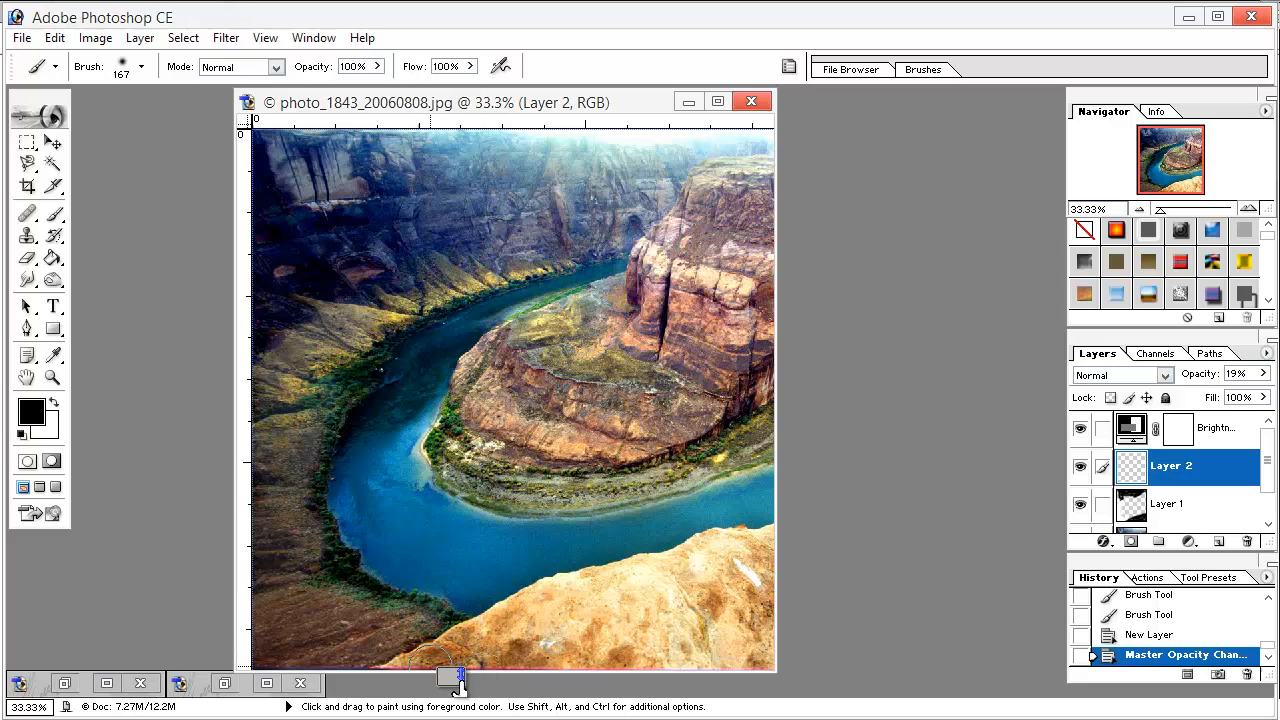
drag(455, 680, 635, 617)
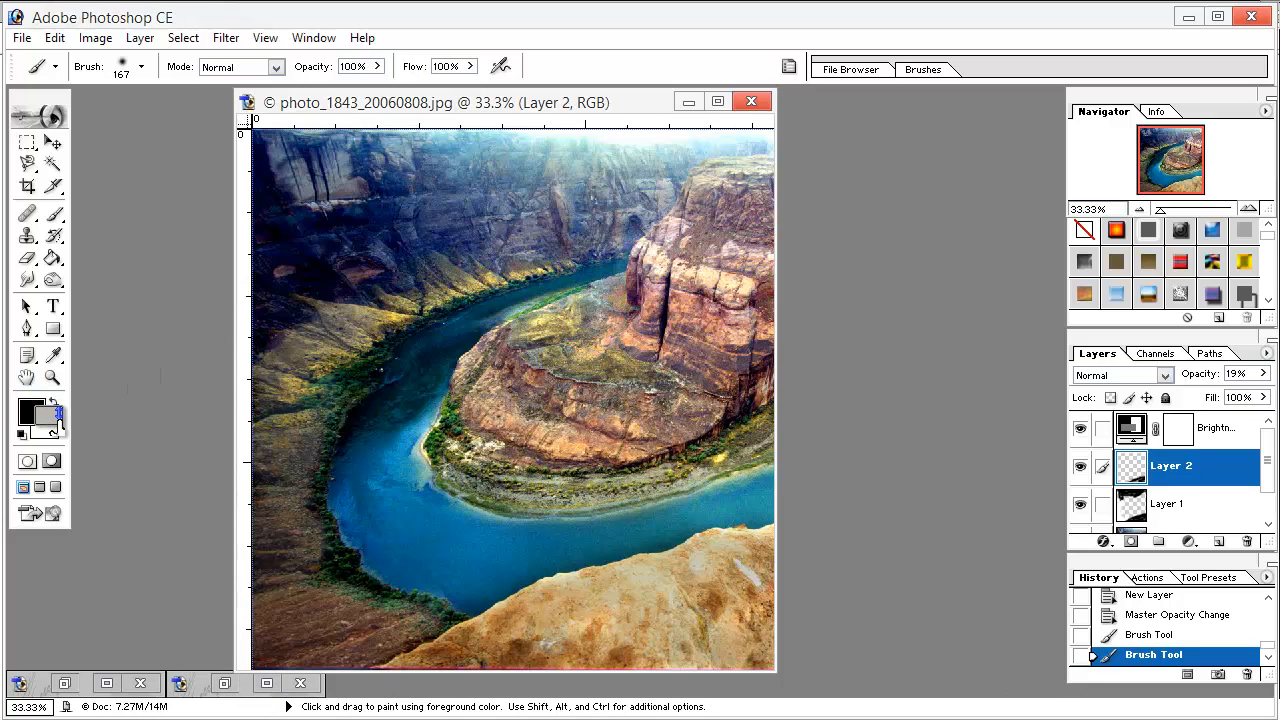
Choose a purple colour and tint the canyon walls, left slope and central rock formation
click(30, 410)
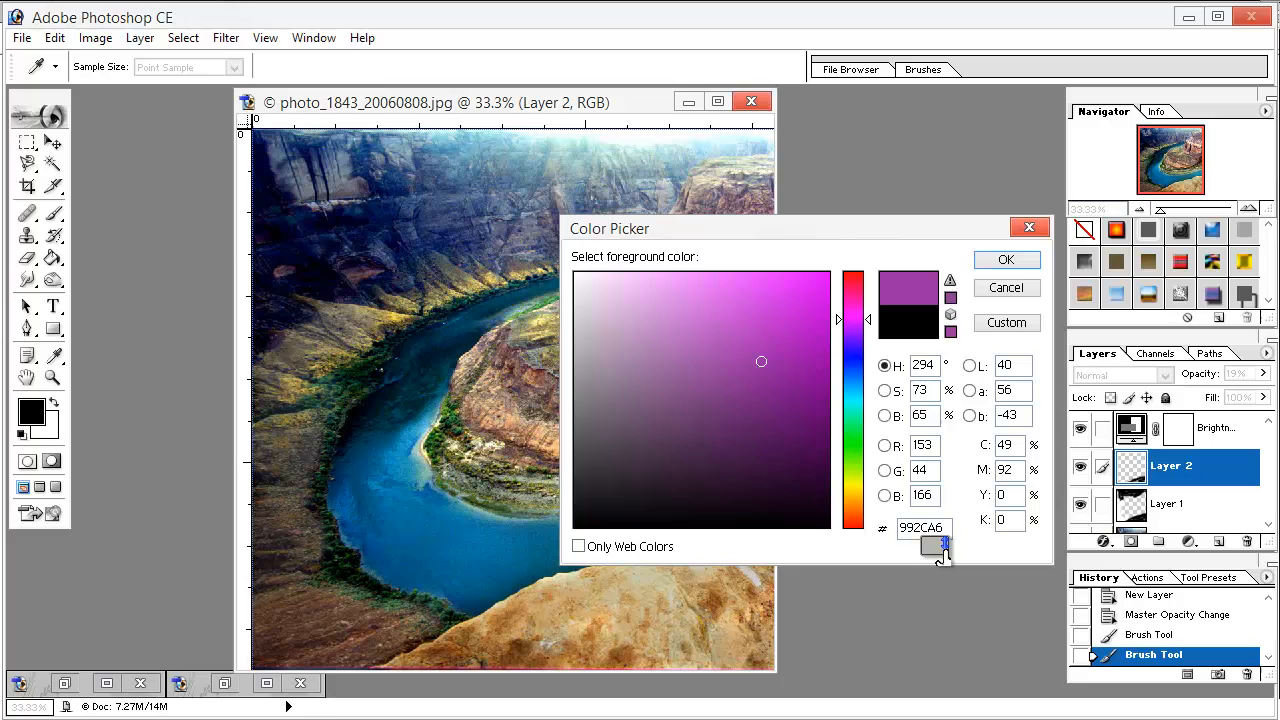
click(1006, 259)
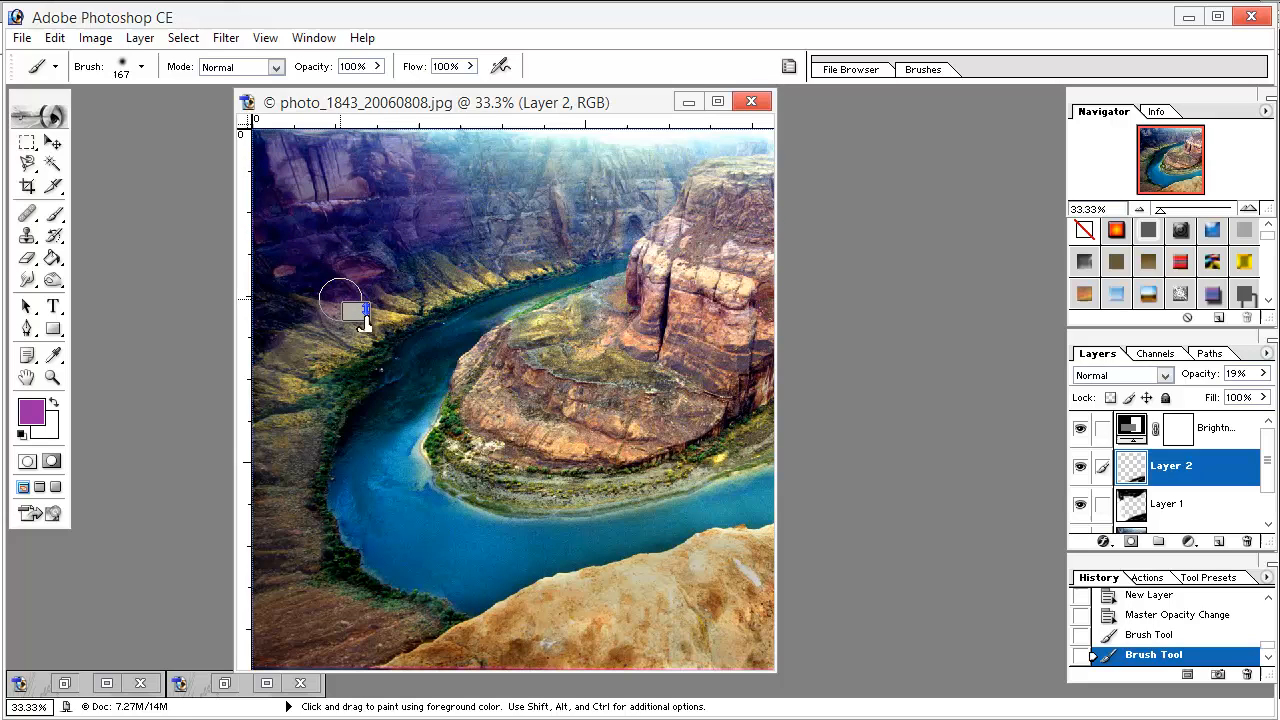
drag(362, 310, 620, 175)
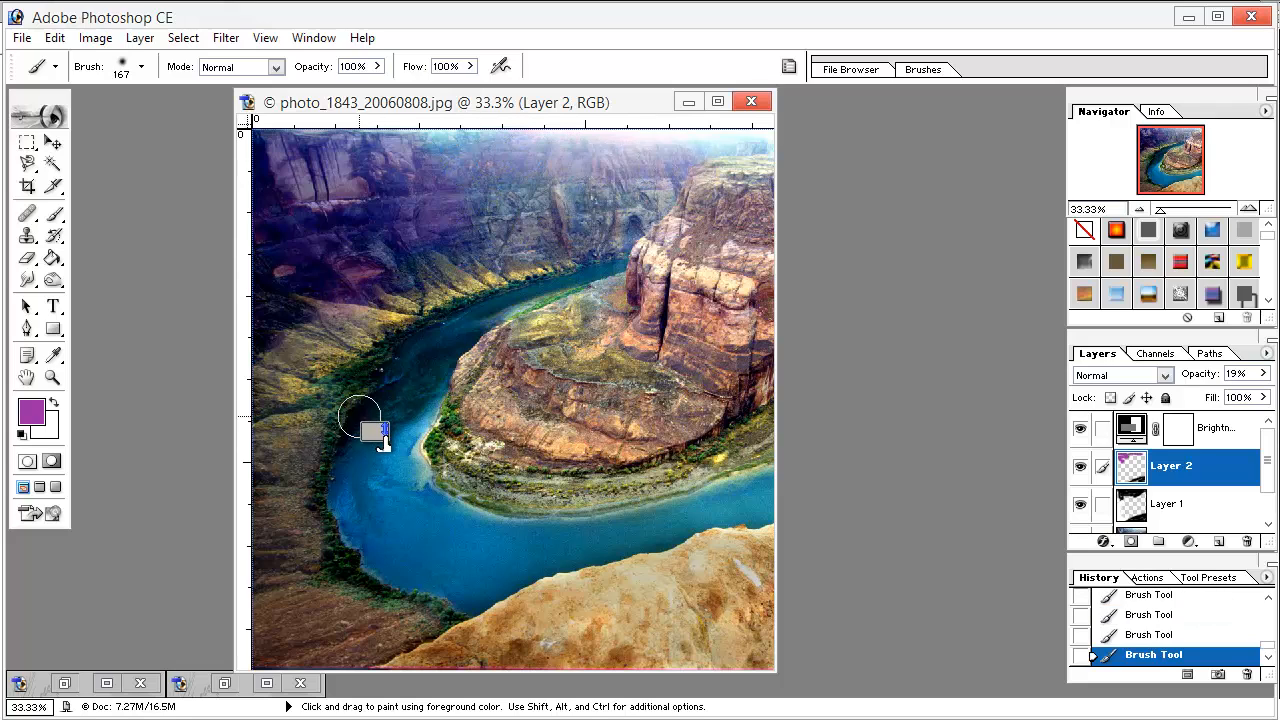
drag(365, 420, 425, 475)
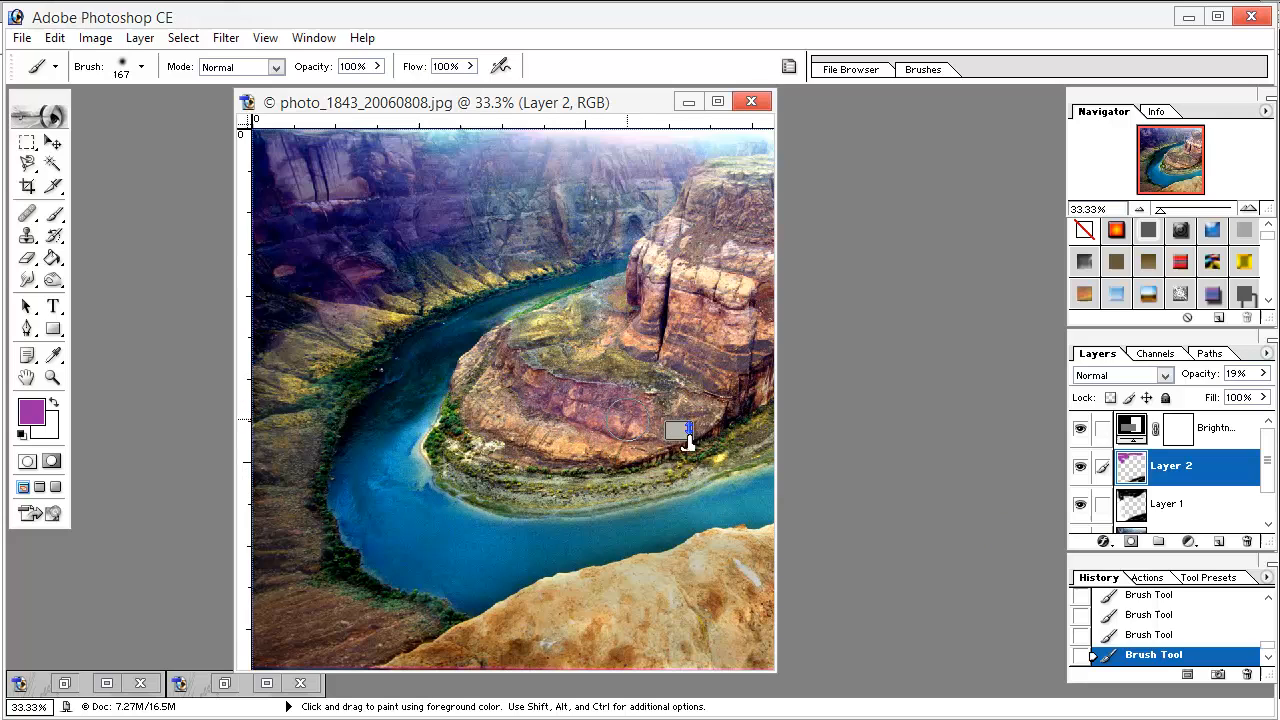
drag(685, 435, 505, 365)
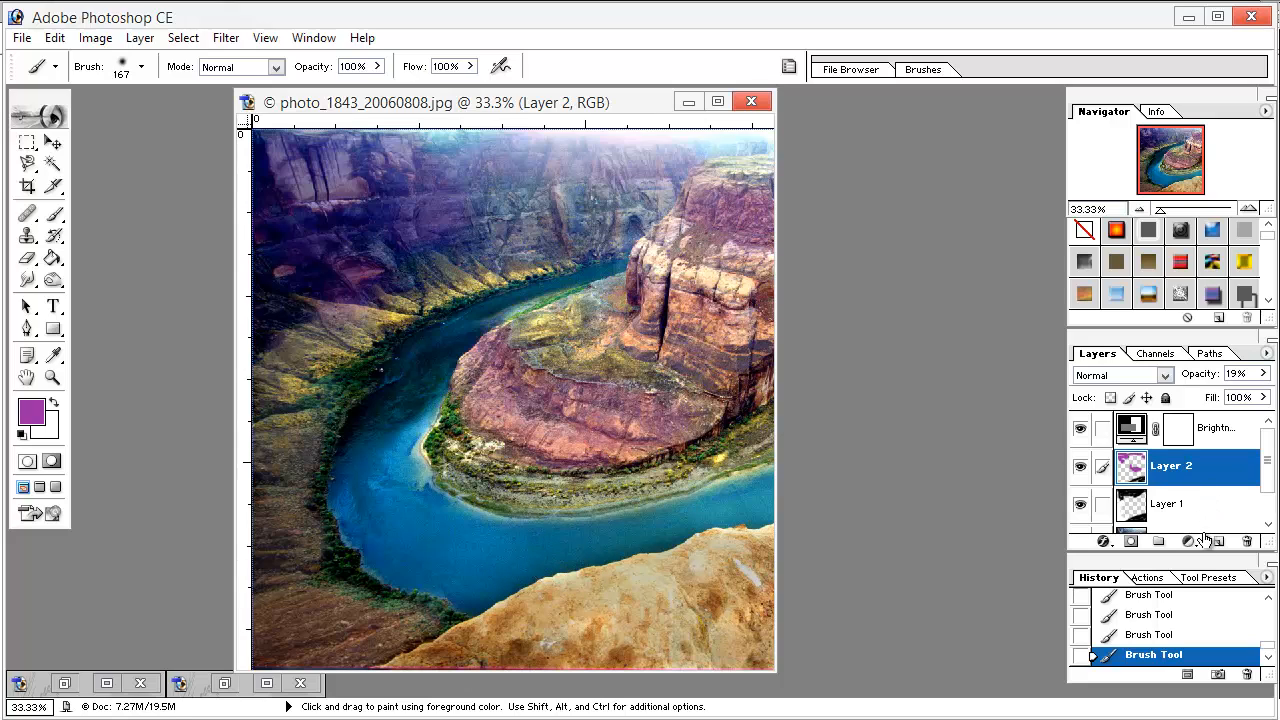
Add a Color Balance adjustment layer with Midtones set to -12 / +40 / -18
click(1171, 513)
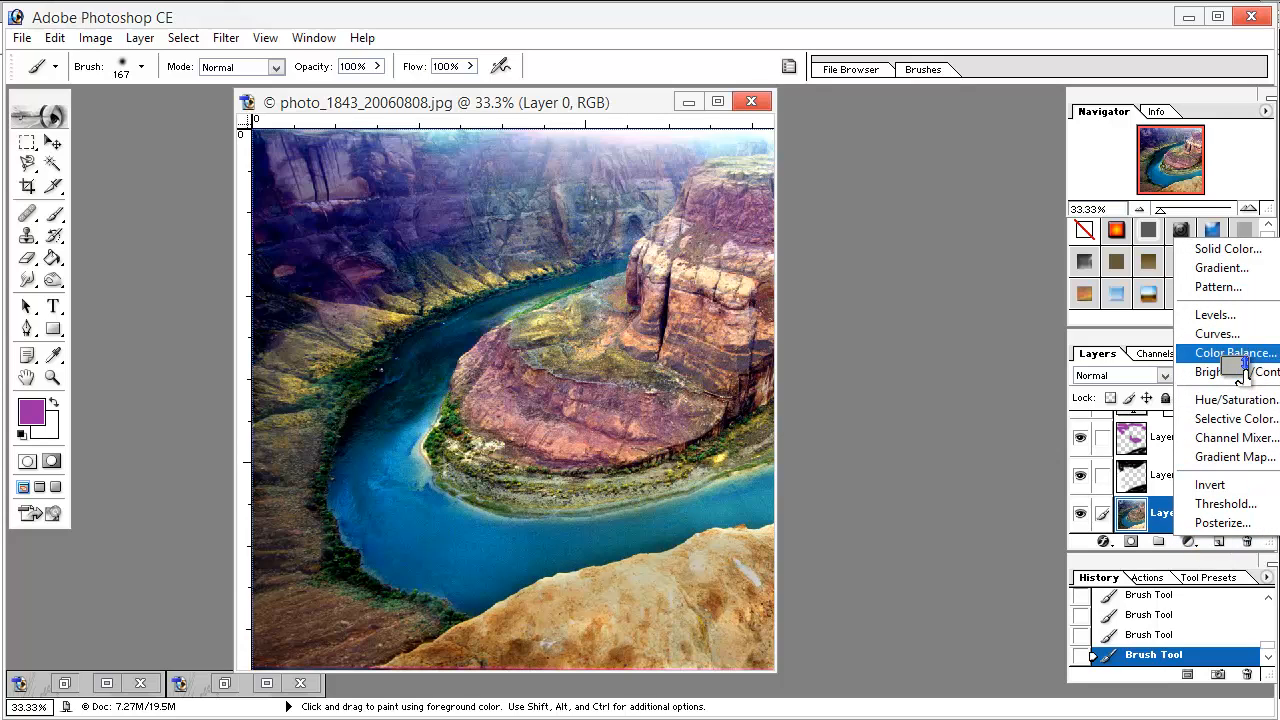
click(1229, 353)
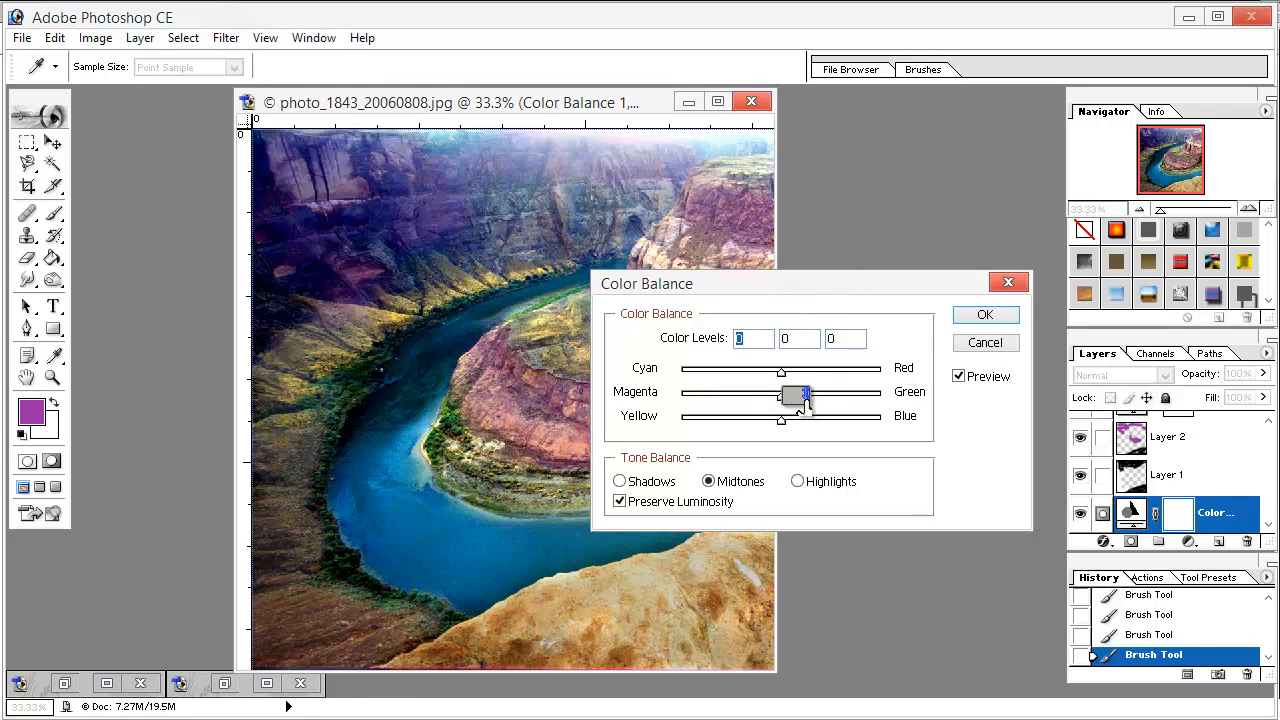
drag(800, 391, 812, 391)
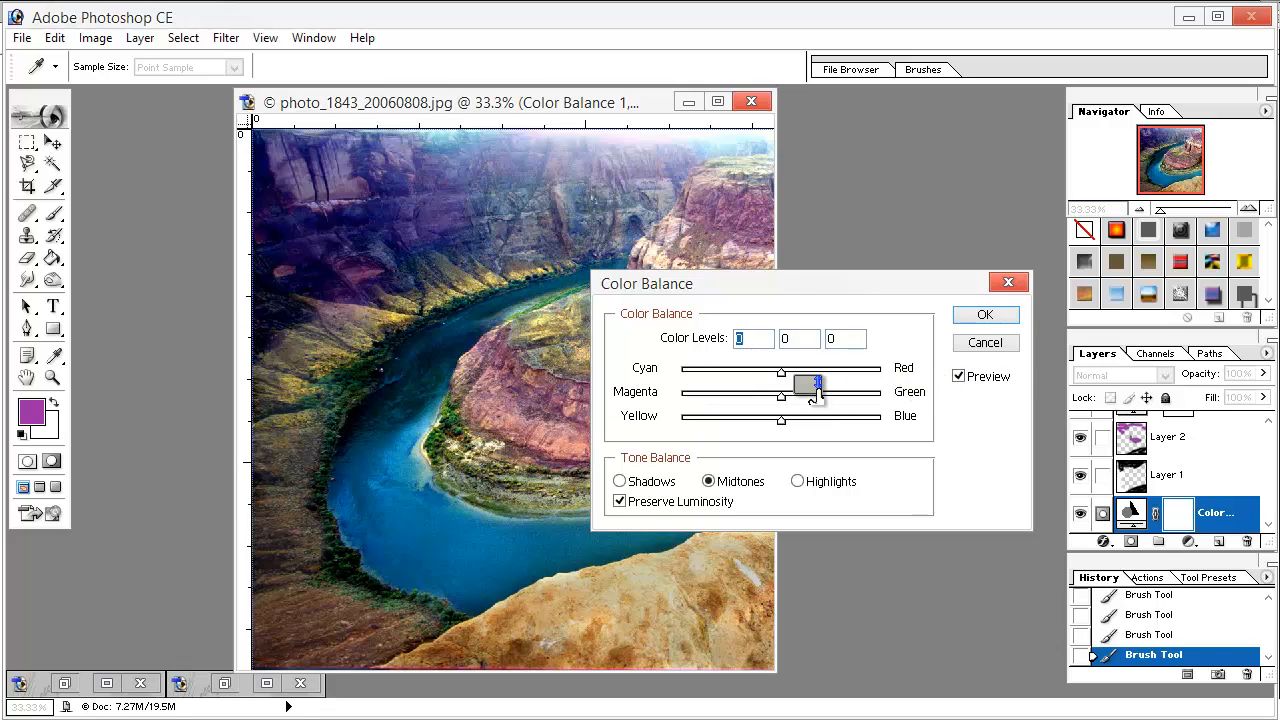
drag(810, 385, 785, 390)
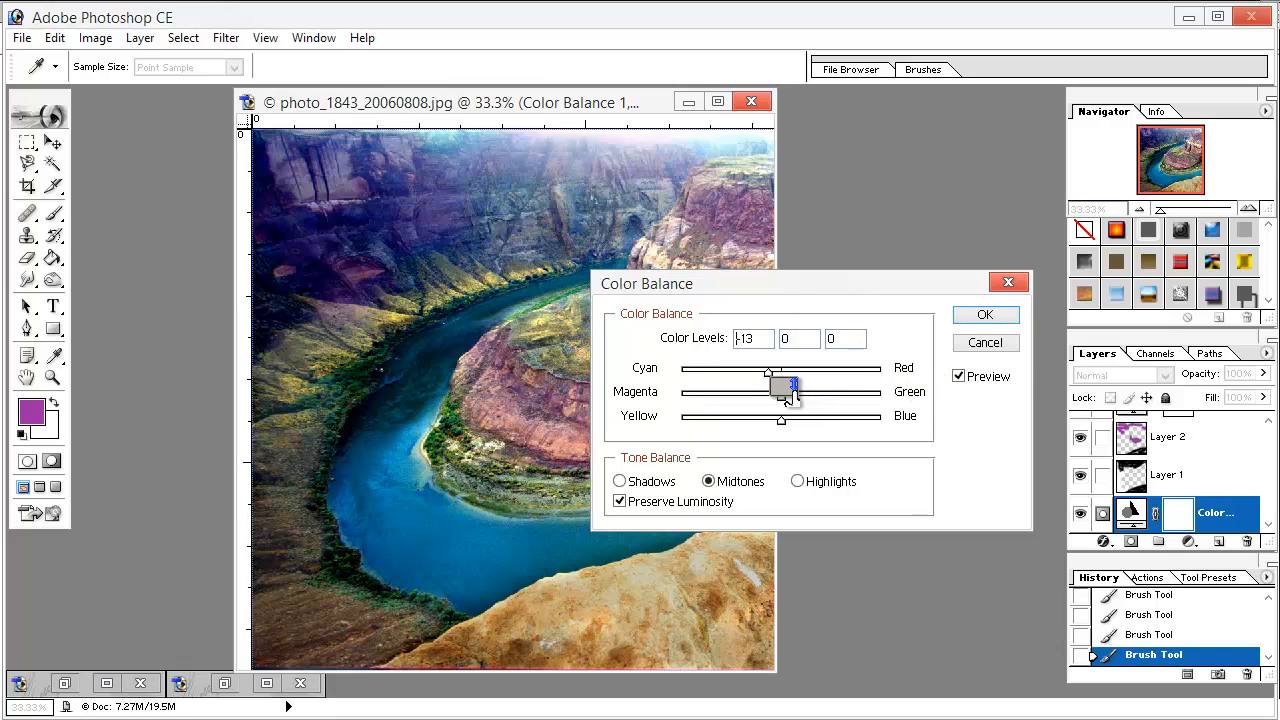
drag(790, 390, 792, 390)
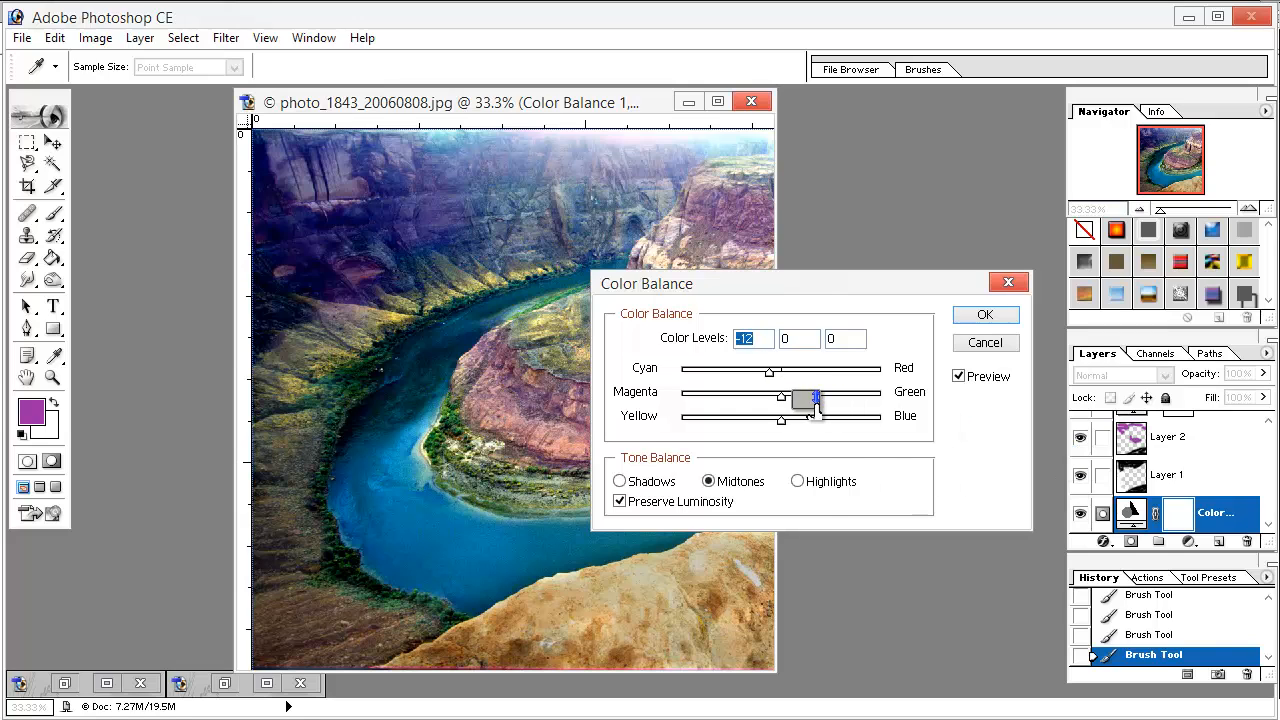
drag(815, 398, 800, 398)
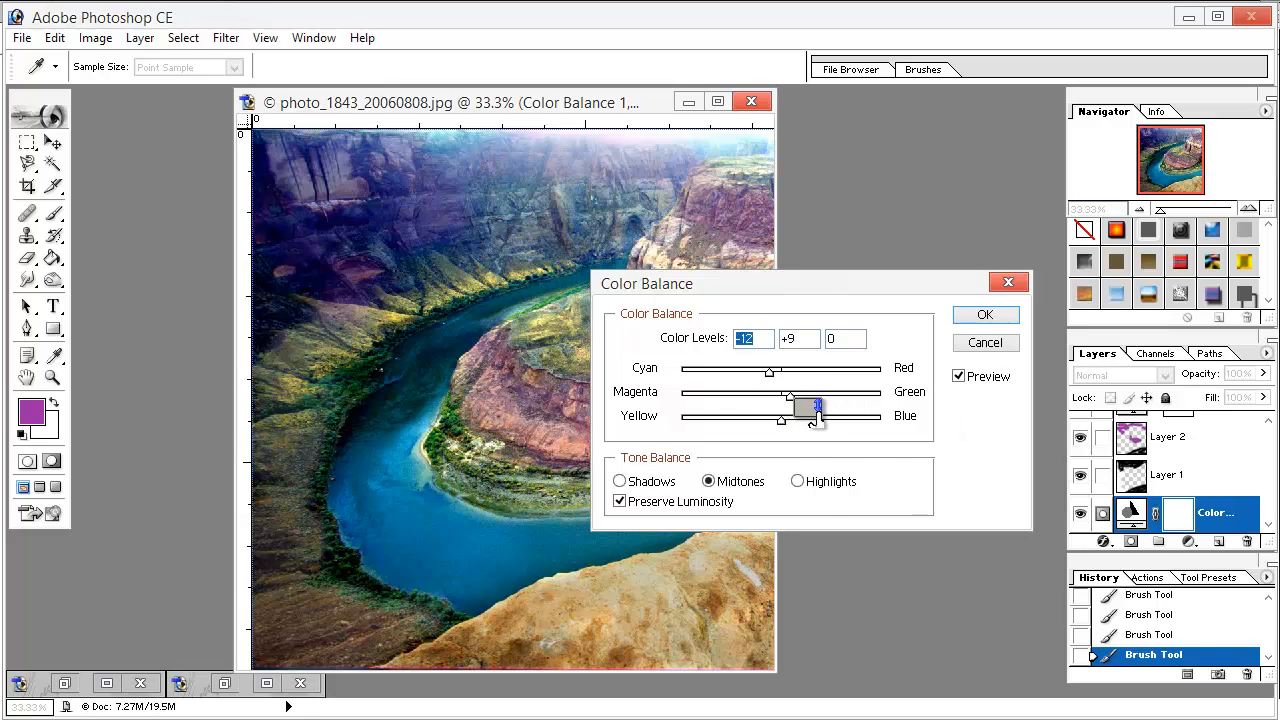
drag(818, 398, 845, 408)
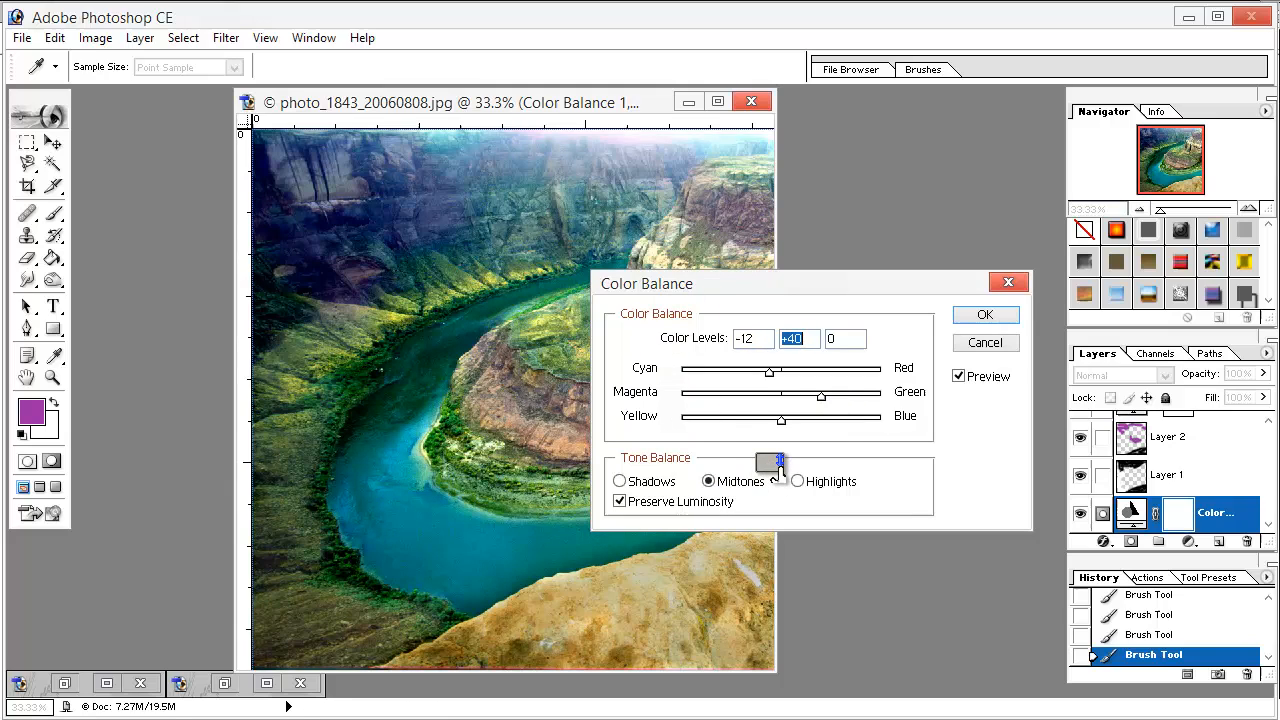
drag(782, 421, 774, 419)
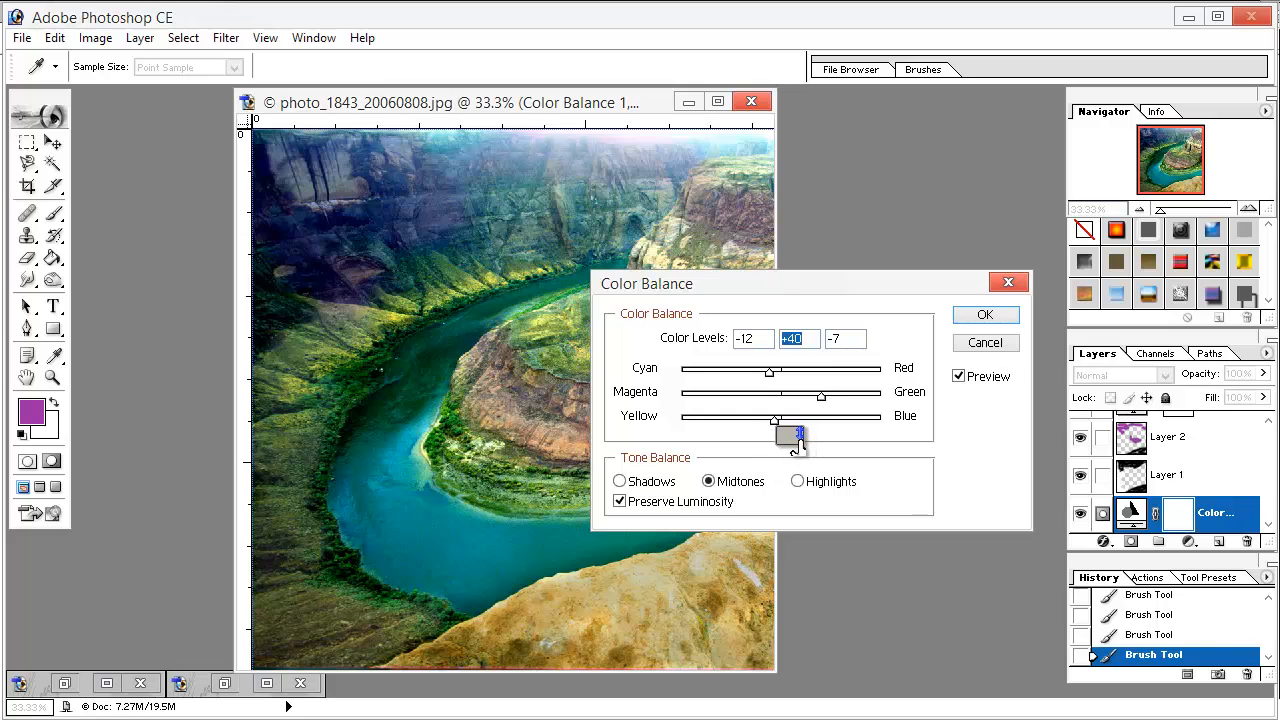
drag(795, 431, 782, 435)
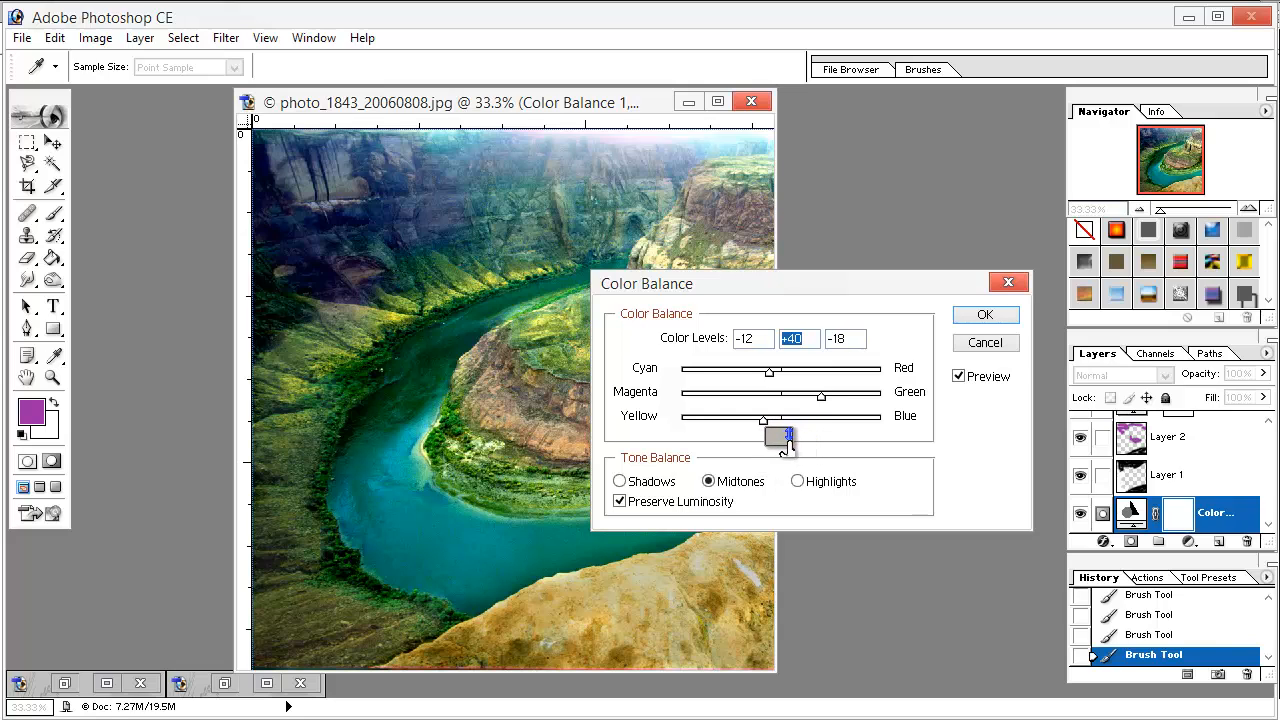
drag(783, 435, 782, 436)
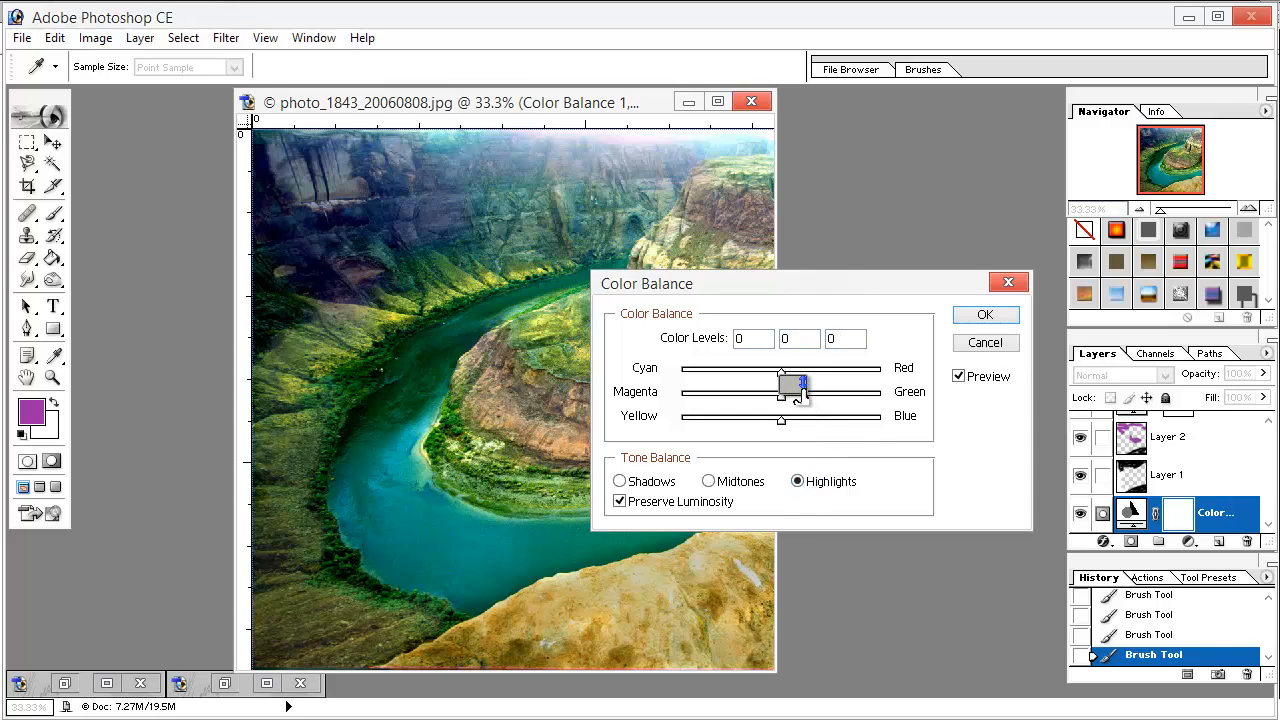
Set the Highlights to -7 / +41 / +25 and apply the colour balance
drag(800, 369, 775, 369)
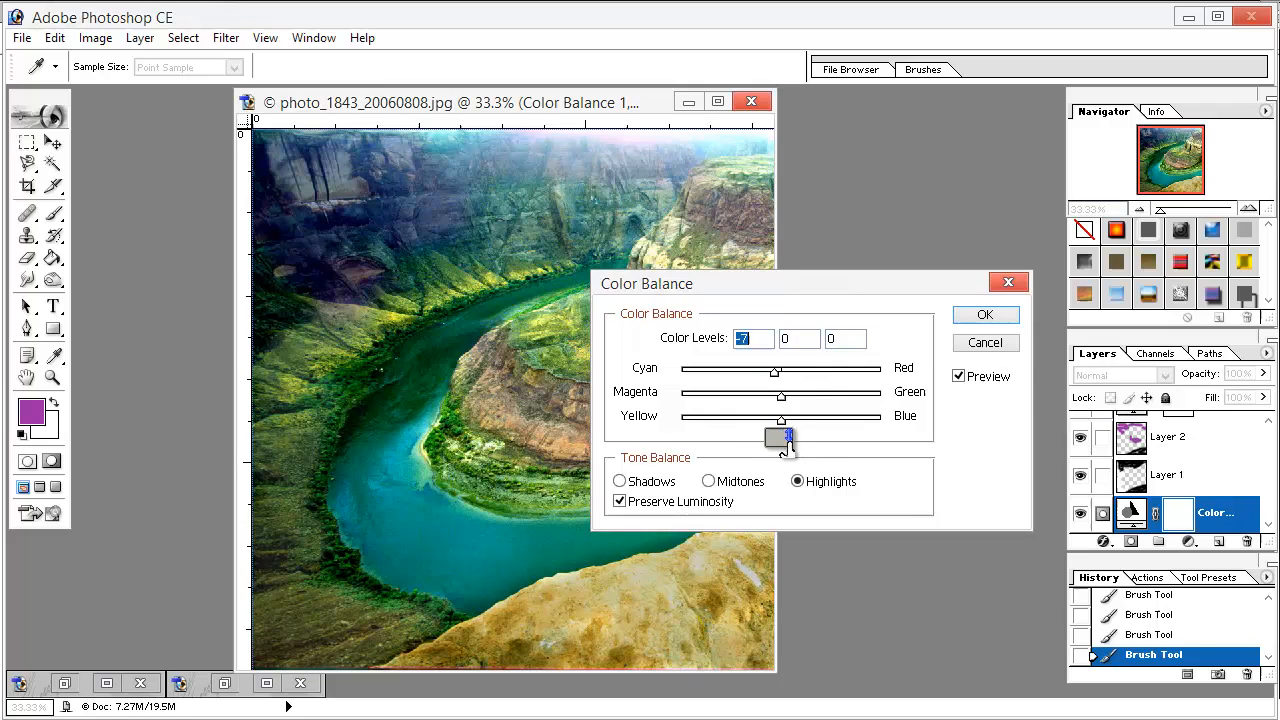
drag(782, 440, 810, 405)
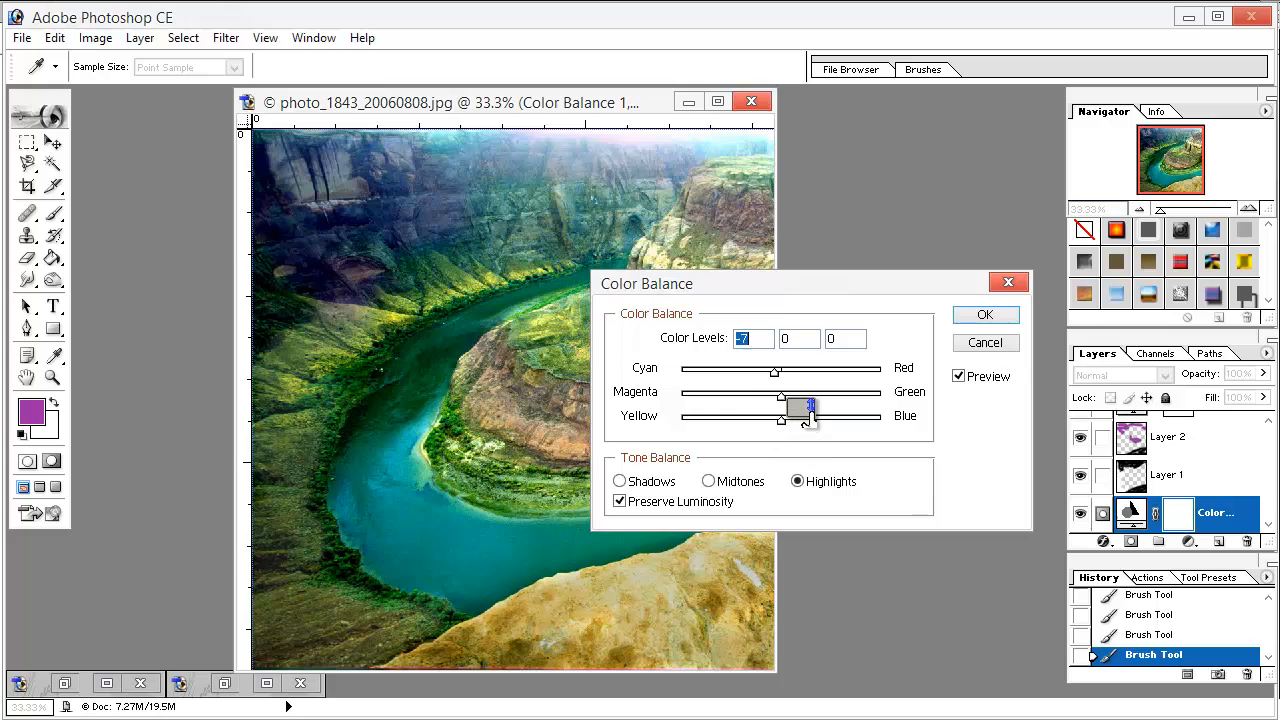
drag(810, 404, 848, 404)
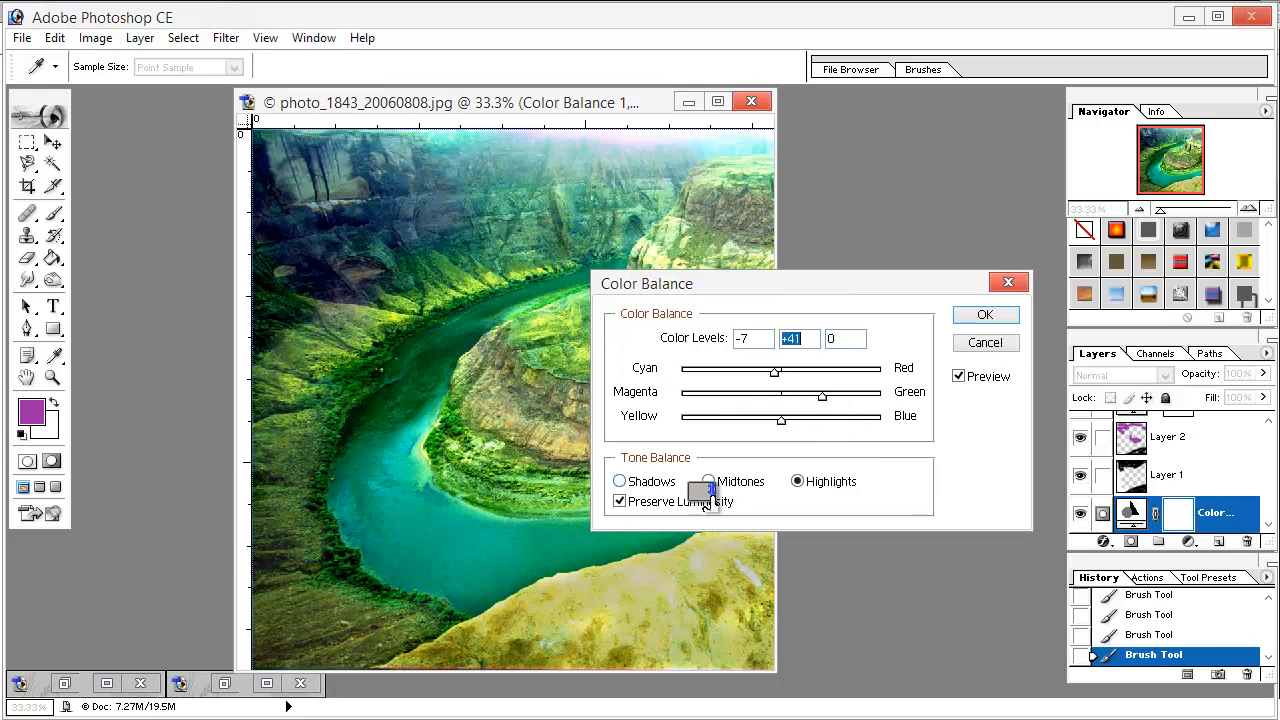
click(797, 481)
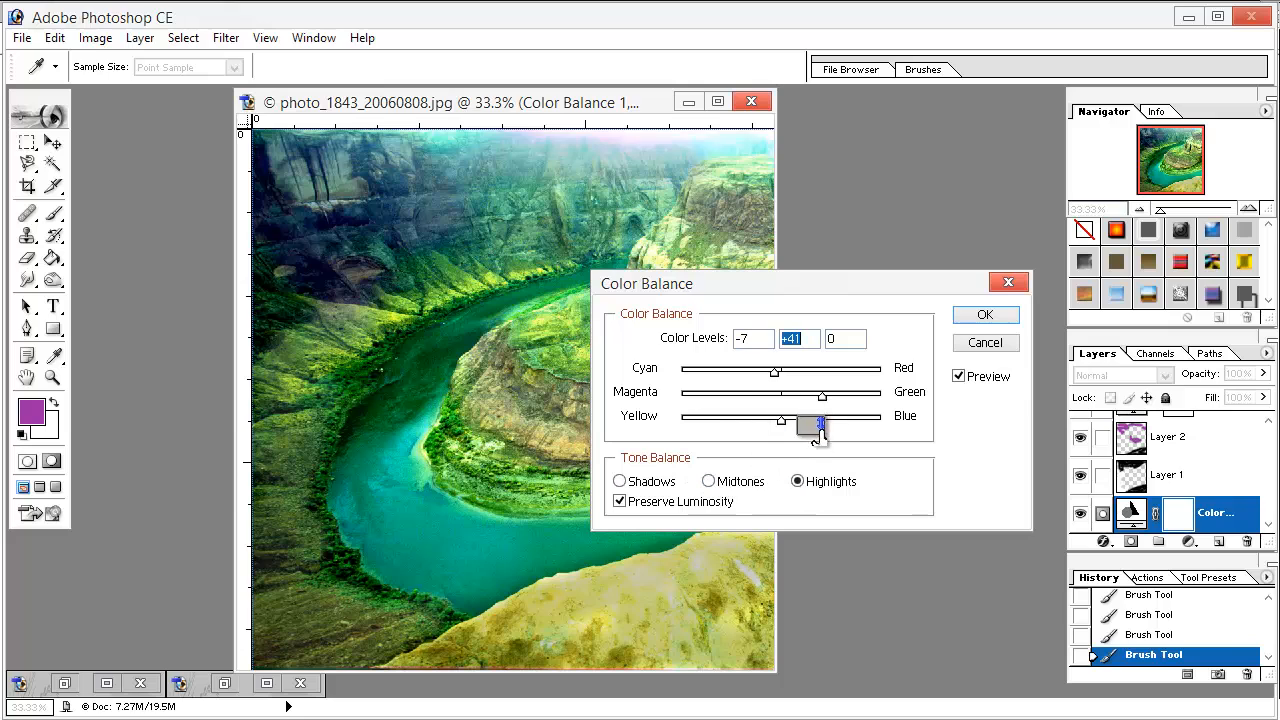
drag(817, 421, 801, 421)
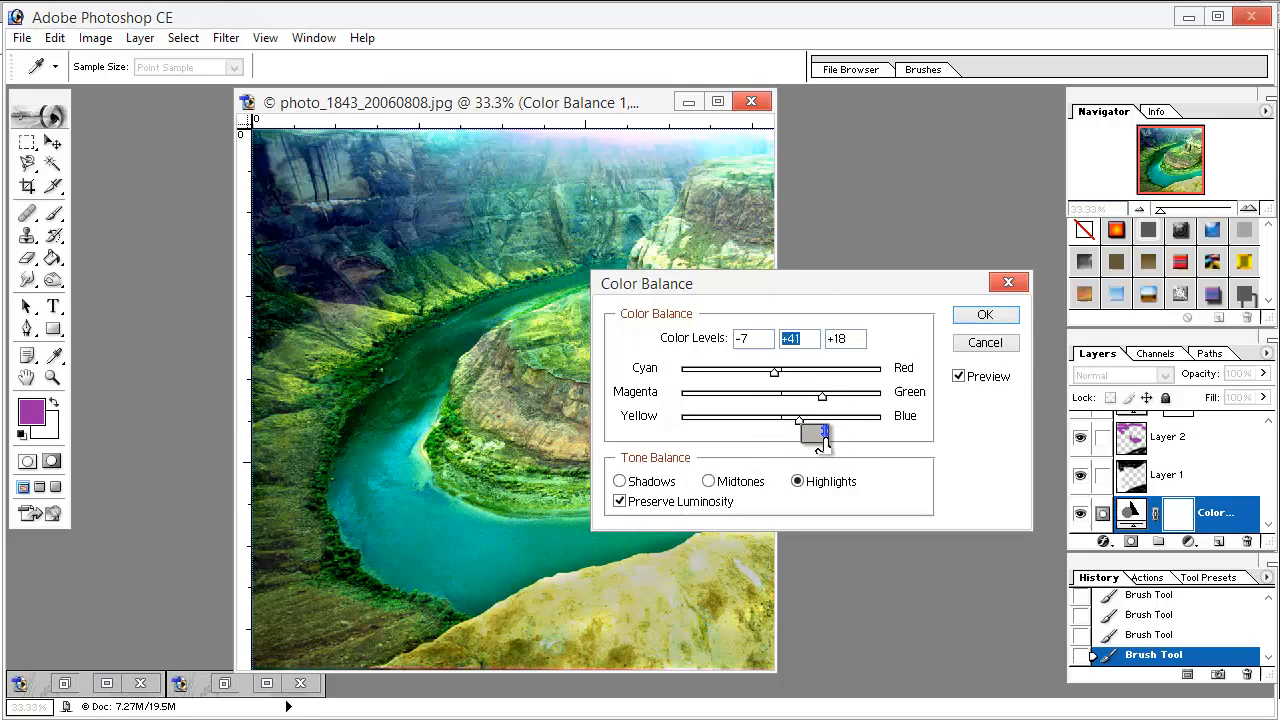
drag(800, 433, 830, 433)
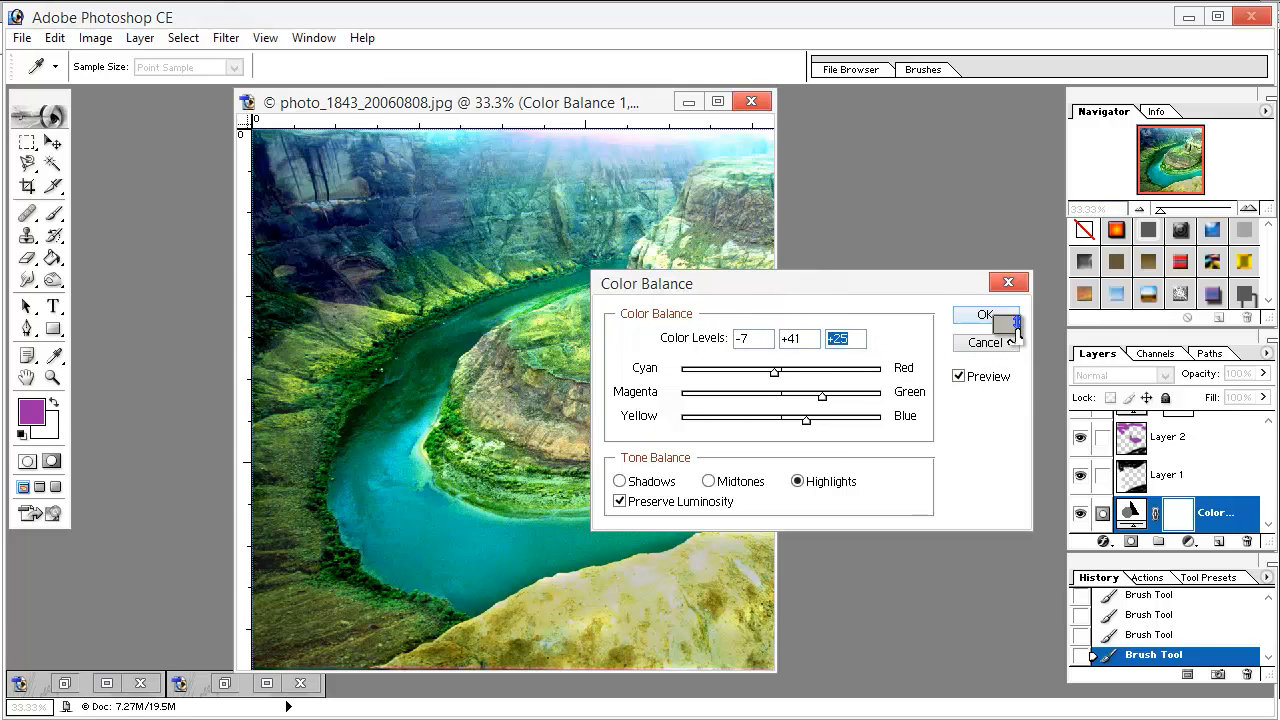
click(984, 315)
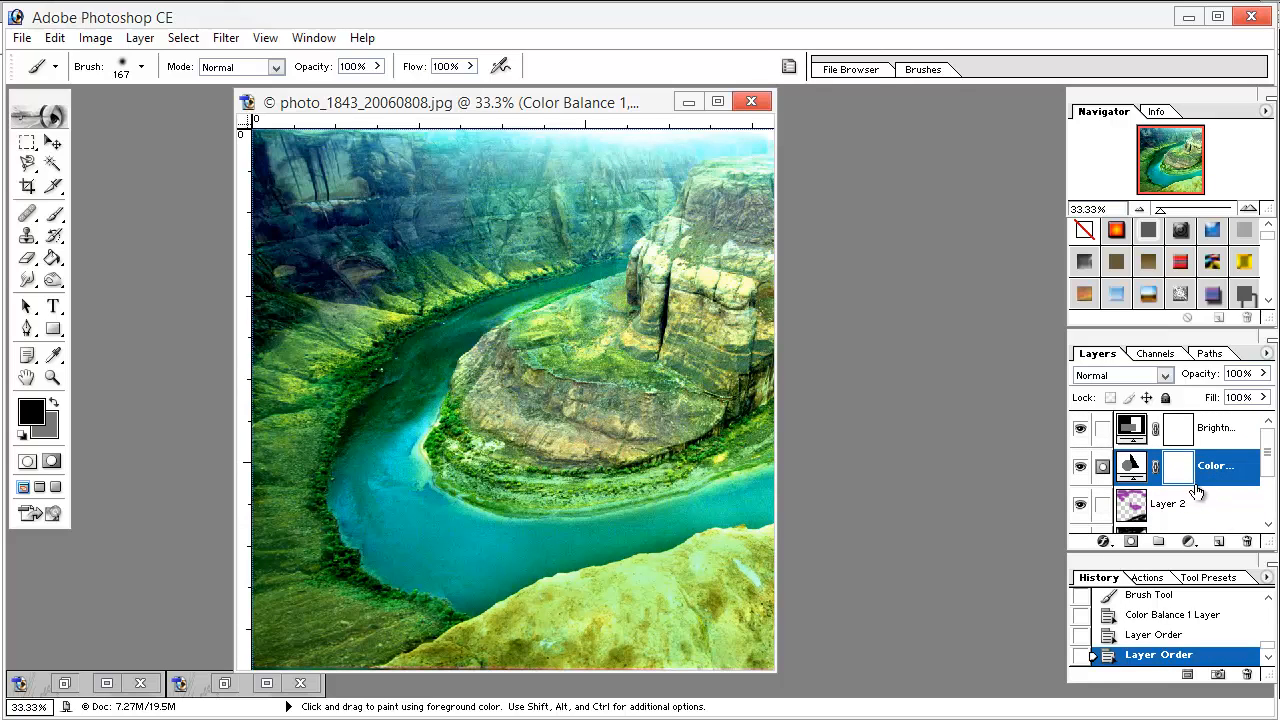
Bring the Color Balance layer to the top of the stack, above Brightness/Contrast
click(1215, 465)
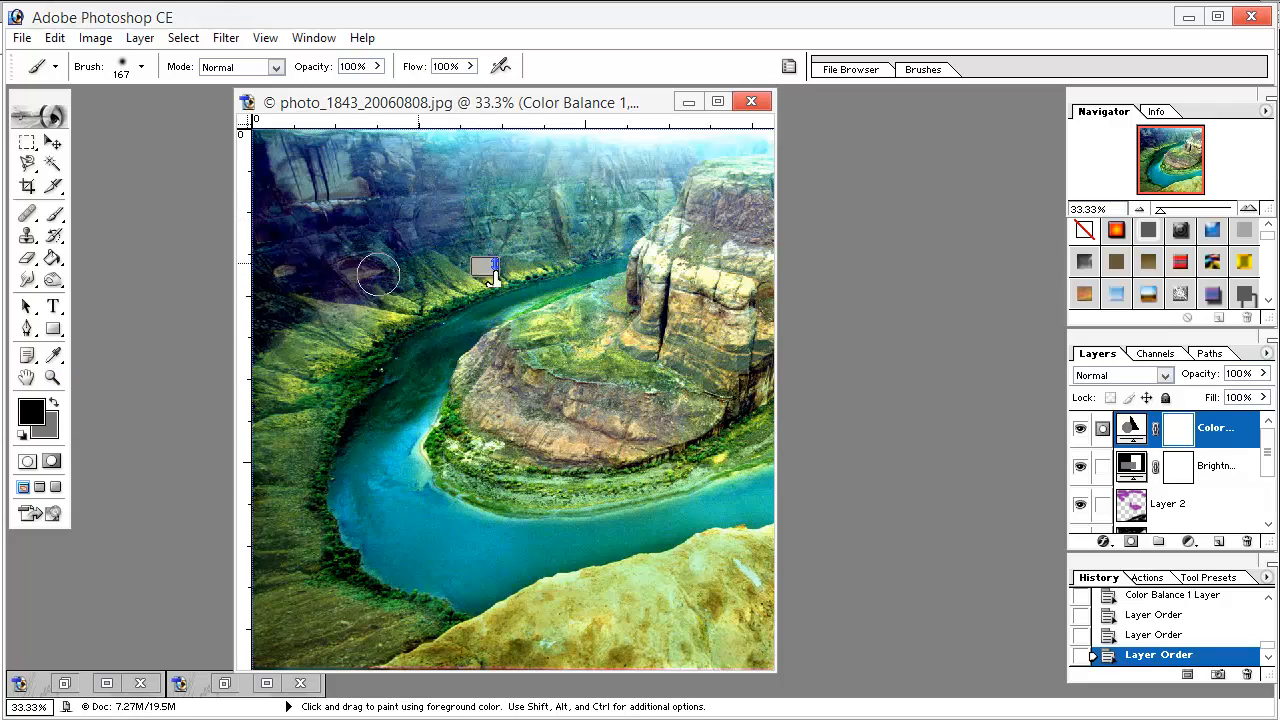
Paint out the colour balance mask over the central rock and upper canyon walls to restore original colours
drag(380, 275, 740, 225)
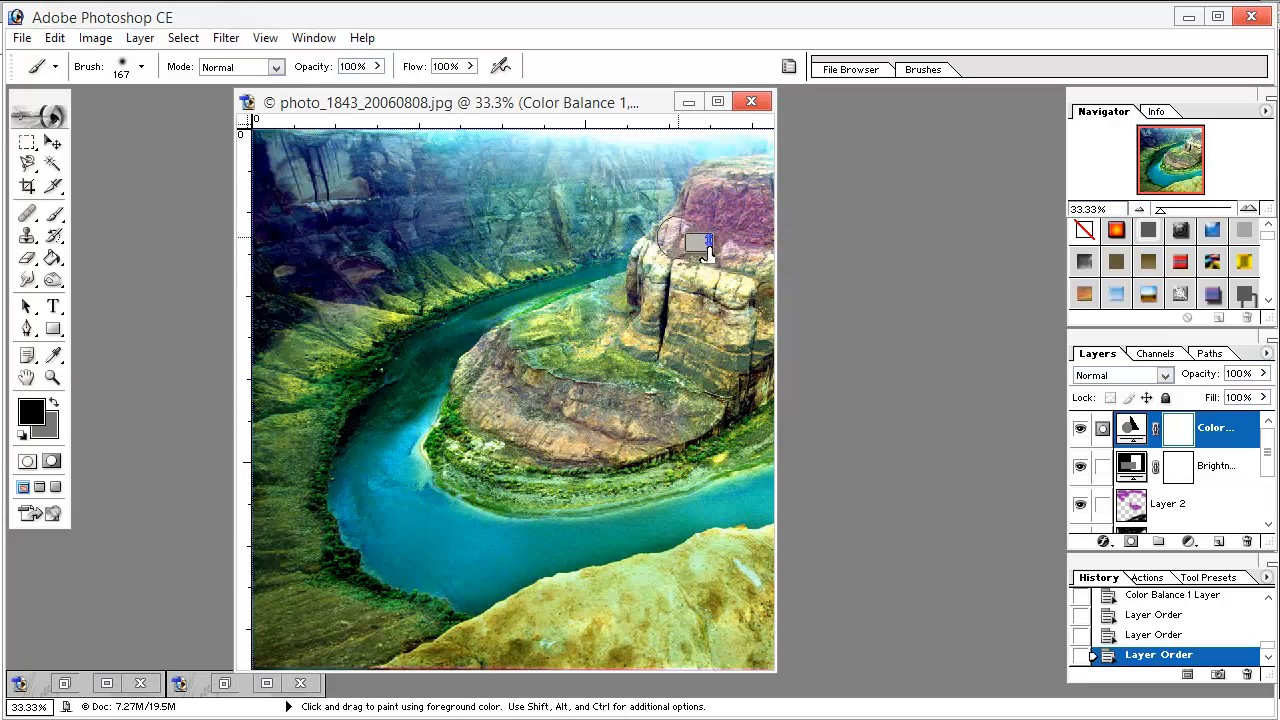
drag(705, 245, 710, 375)
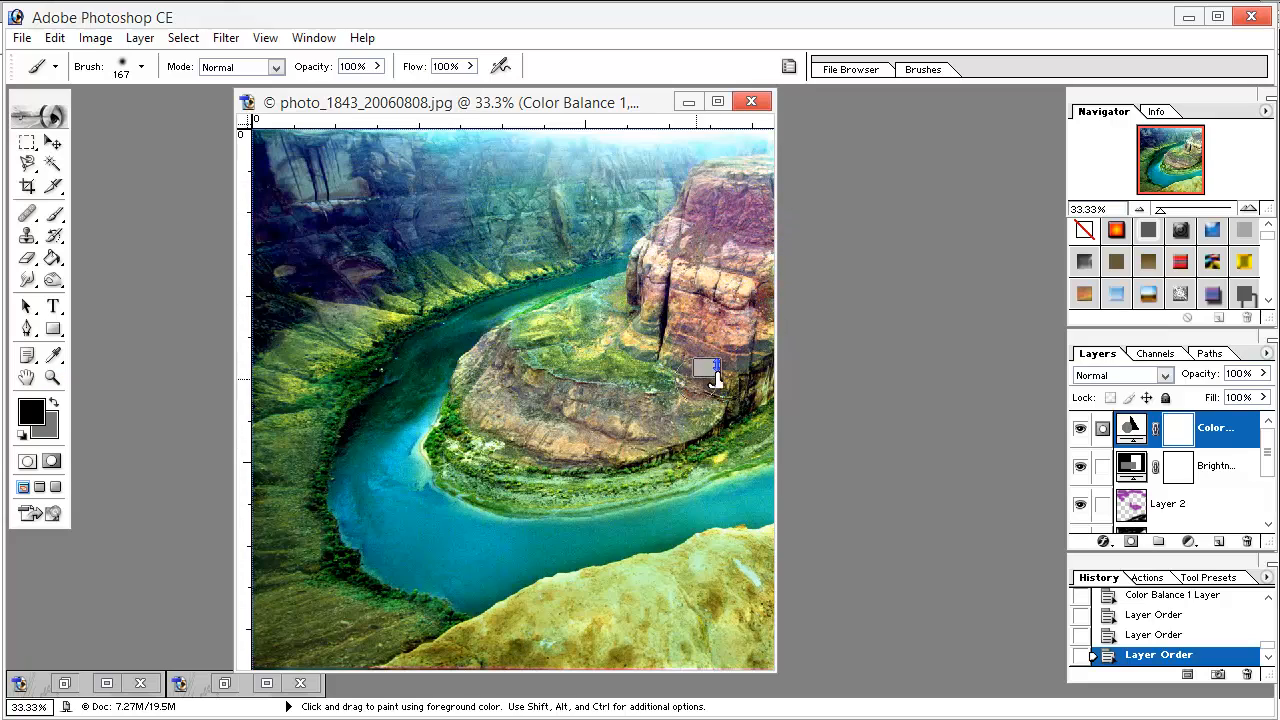
drag(715, 375, 740, 450)
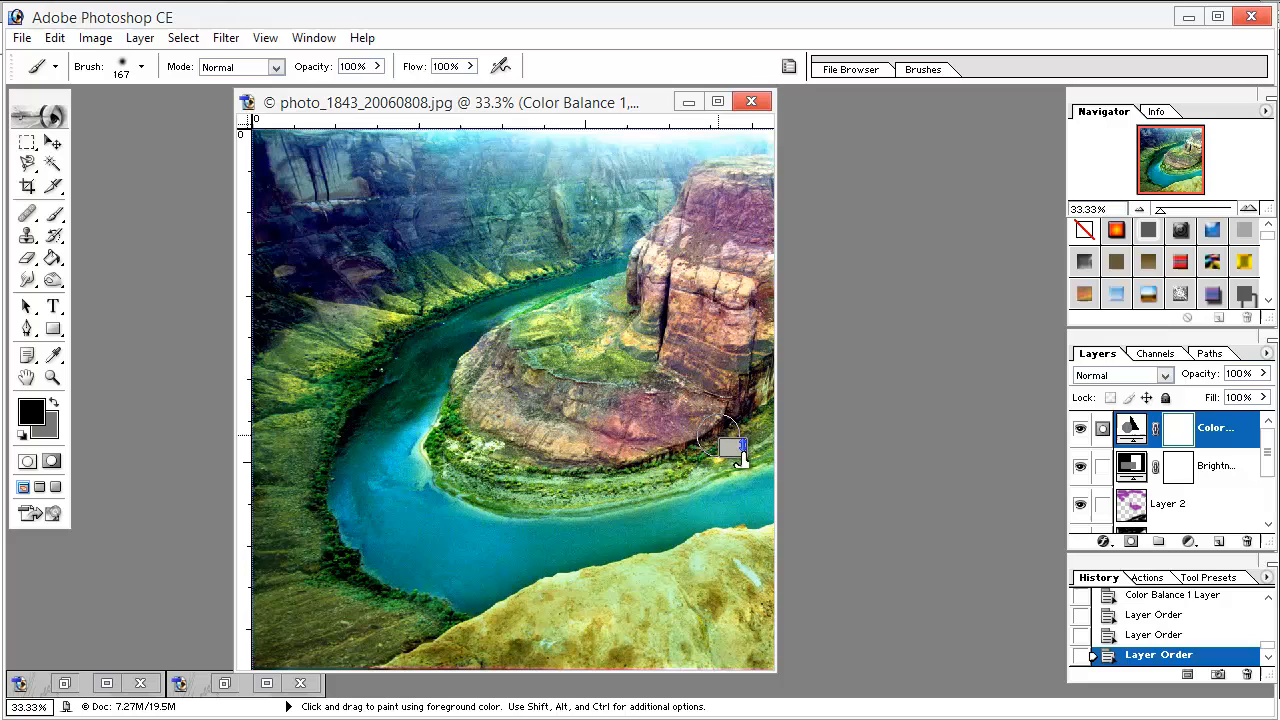
drag(735, 445, 555, 420)
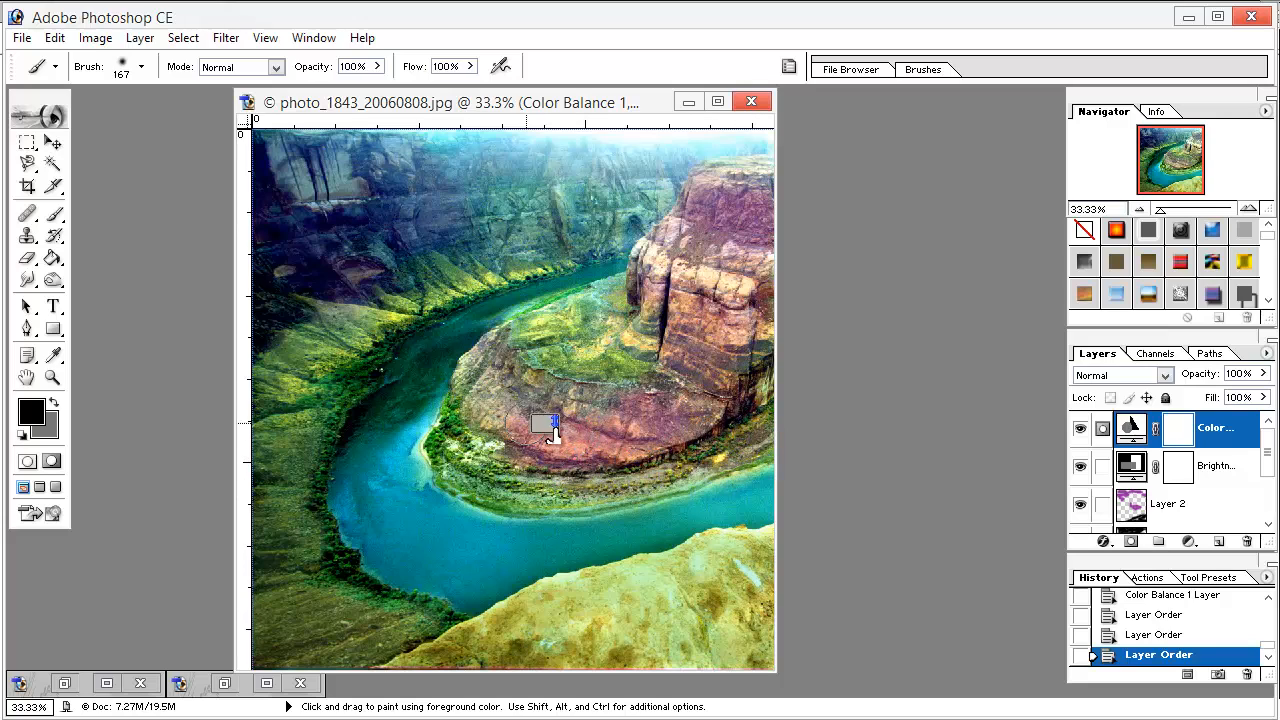
drag(555, 425, 570, 470)
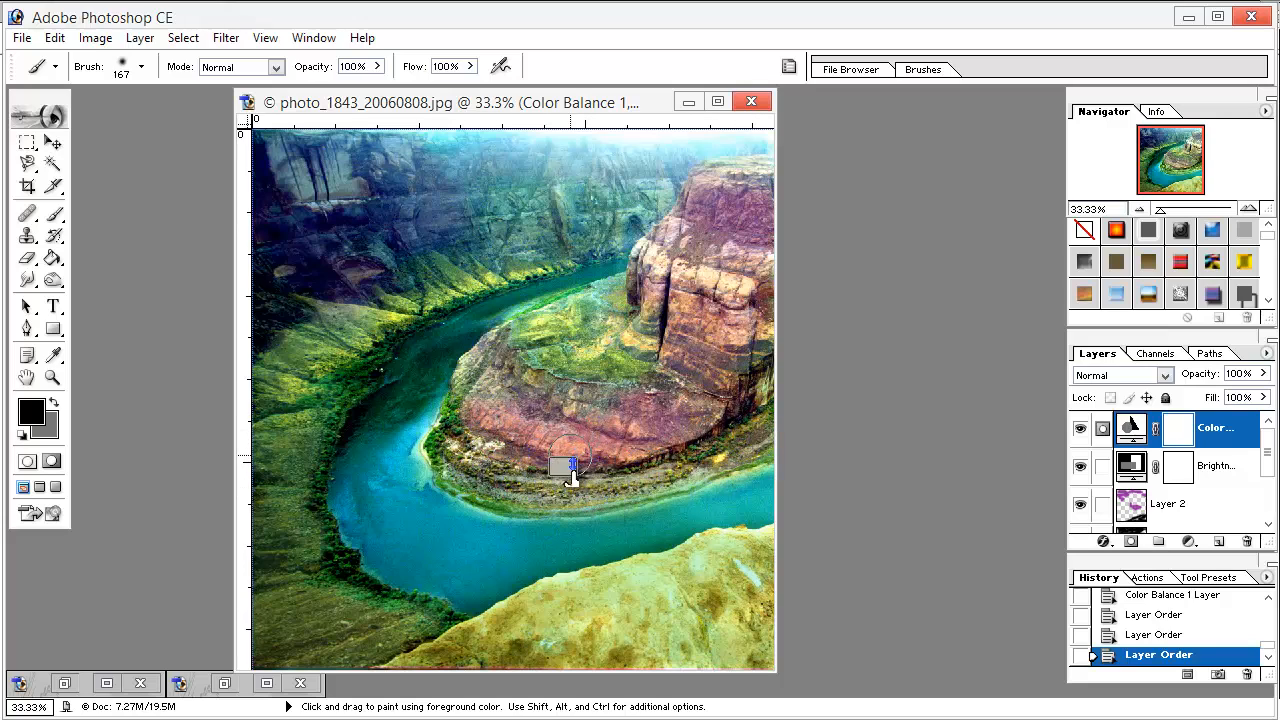
drag(570, 470, 615, 310)
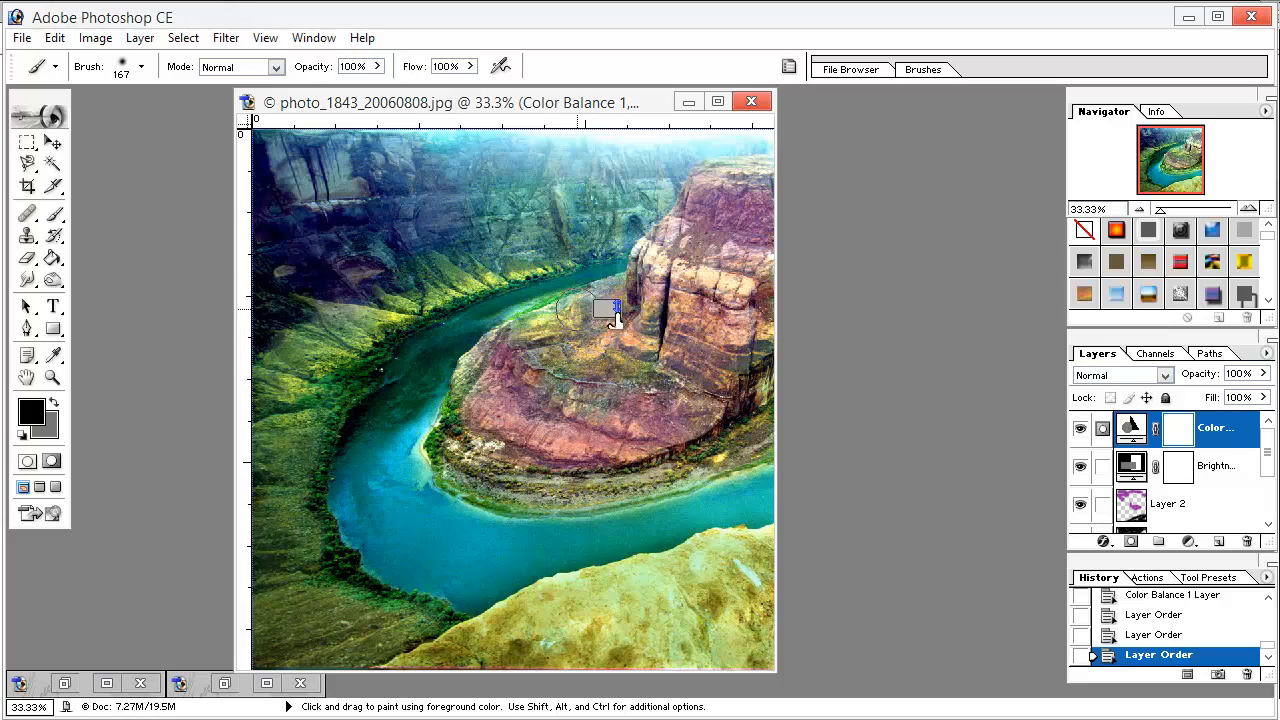
drag(615, 310, 645, 475)
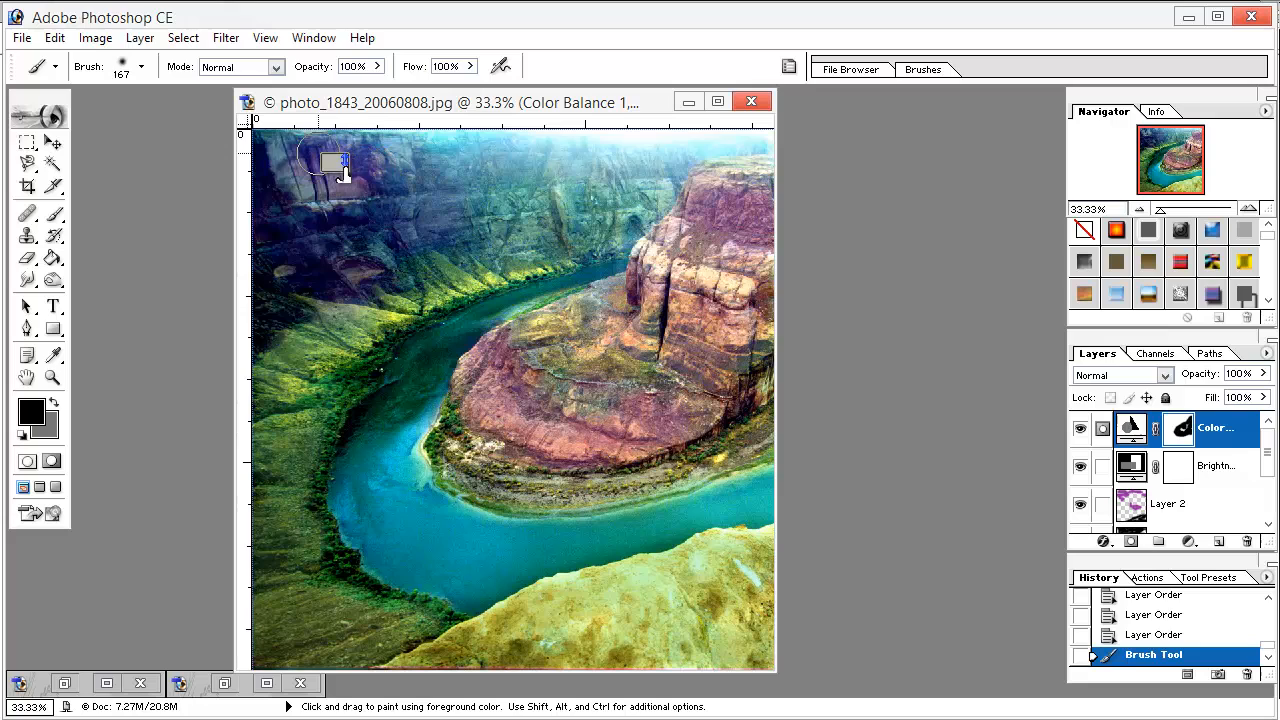
drag(335, 165, 475, 230)
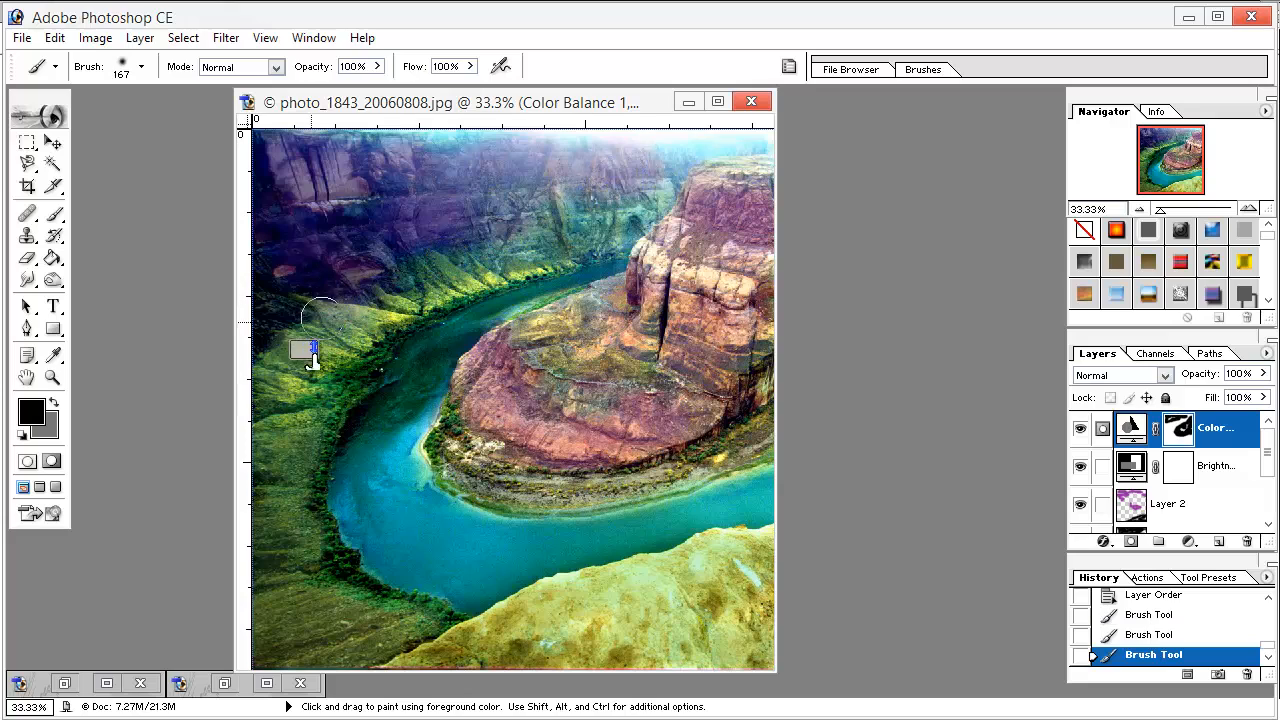
Fade the purple Layer 2 to 10% opacity and reselect the top colour balance layer
click(1170, 504)
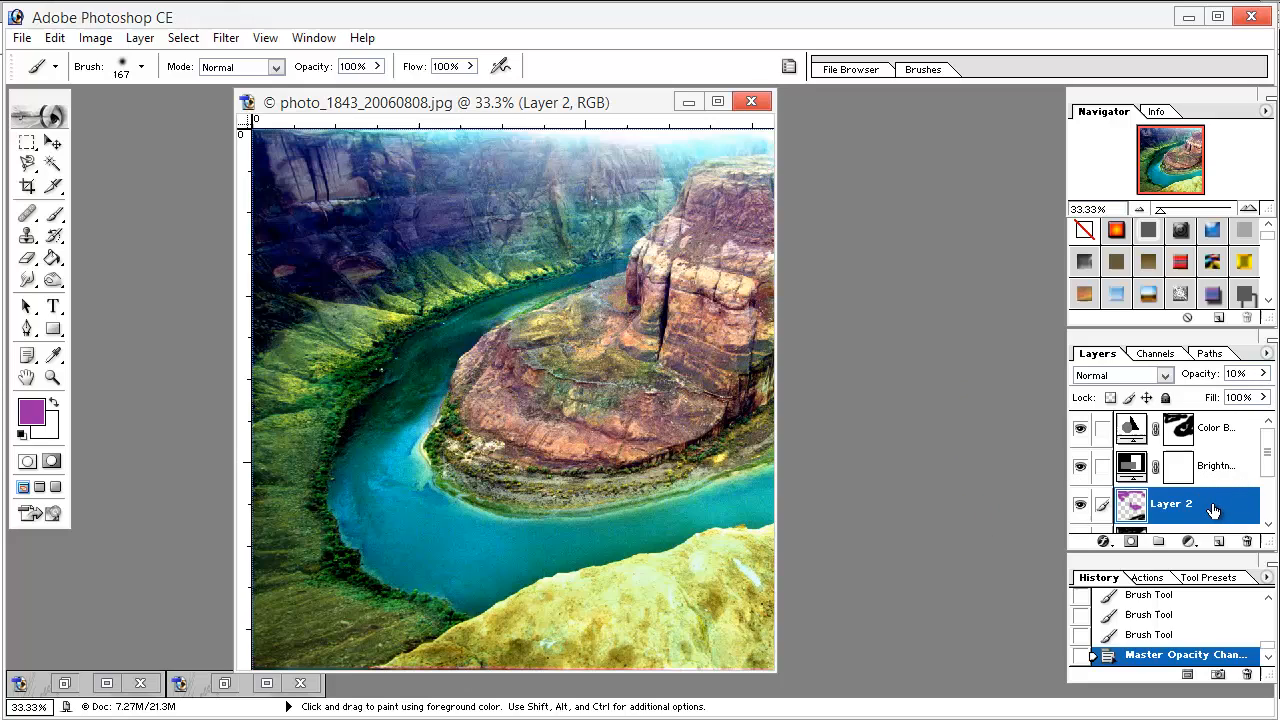
click(1210, 428)
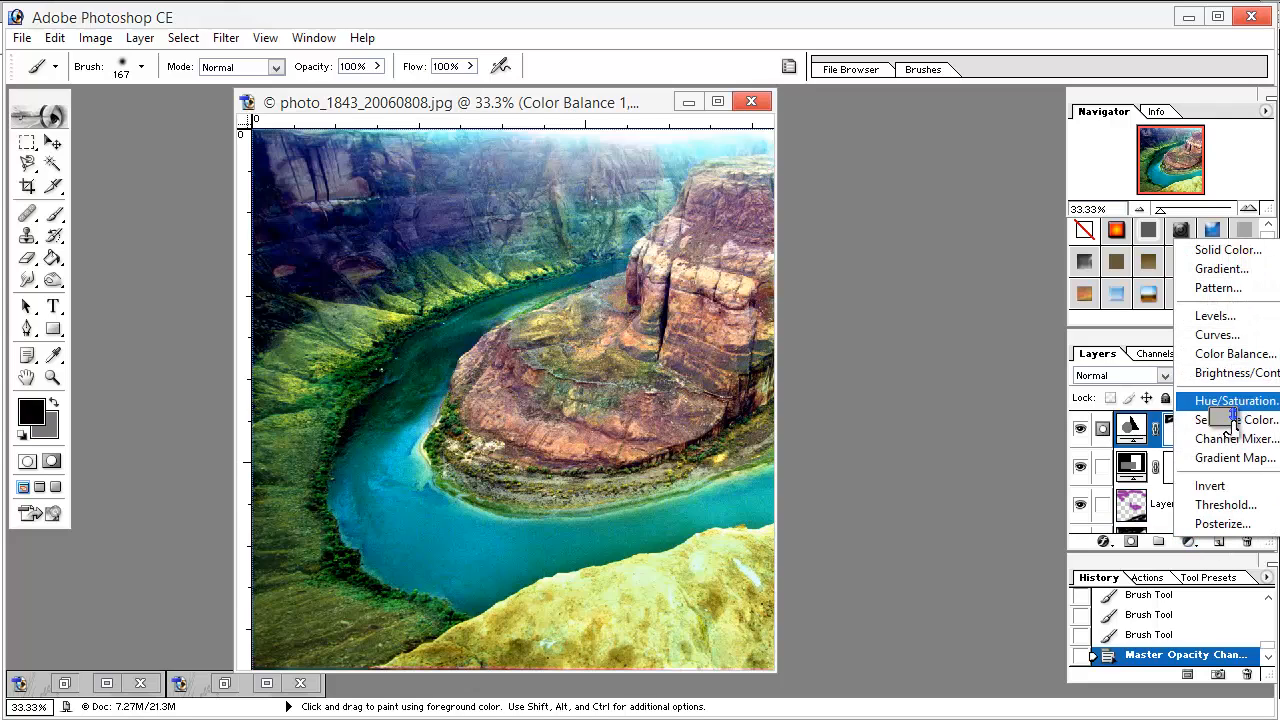
Add a second Color Balance adjustment with Midtones Cyan-Red +53 and Magenta-Green +55
click(1235, 353)
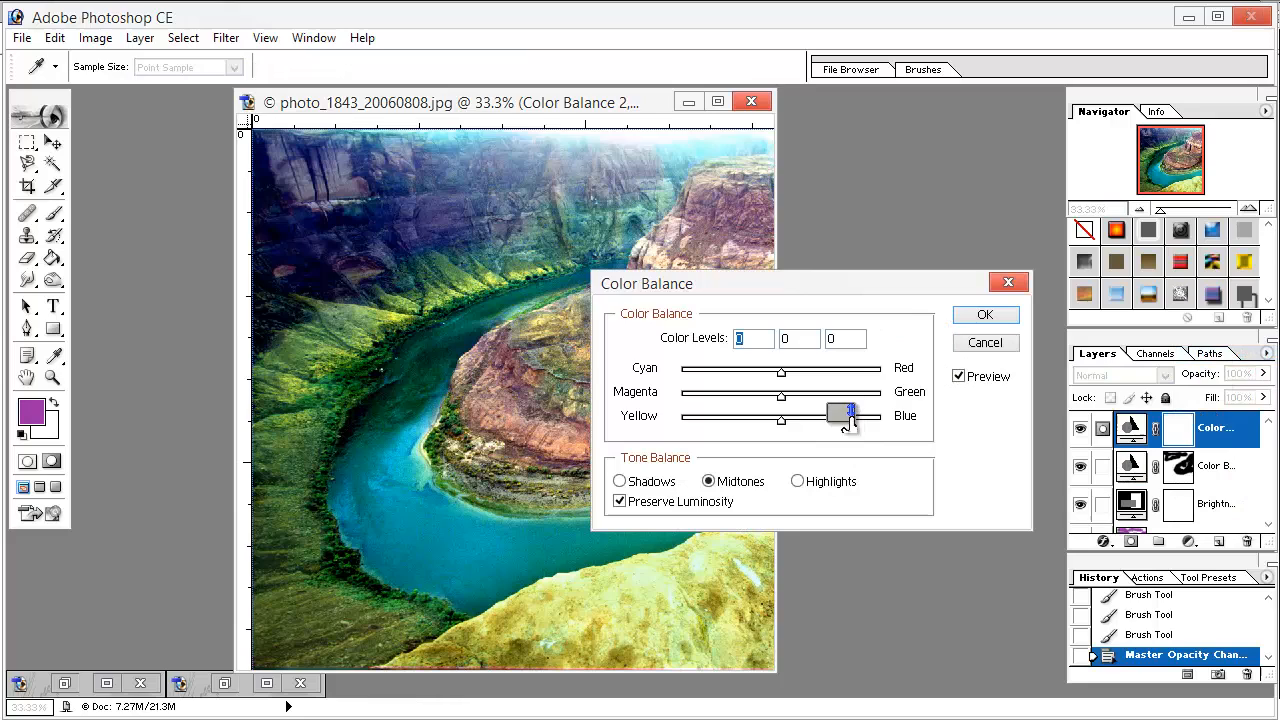
drag(848, 415, 810, 388)
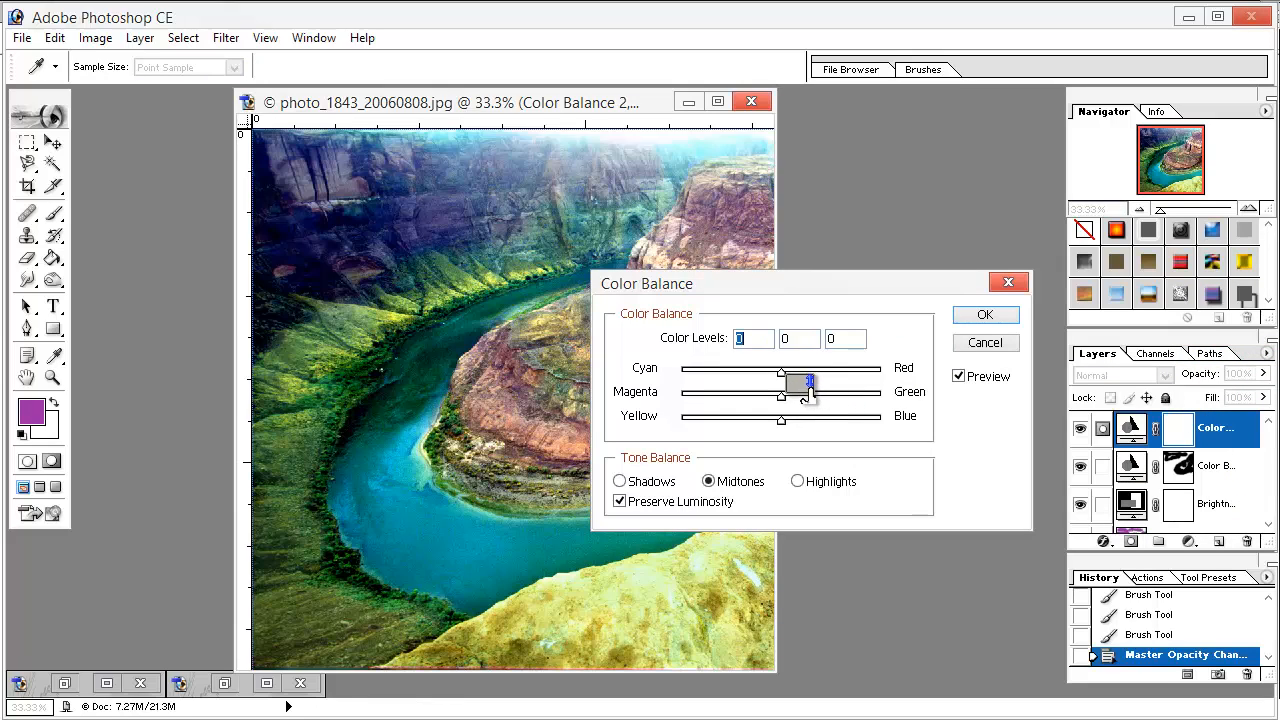
drag(808, 383, 855, 383)
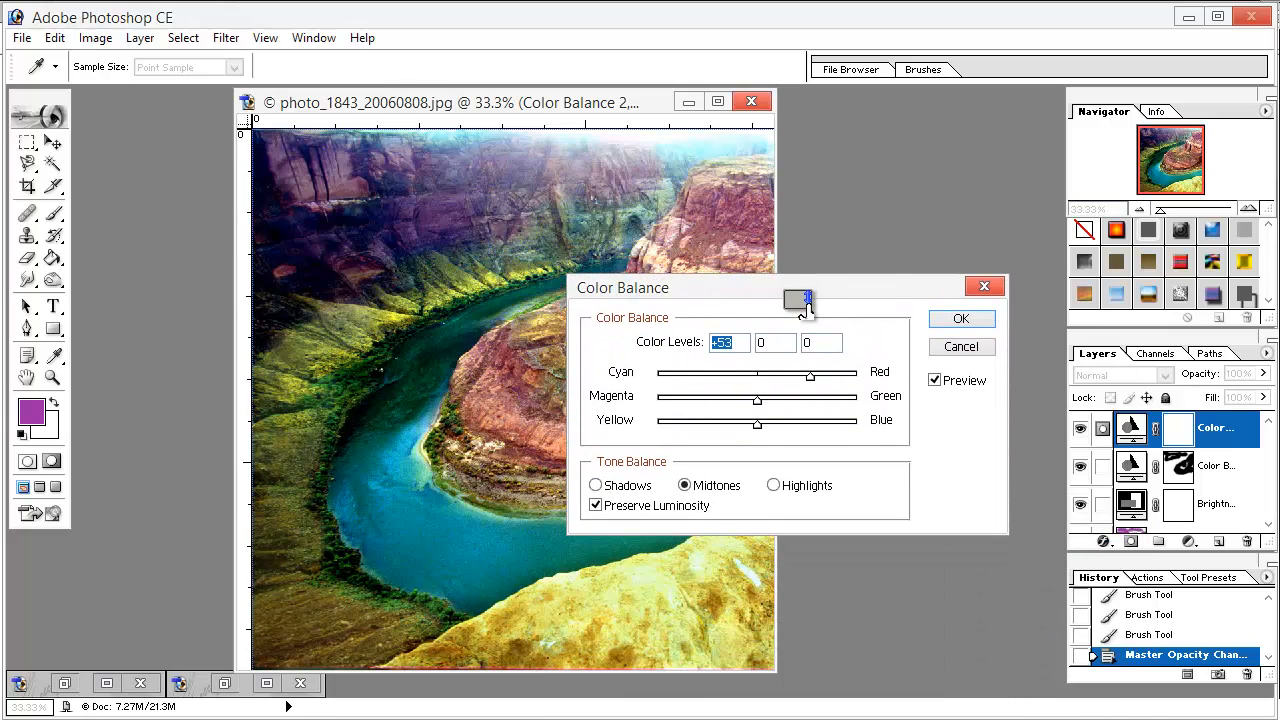
mouse_move(755, 500)
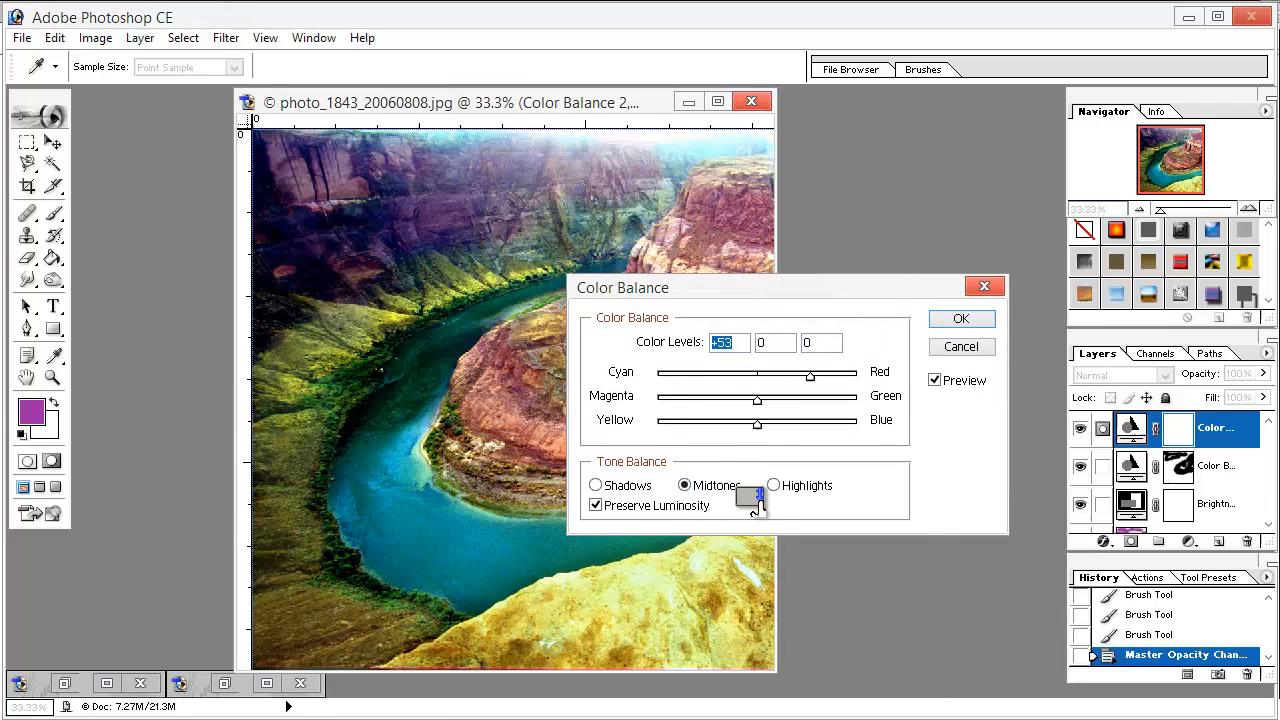
drag(757, 400, 840, 400)
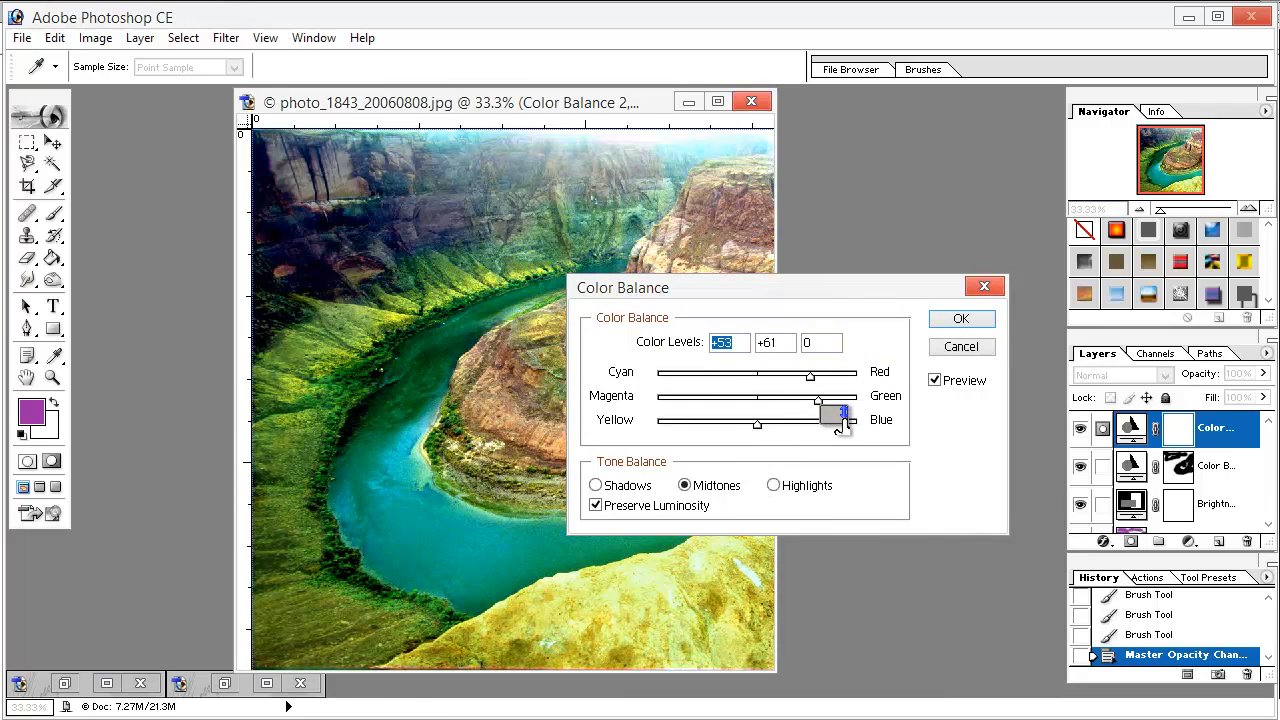
drag(845, 410, 830, 410)
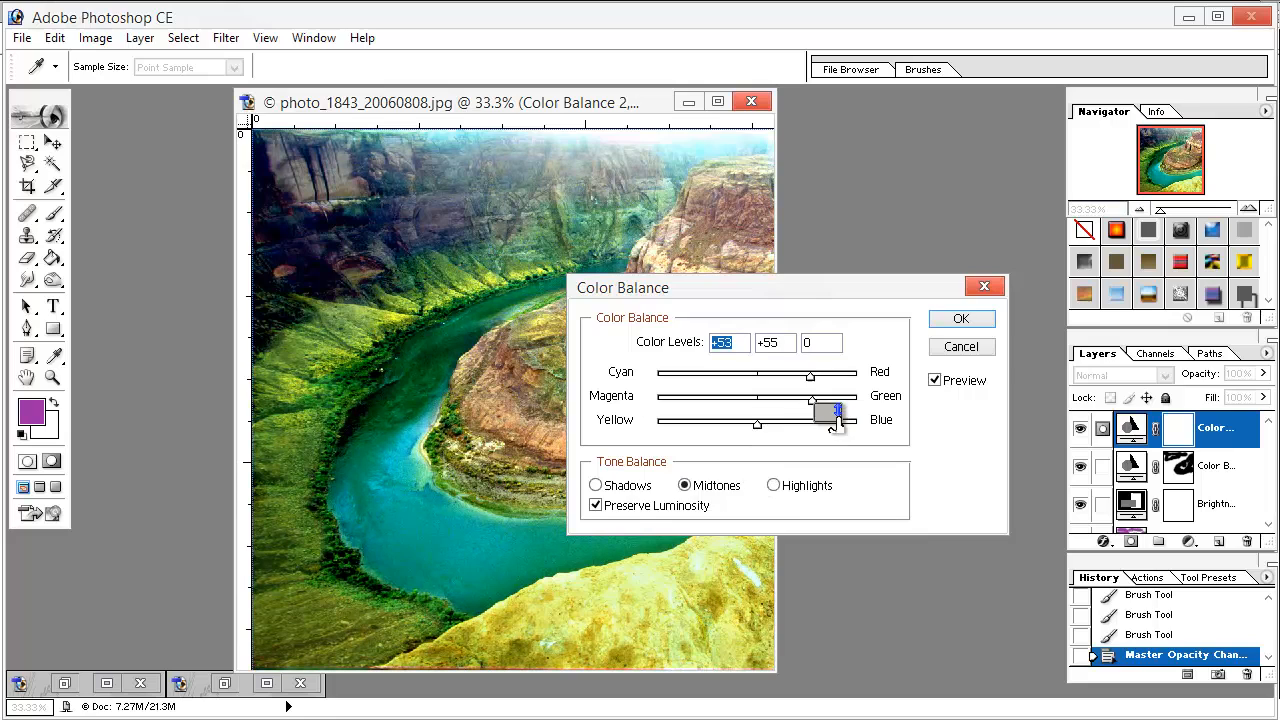
click(960, 318)
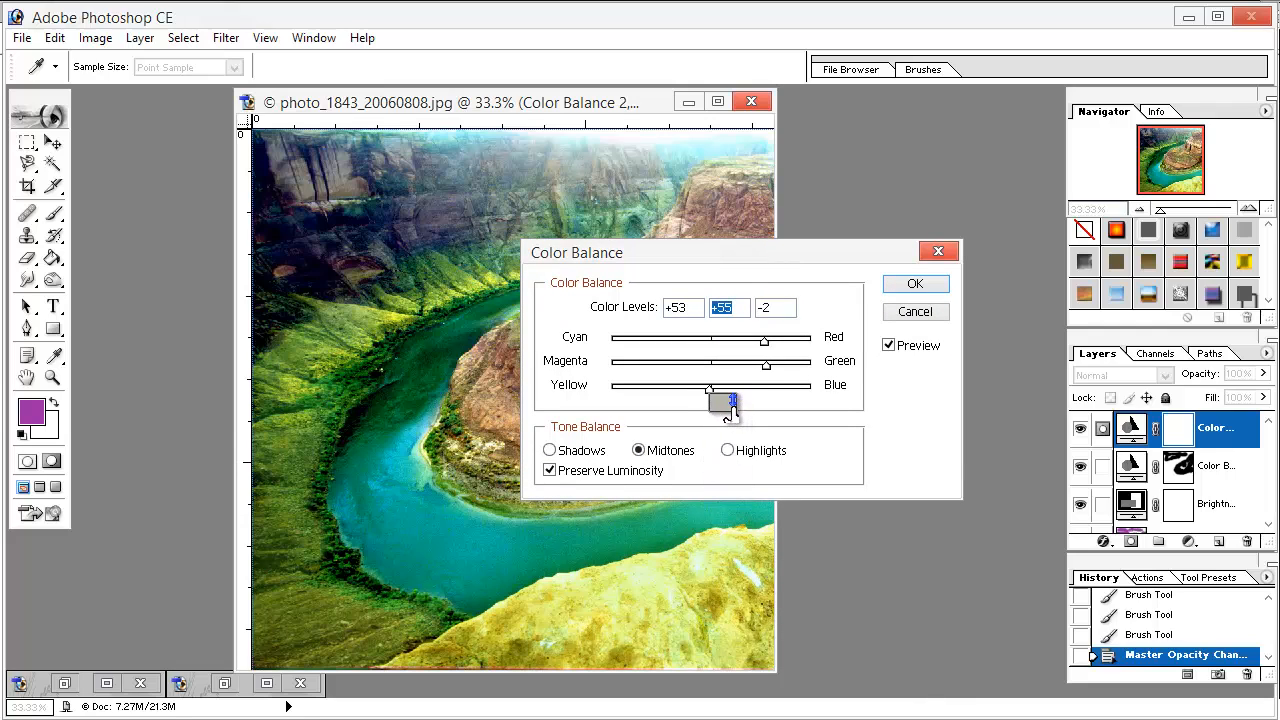
Set the Midtones Yellow-Blue slider to -29 and move on to the Highlights range
drag(732, 400, 705, 400)
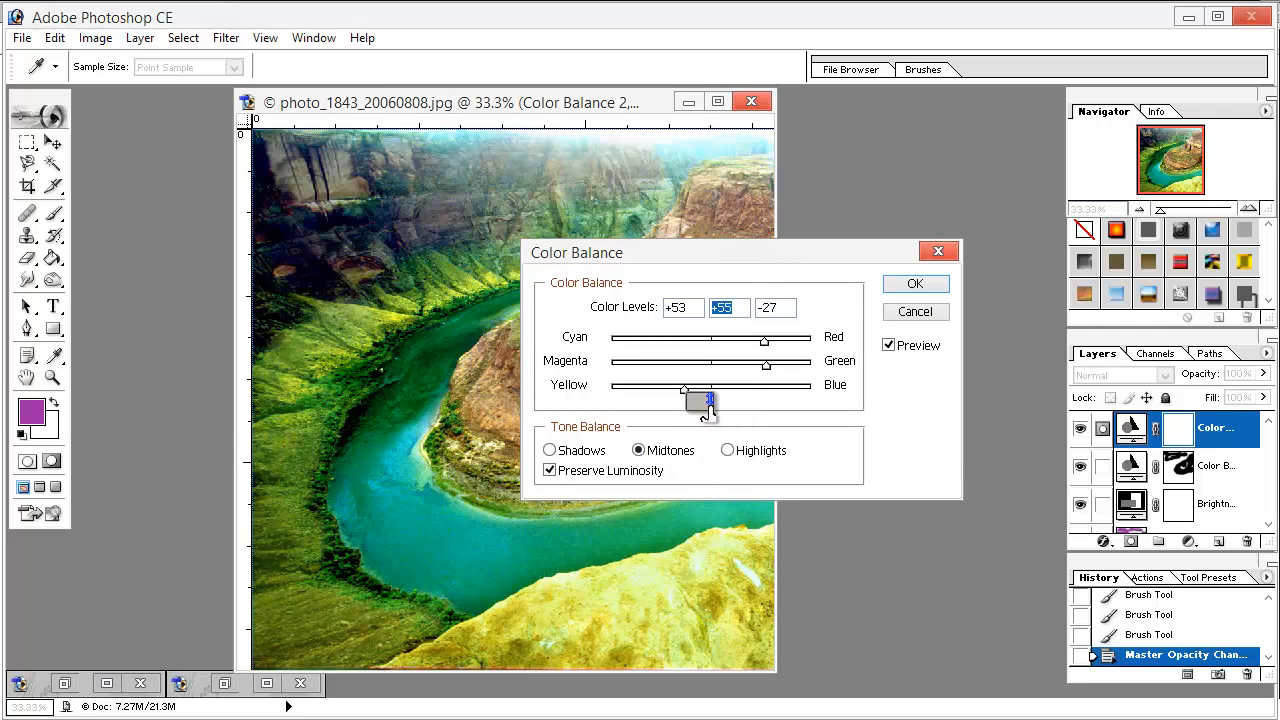
drag(707, 398, 683, 389)
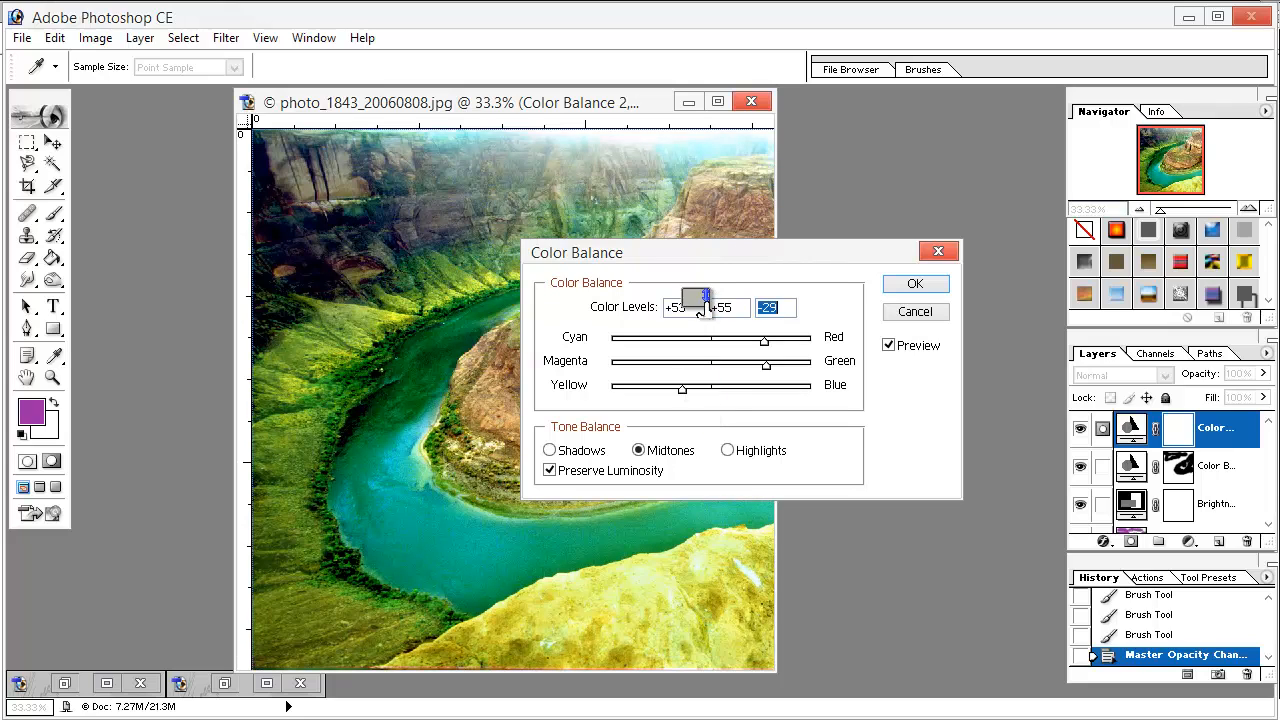
click(914, 284)
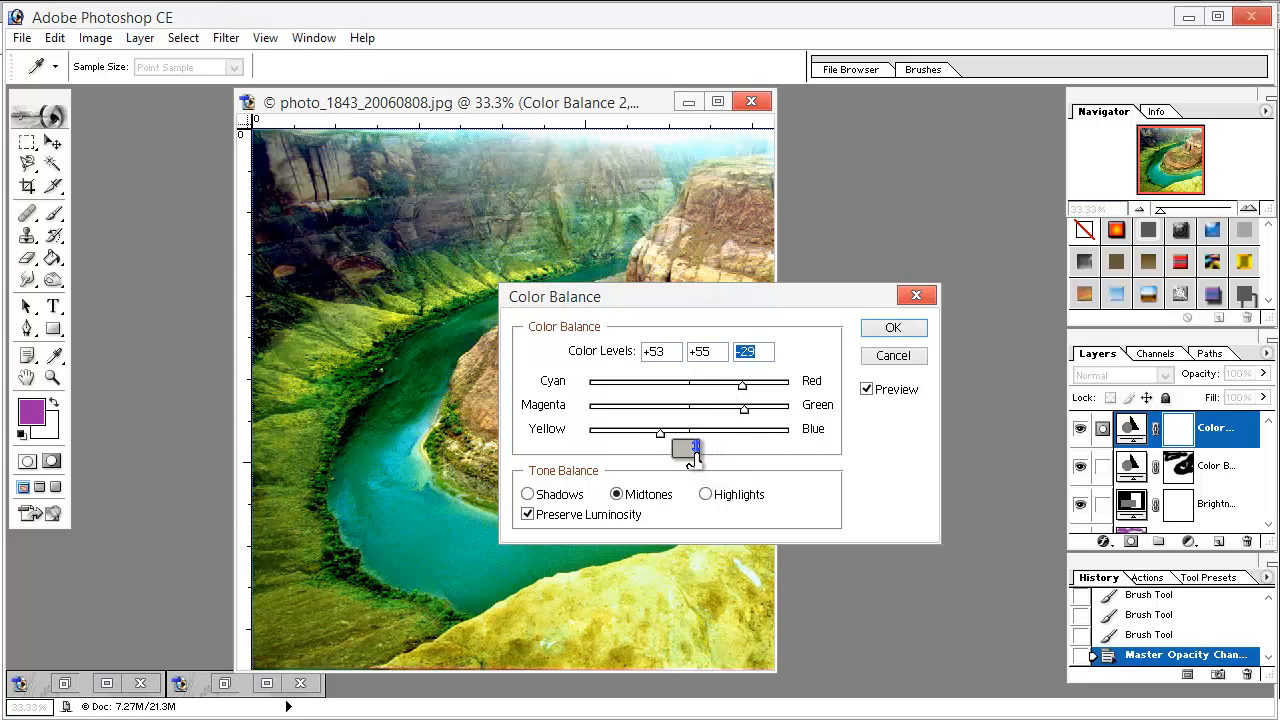
drag(687, 447, 757, 375)
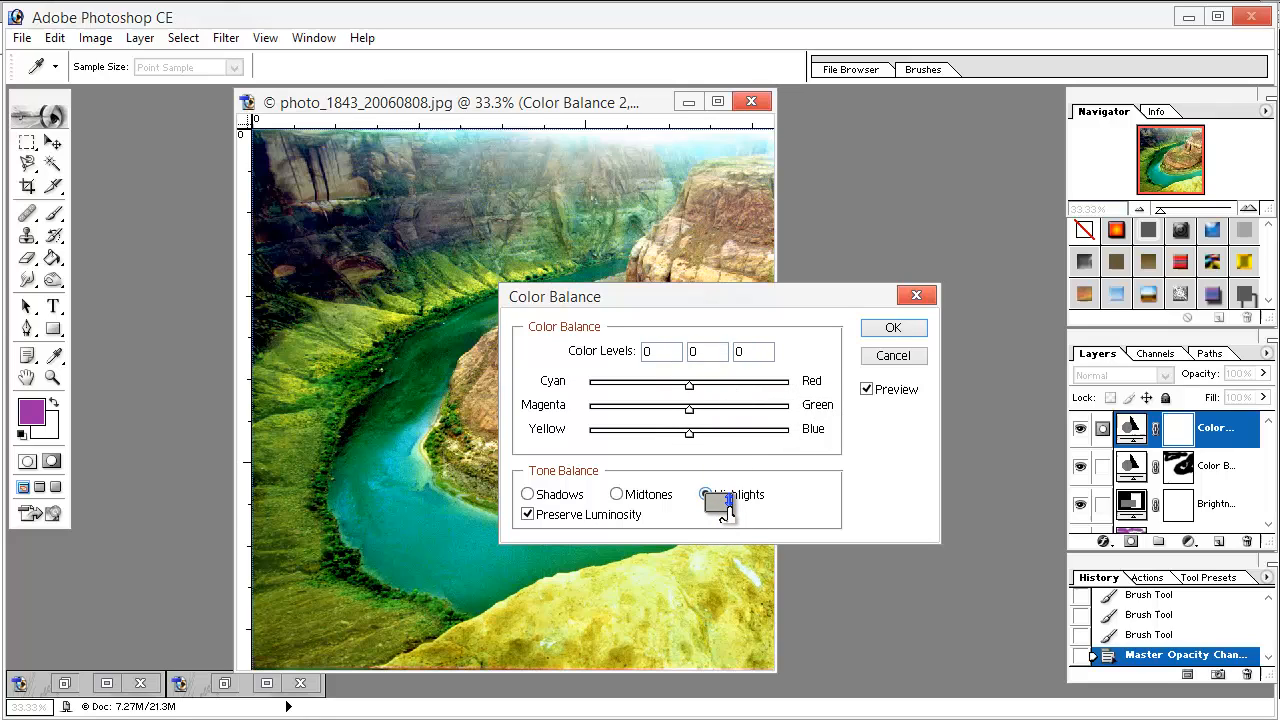
click(705, 494)
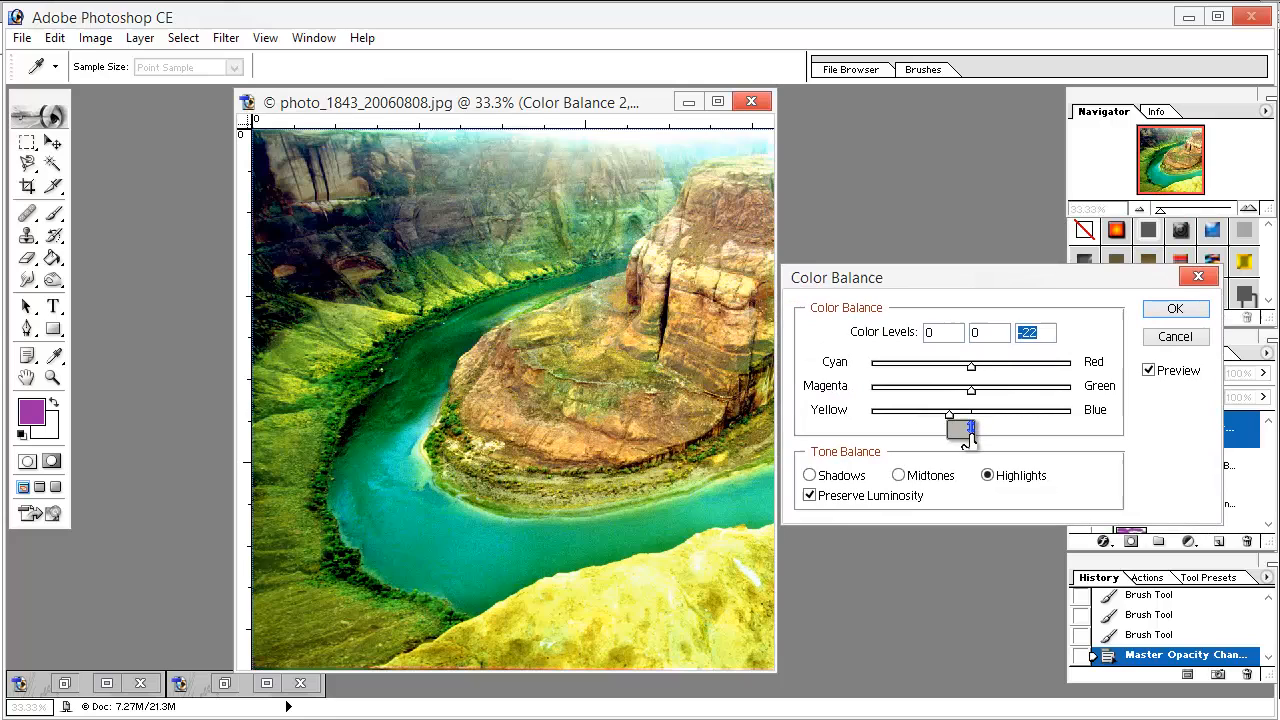
Shift the canyon's highlights slightly toward yellow (Yellow-Blue -22) and apply the colour balance
drag(968, 413, 948, 413)
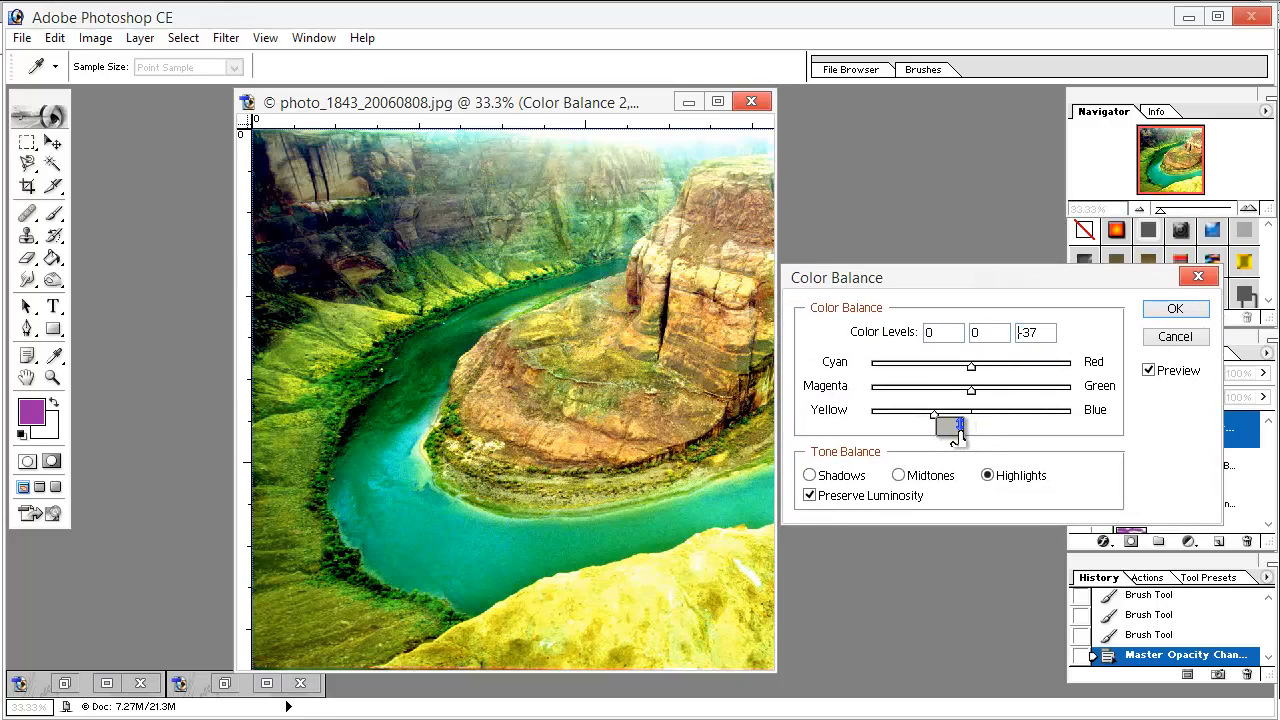
drag(958, 425, 980, 425)
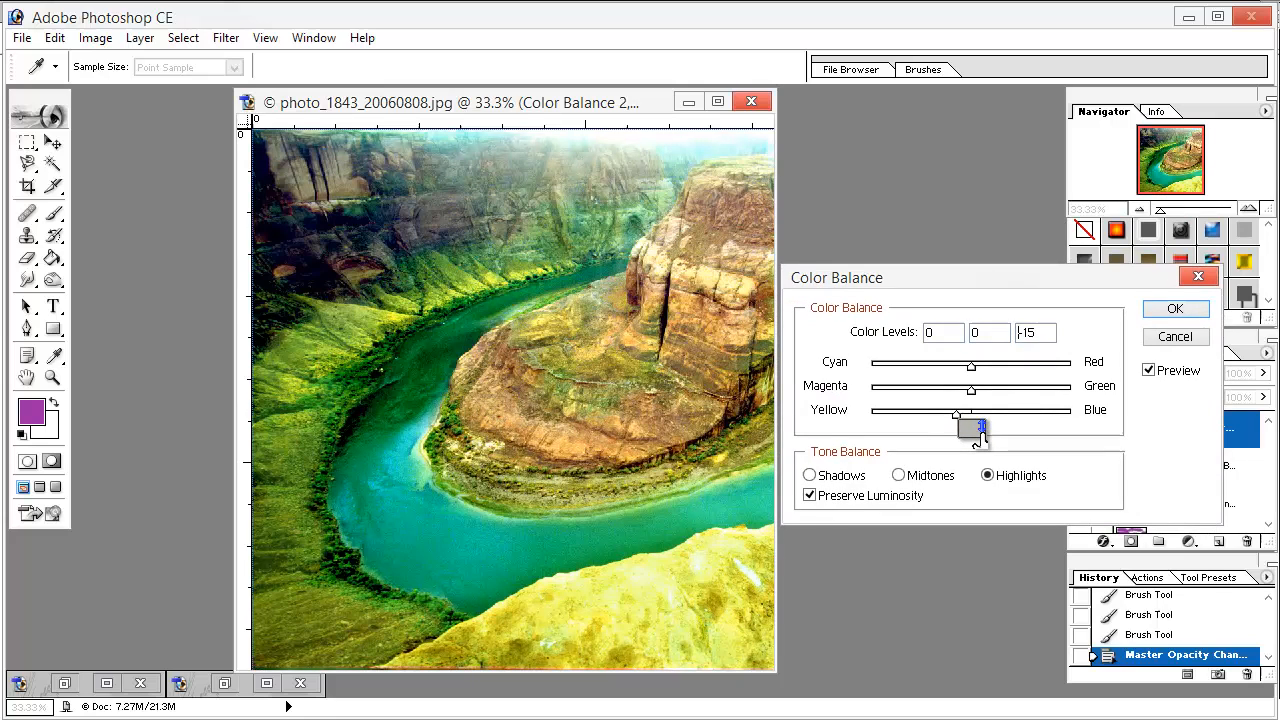
drag(980, 427, 1013, 427)
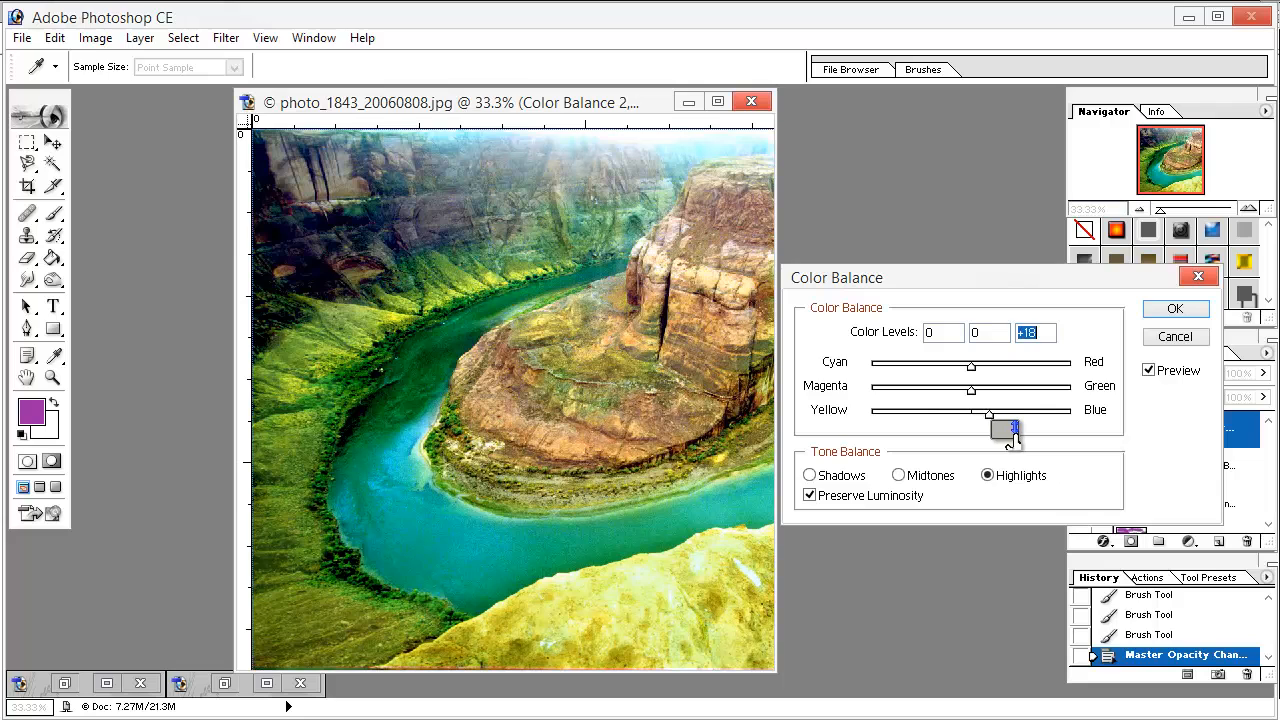
drag(1015, 425, 978, 425)
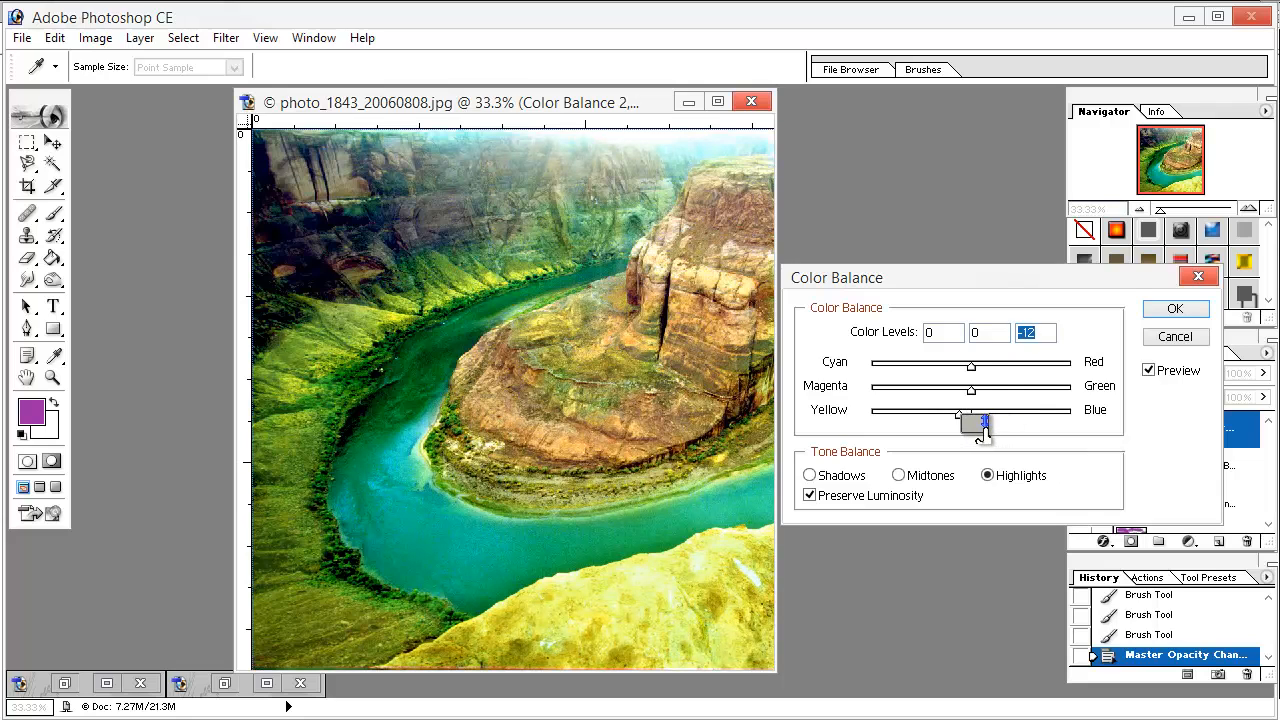
drag(958, 422, 993, 424)
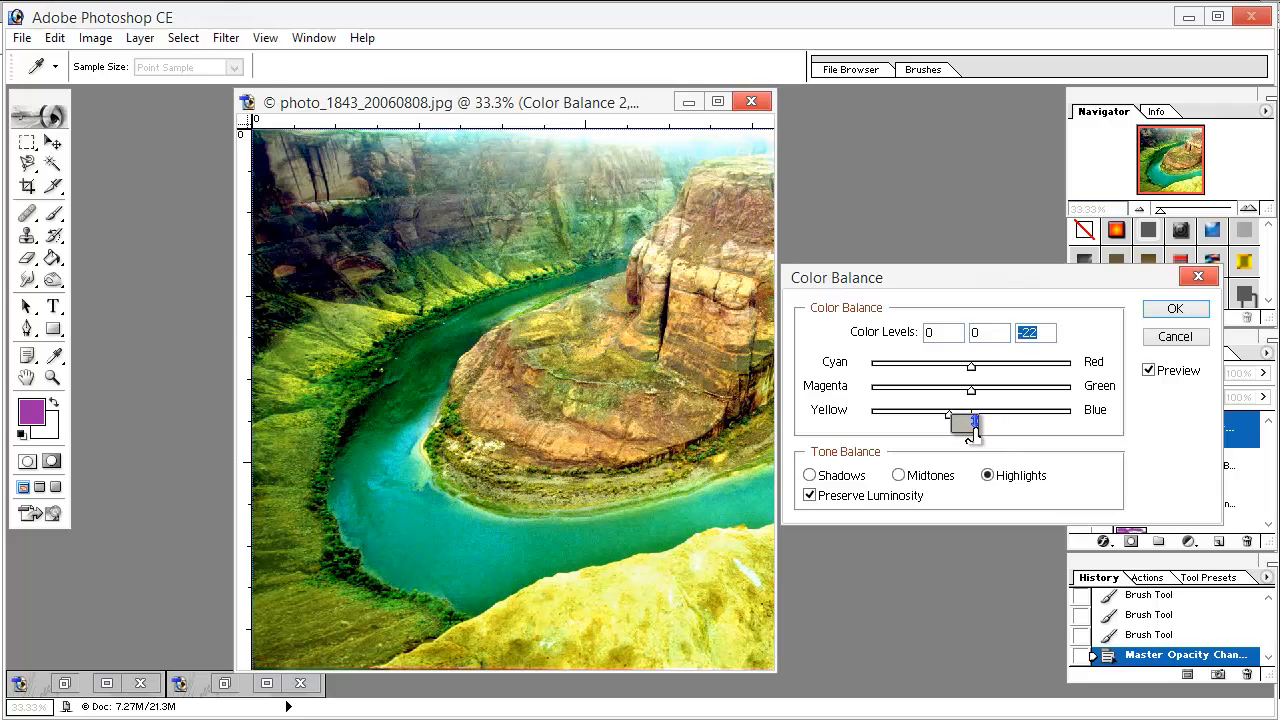
drag(970, 366, 1055, 366)
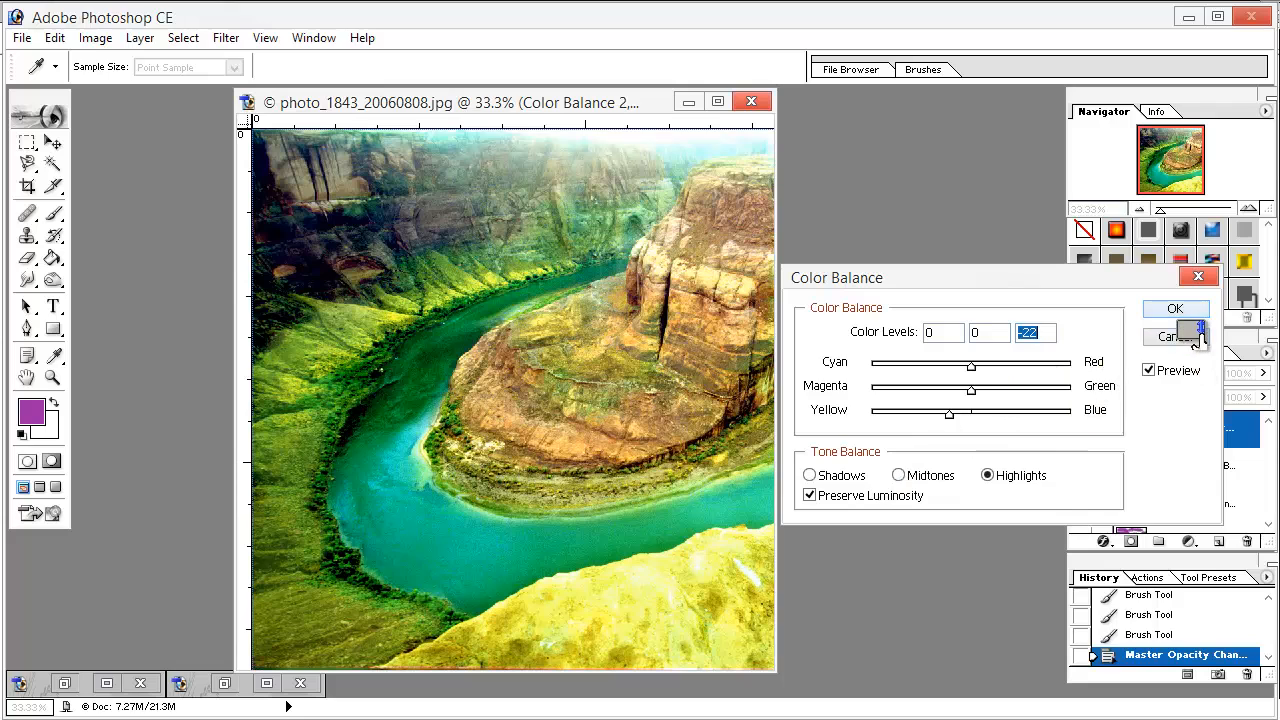
click(1176, 308)
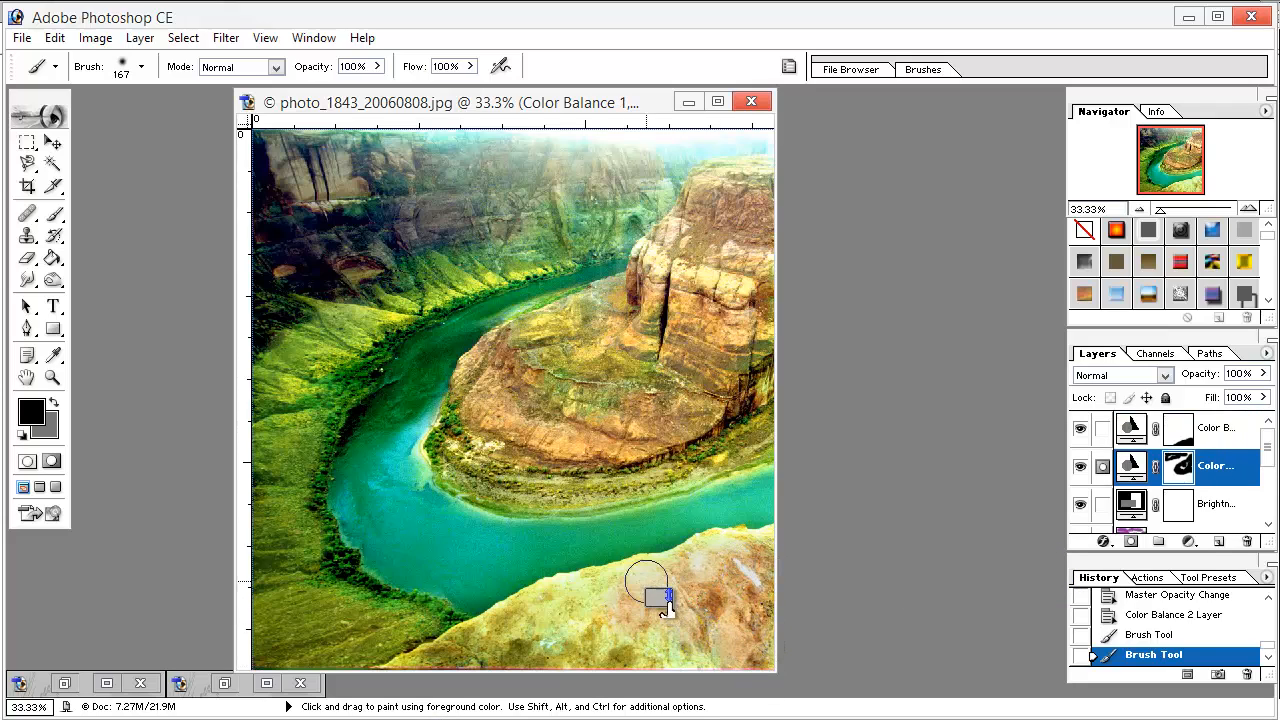
Paint black on the Color Balance 1 mask over the foreground rock to restore its natural brown
drag(650, 595, 700, 670)
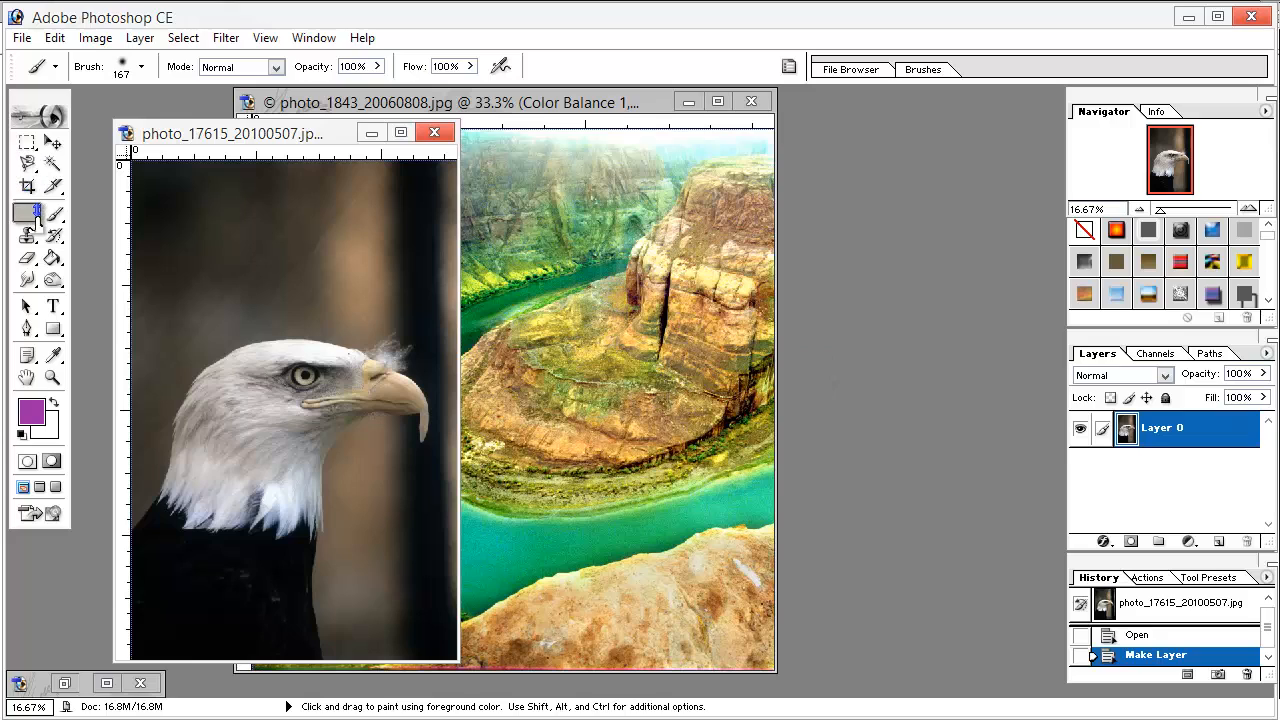
mouse_move(28, 162)
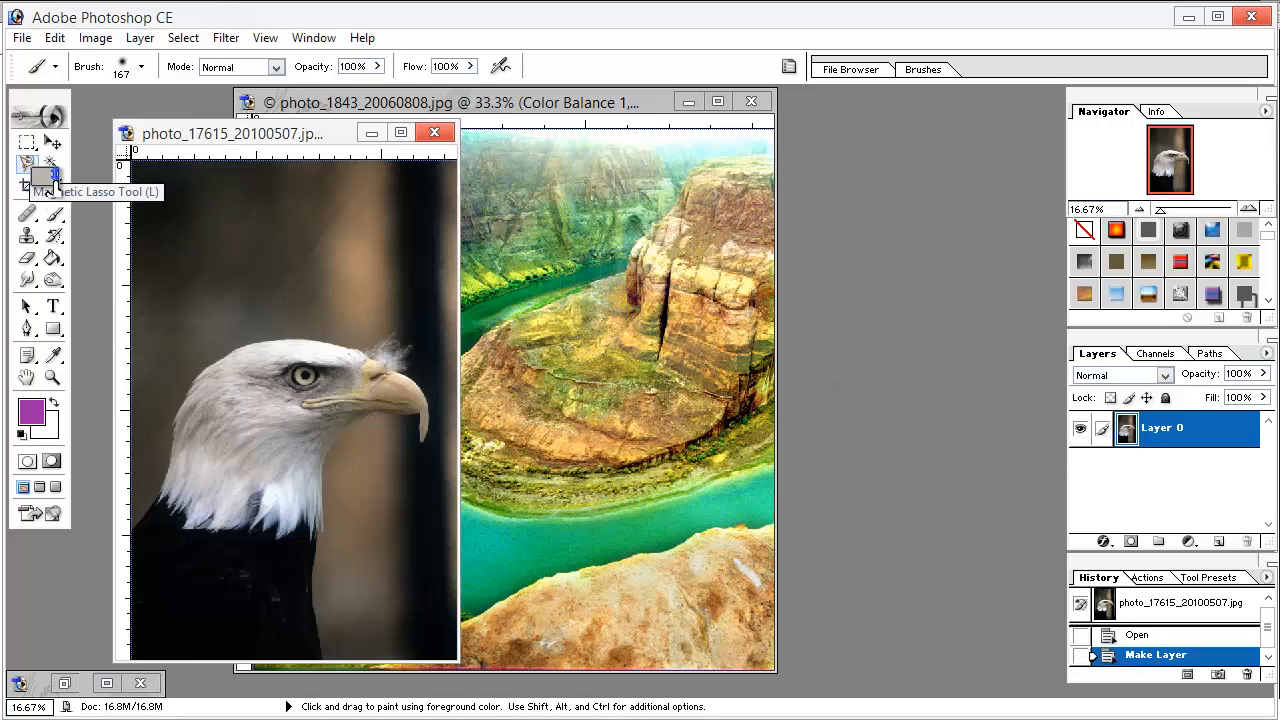
Trace the eagle's head, beak and chest with the Magnetic Lasso, anchoring at the beak tip
click(27, 170)
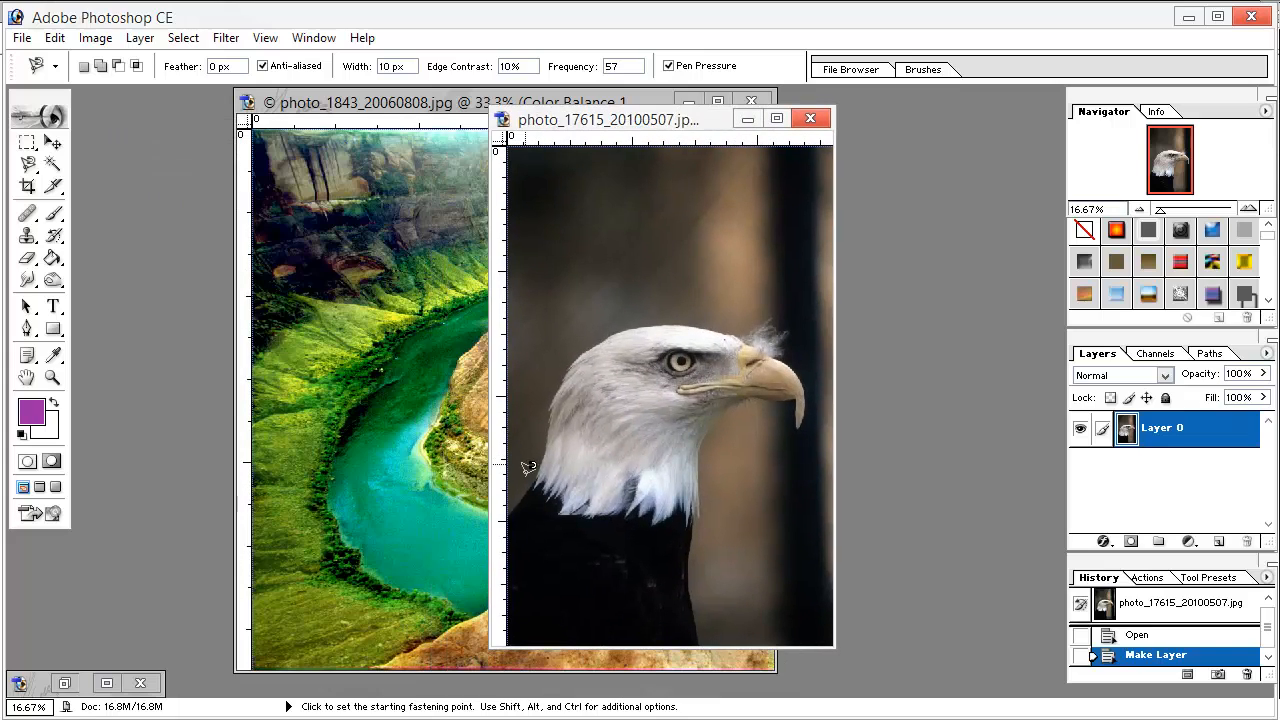
mouse_move(520, 502)
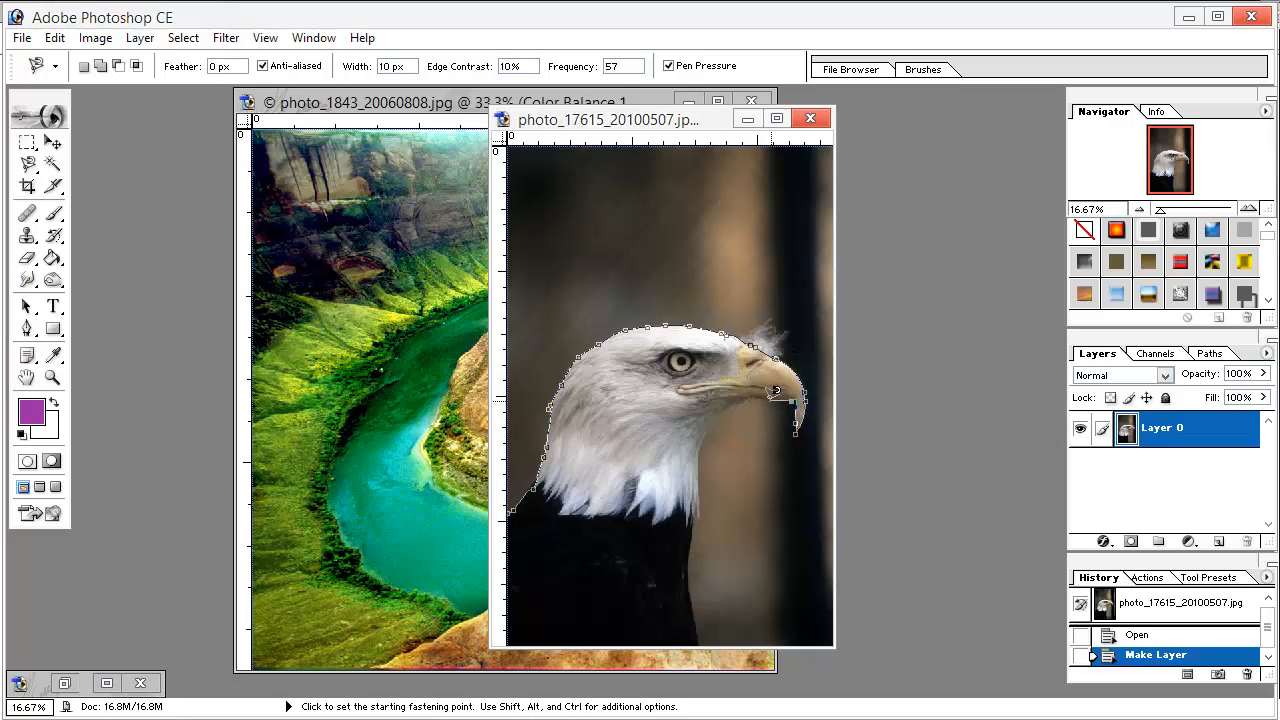
click(700, 435)
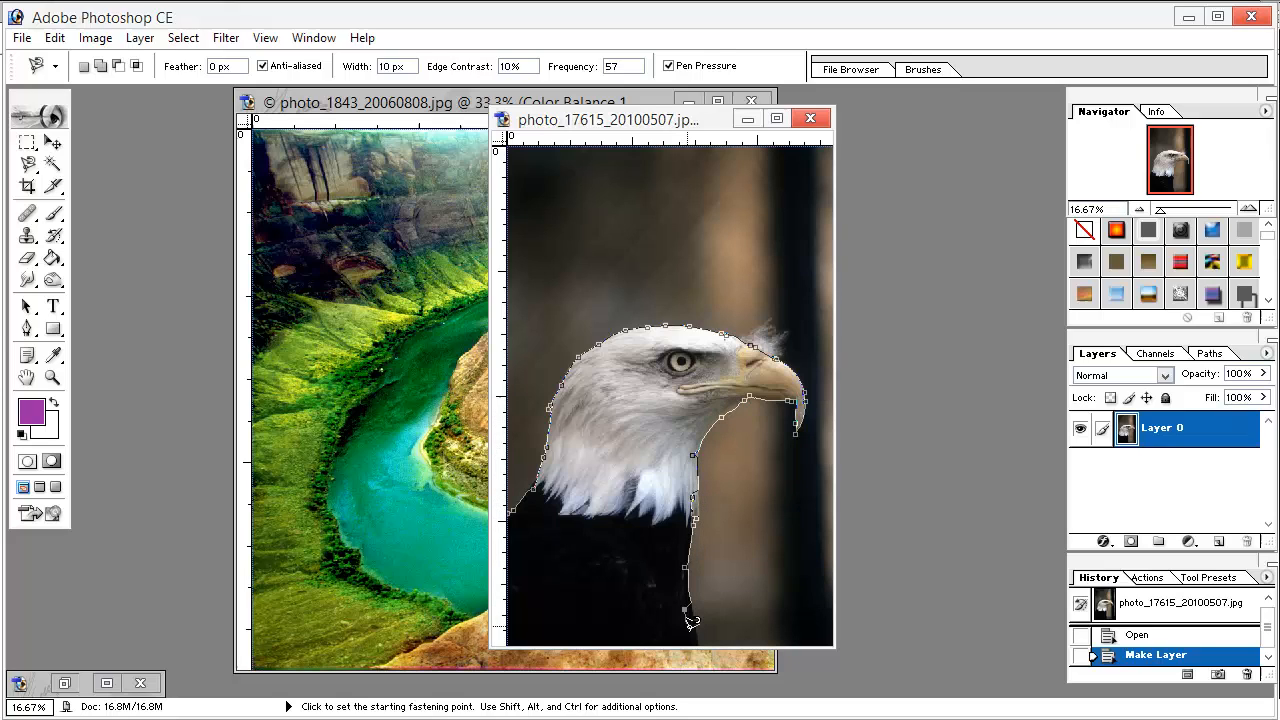
mouse_move(665, 635)
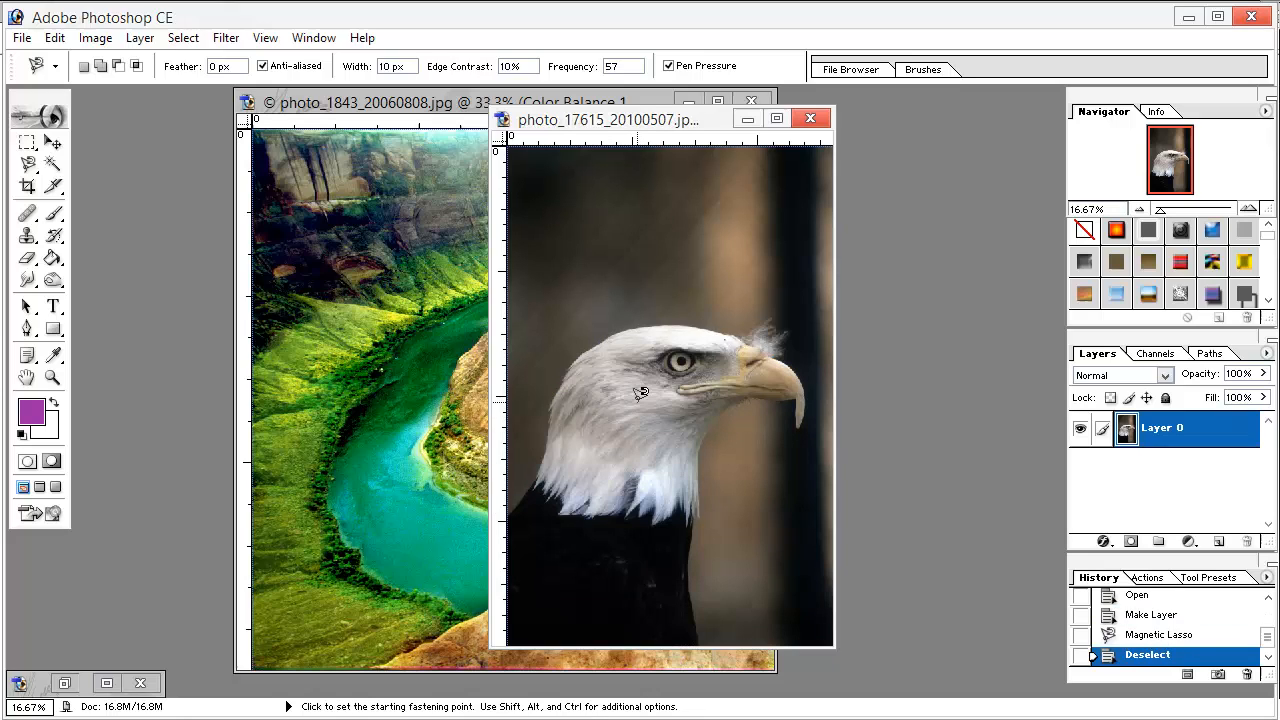
mouse_move(778, 448)
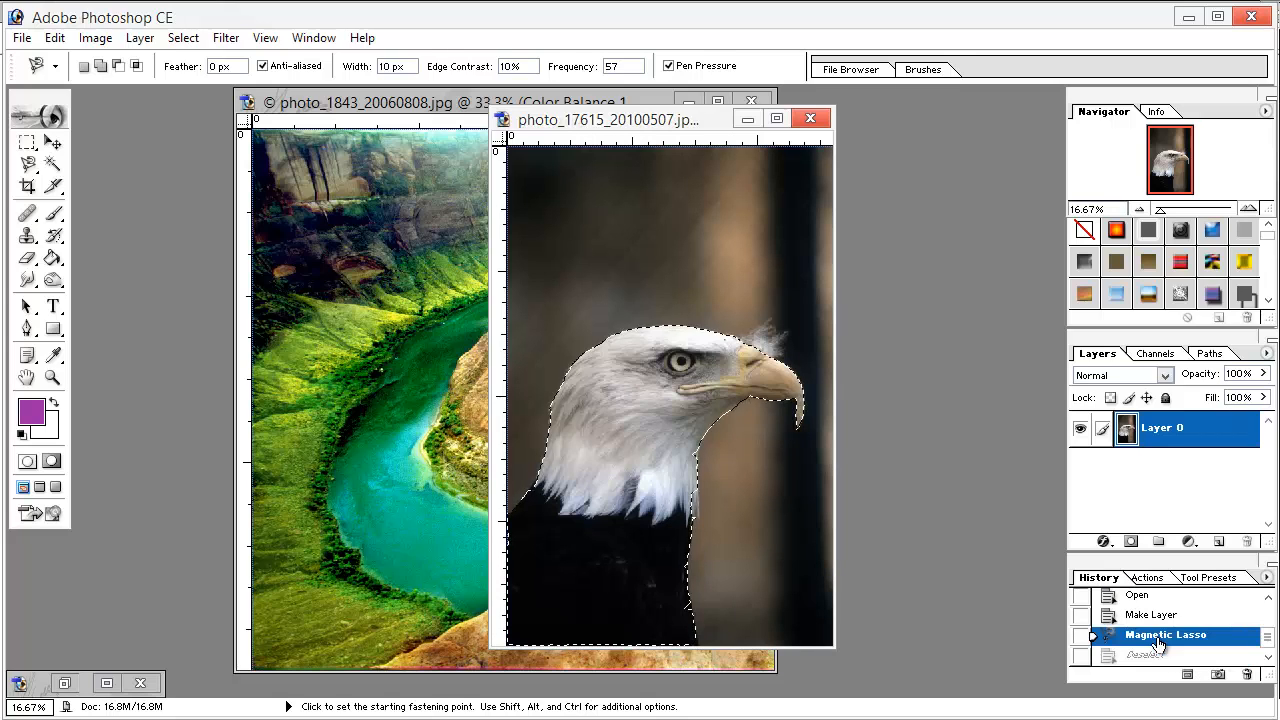
Copy the eagle selection to its own layer, then hide and delete the original background layer
right_click(735, 405)
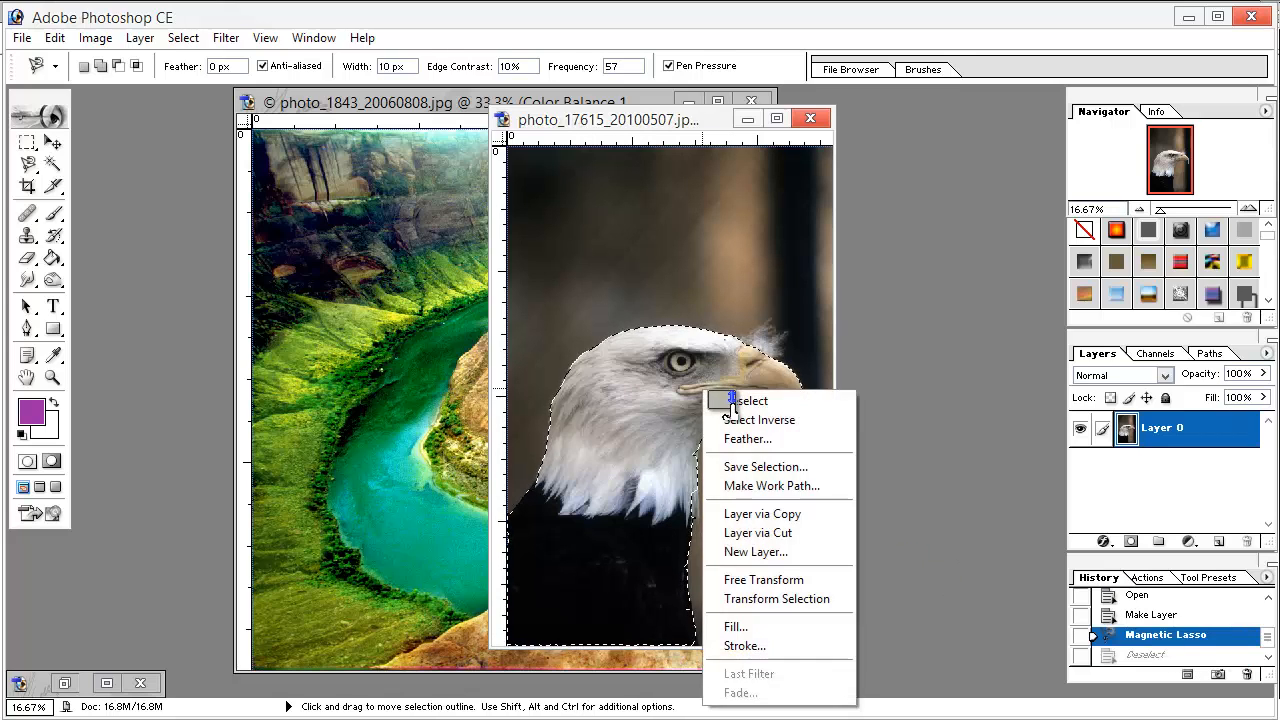
click(761, 513)
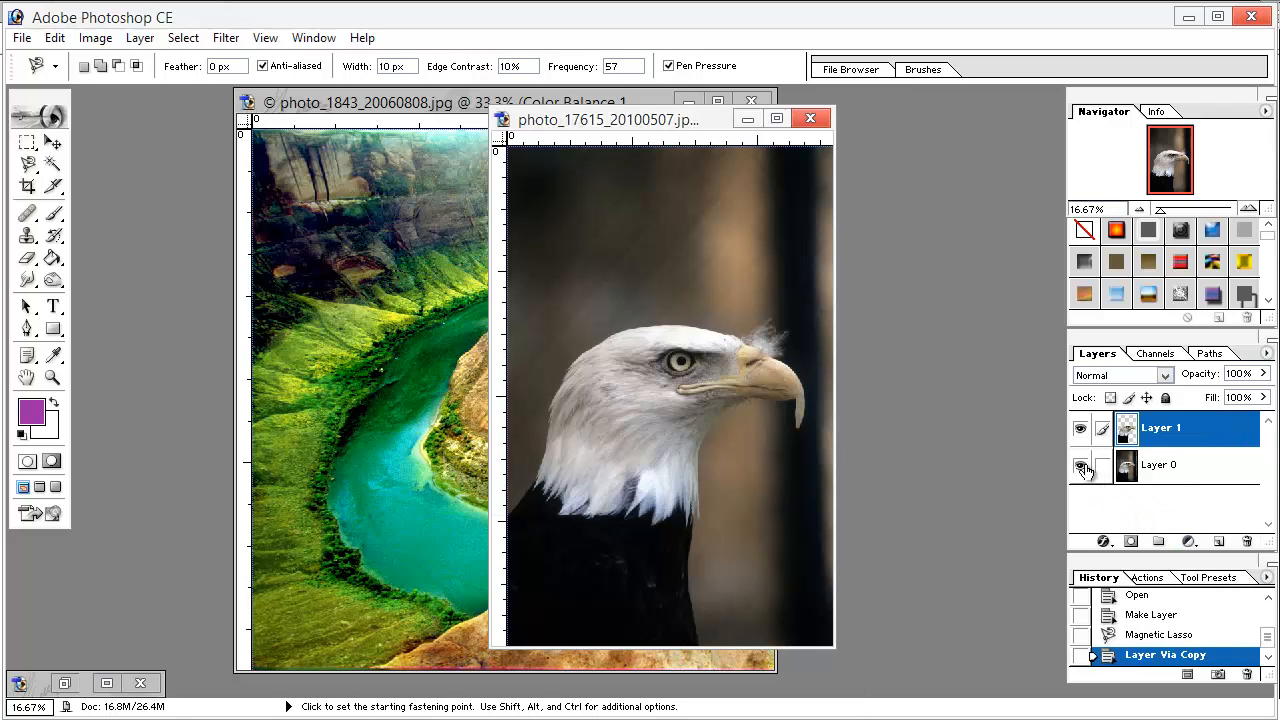
click(1080, 468)
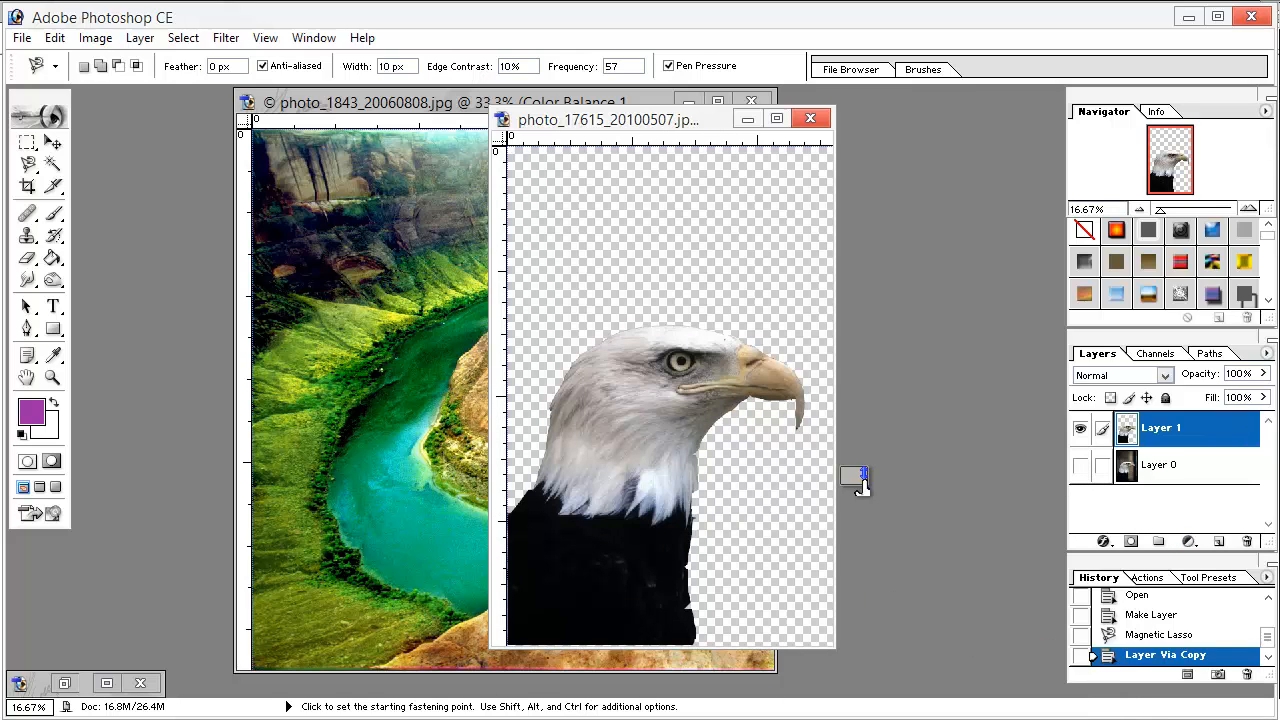
click(1162, 464)
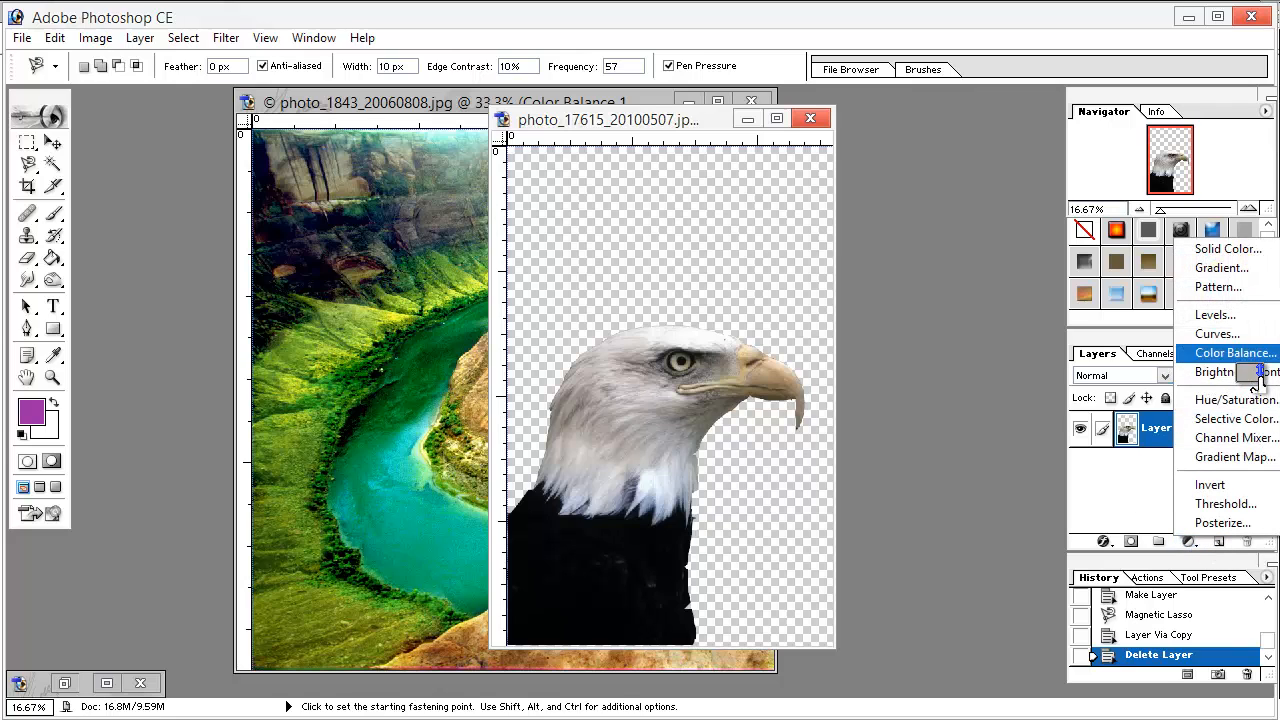
Add a Color Balance adjustment to the eagle with midtones -26 / +25 / -24
click(1232, 353)
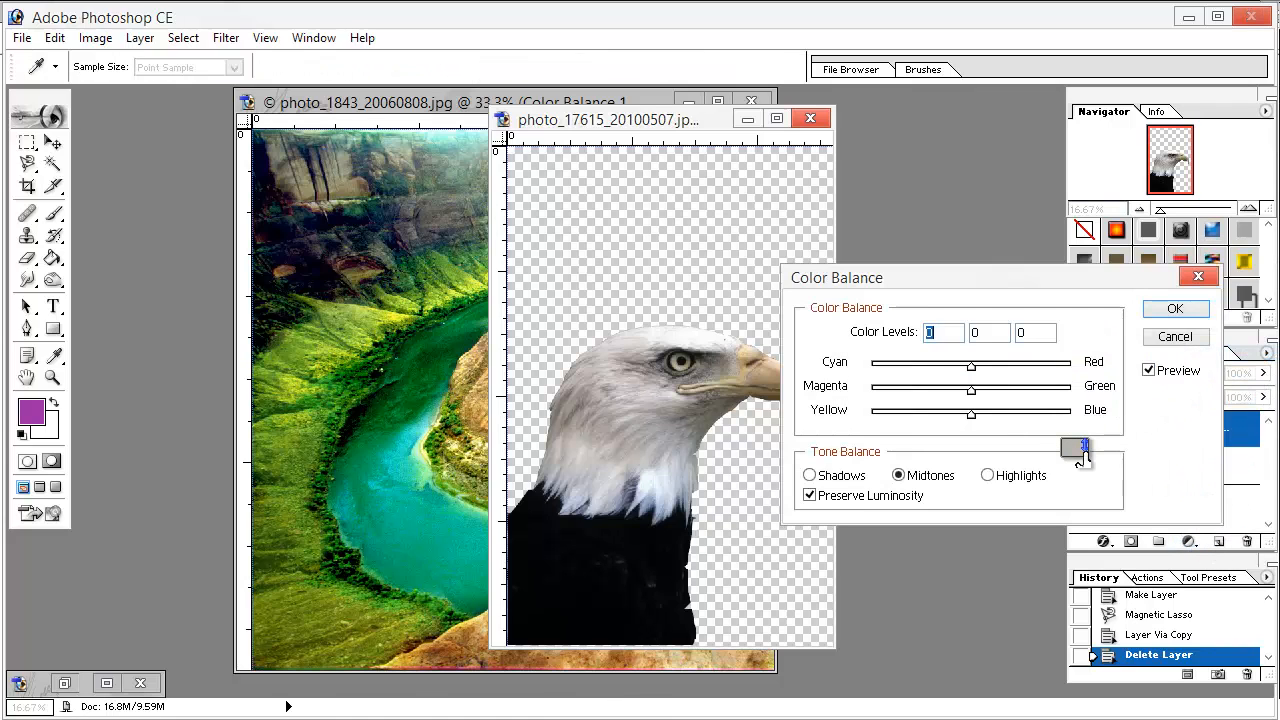
drag(1075, 445, 990, 385)
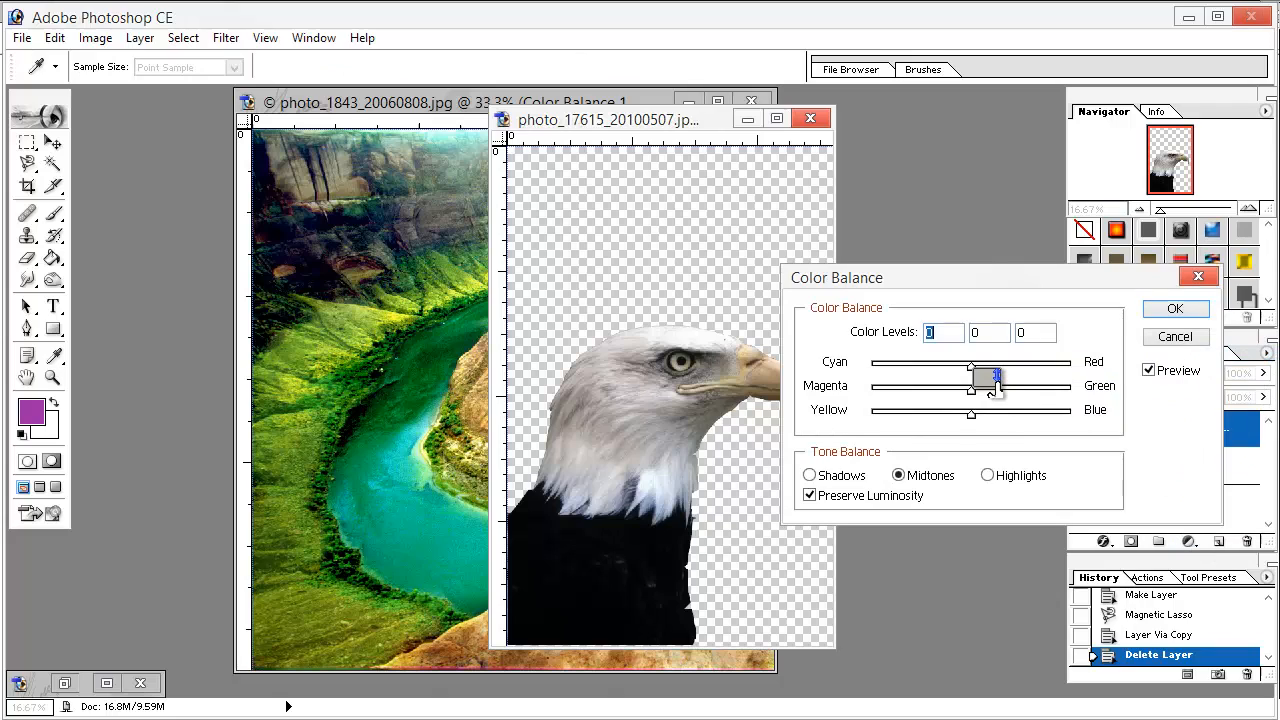
drag(990, 375, 948, 375)
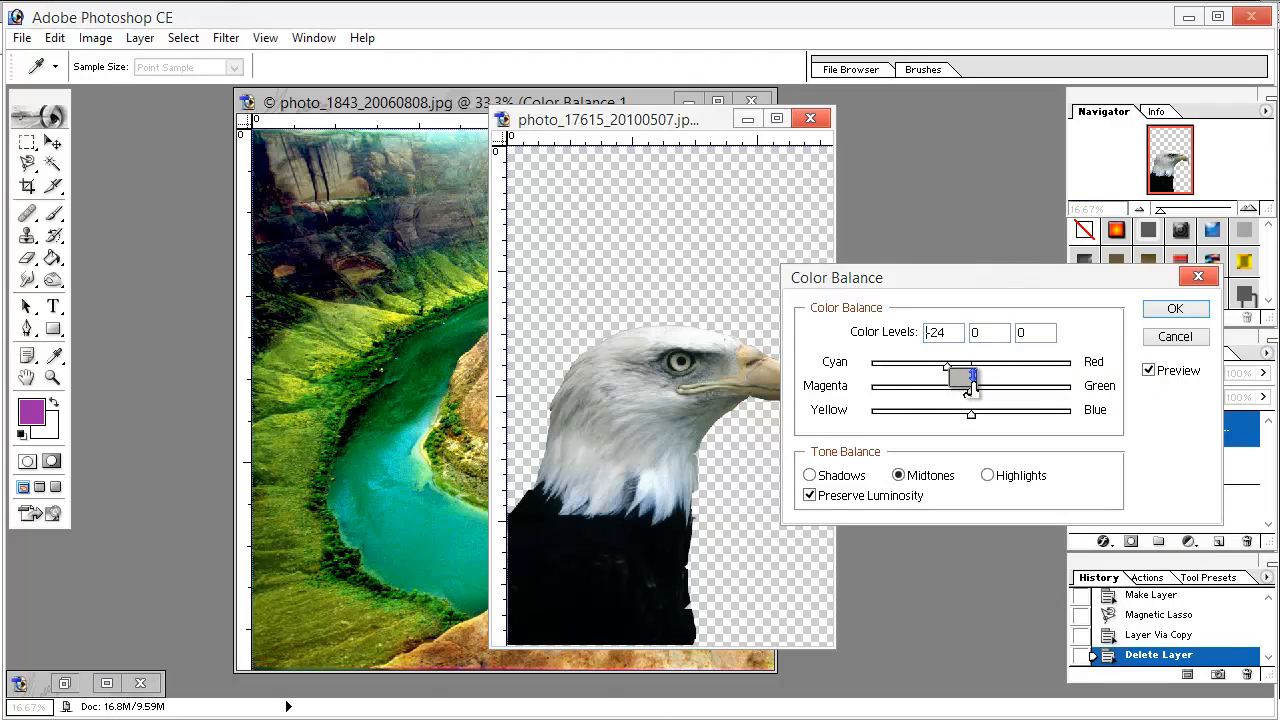
drag(972, 377, 948, 375)
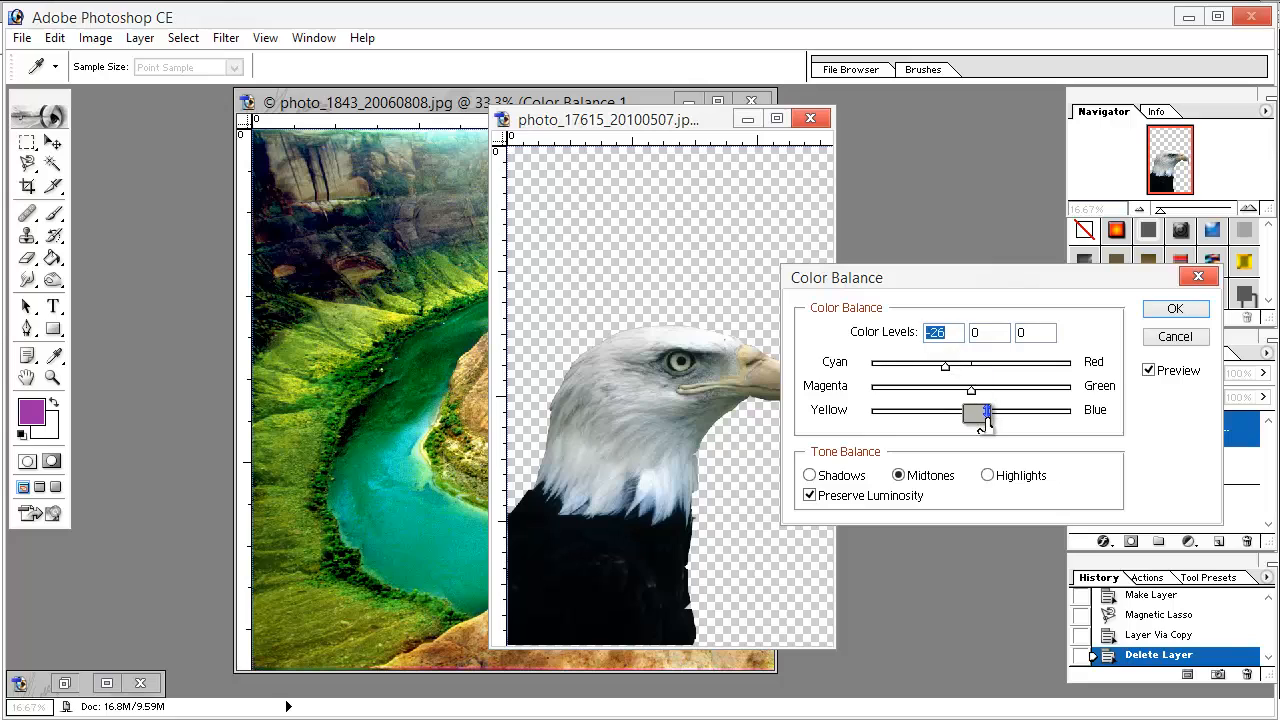
drag(985, 413, 1010, 398)
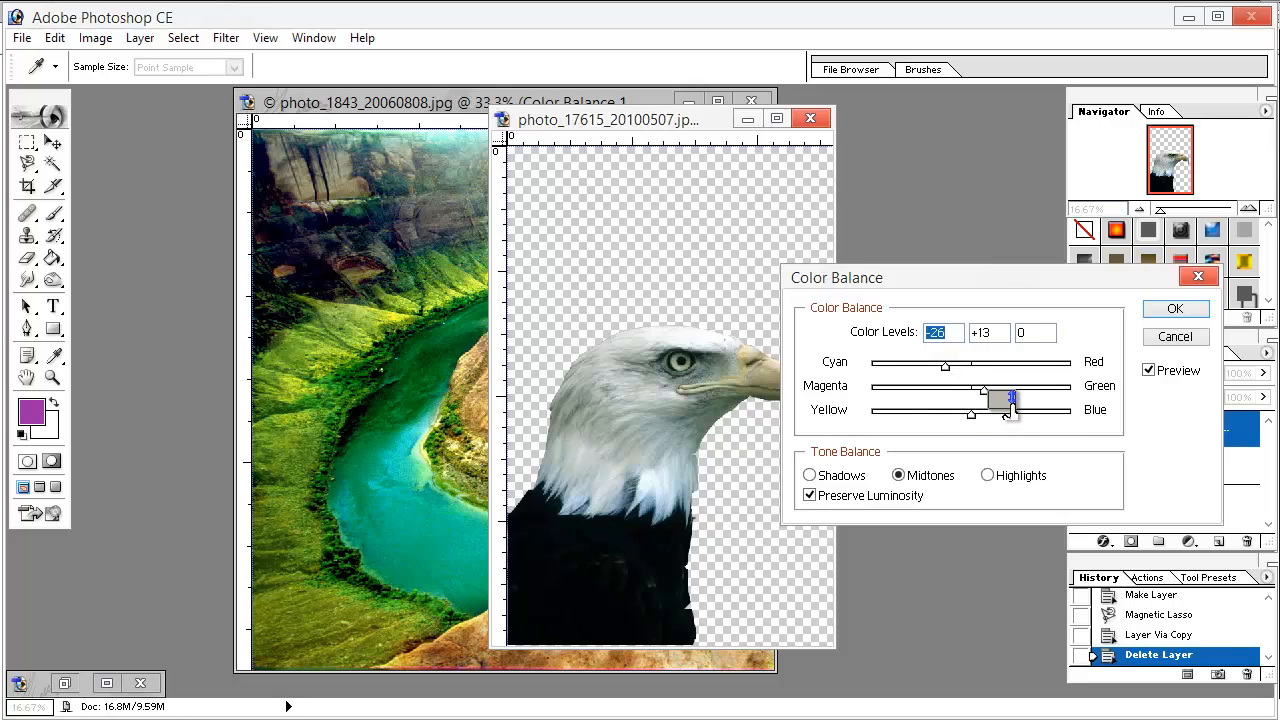
drag(985, 390, 995, 390)
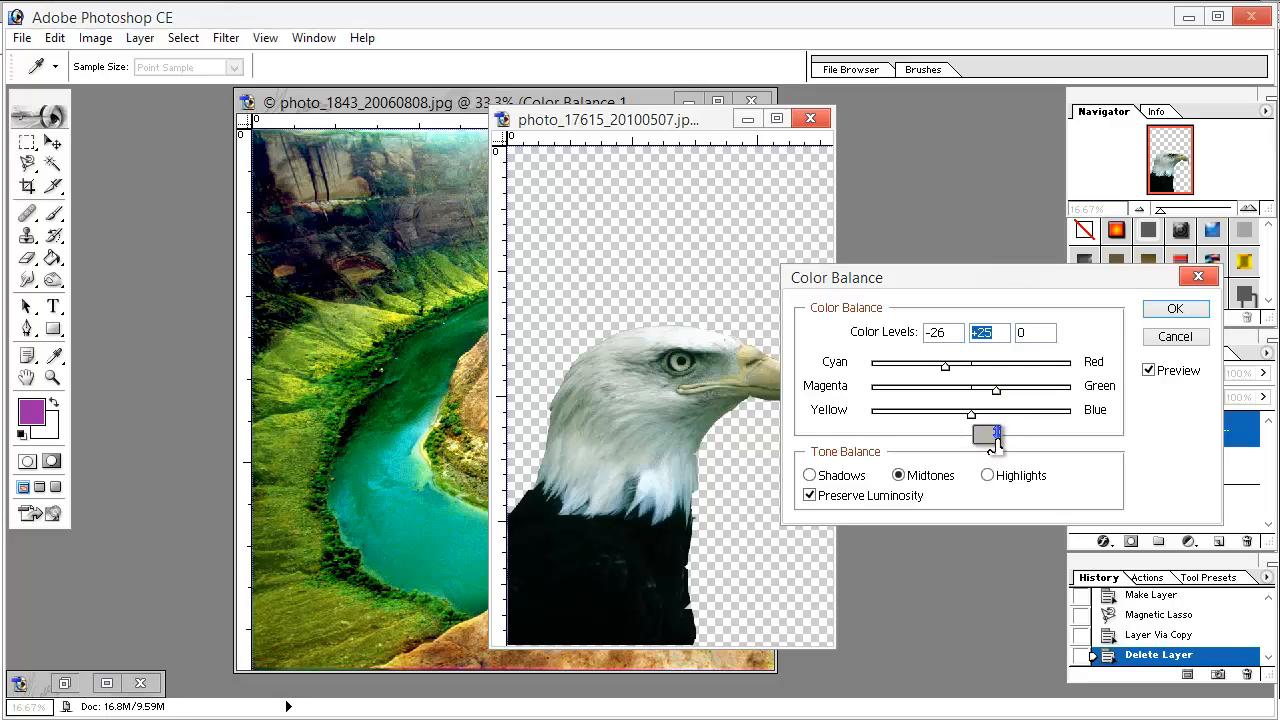
drag(995, 434, 955, 415)
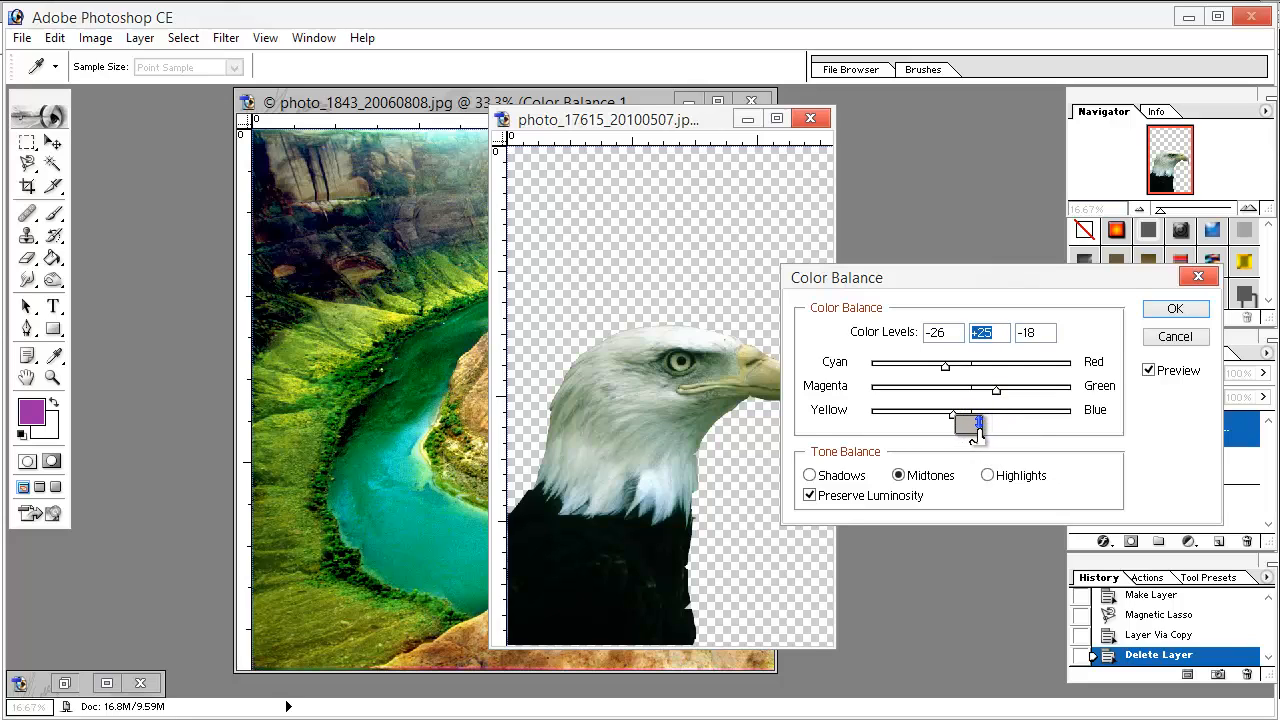
drag(978, 421, 963, 421)
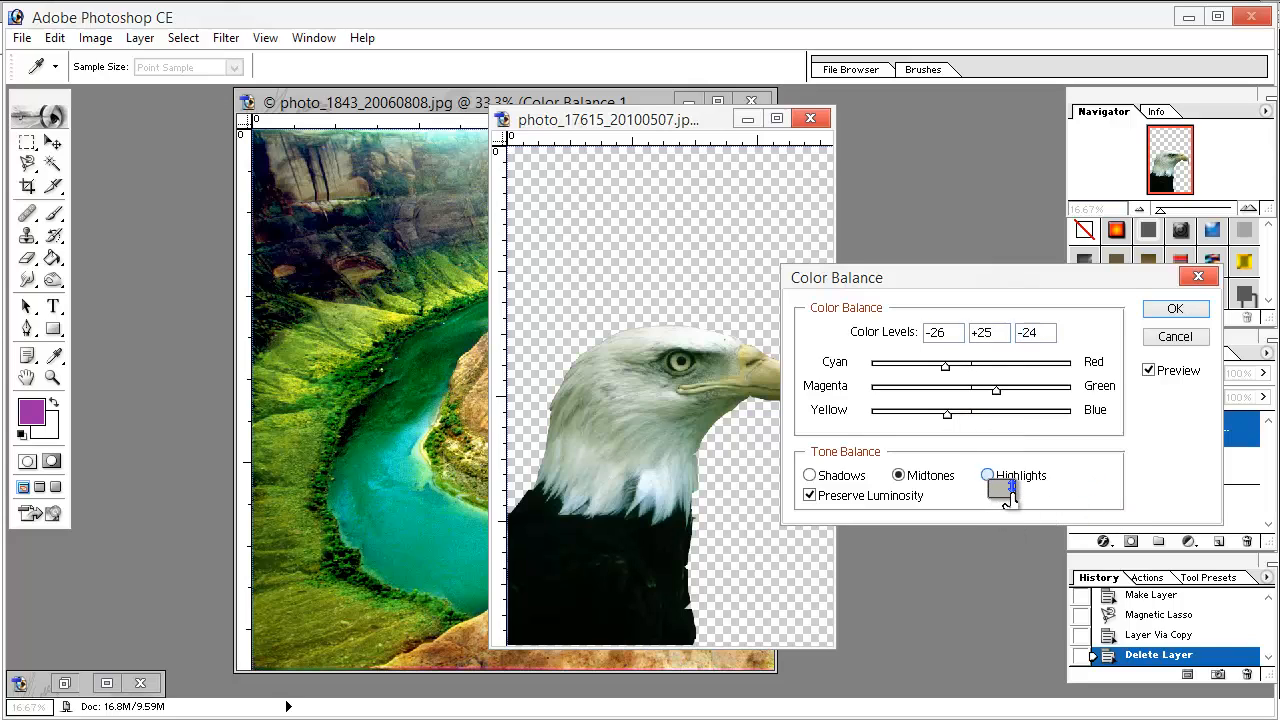
Set the eagle's highlights to +35 / +12 / -14 and confirm the colour balance
click(987, 475)
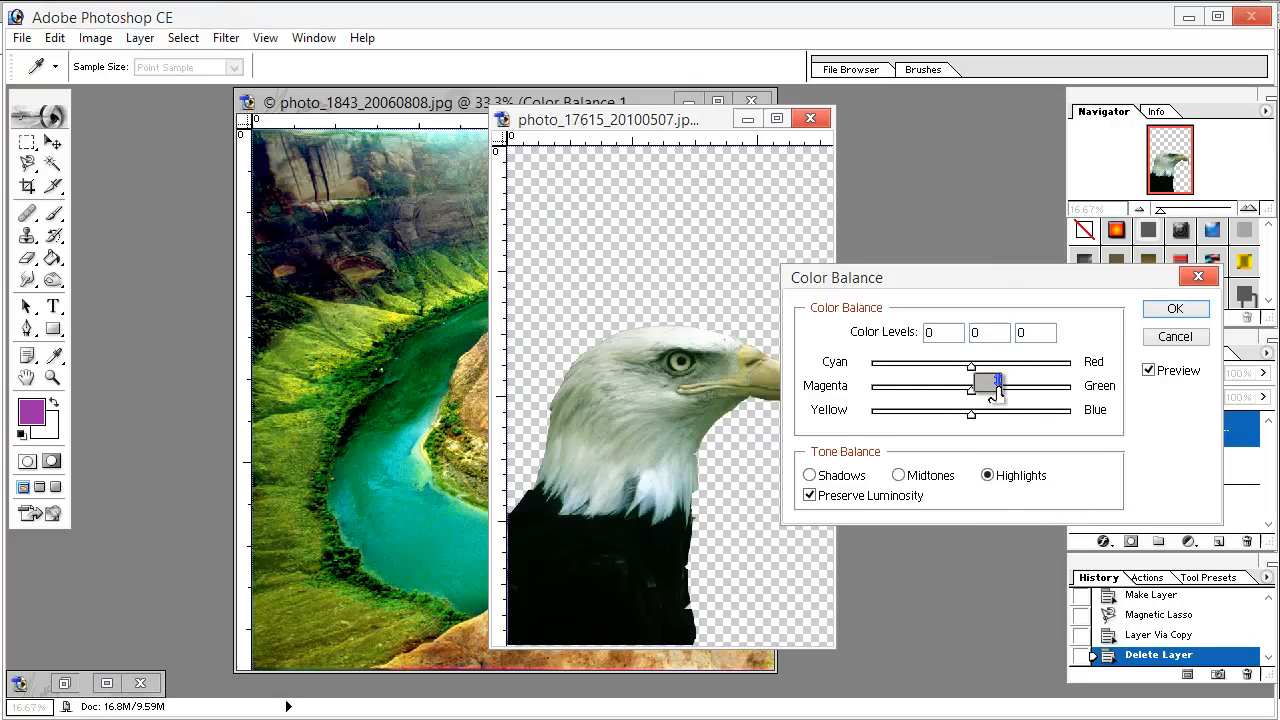
drag(971, 366, 1005, 366)
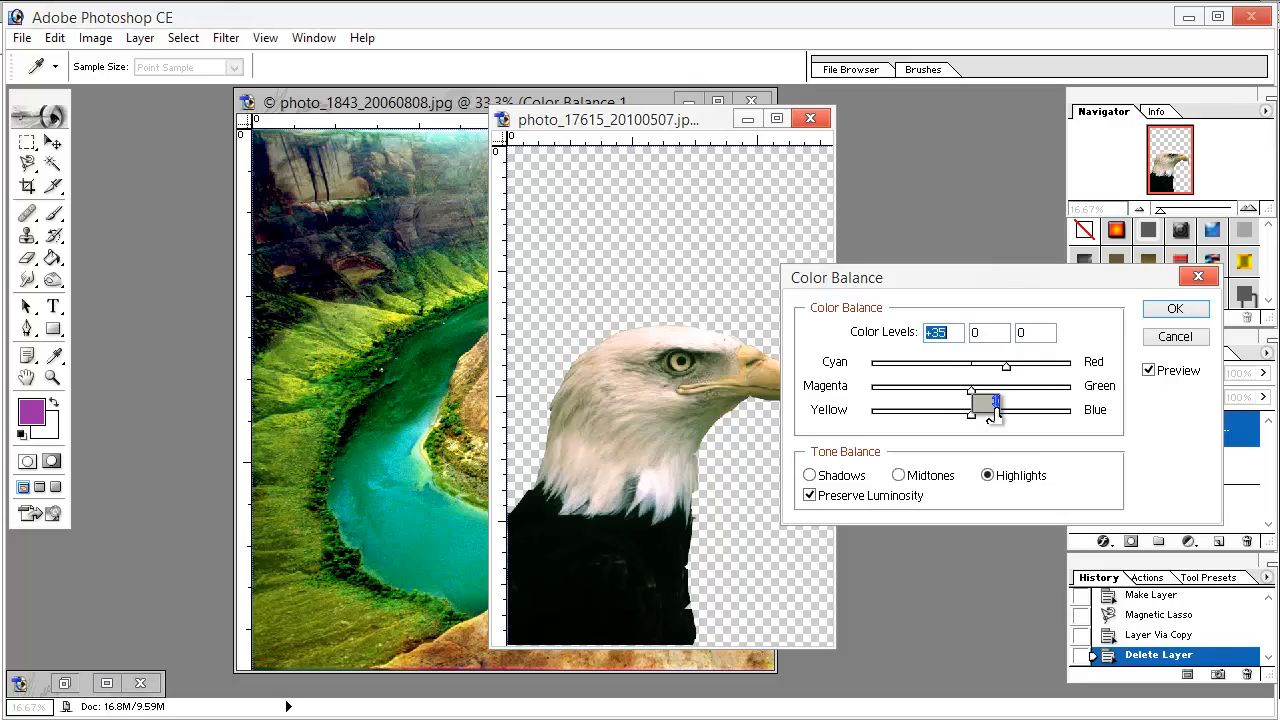
drag(970, 386, 1022, 386)
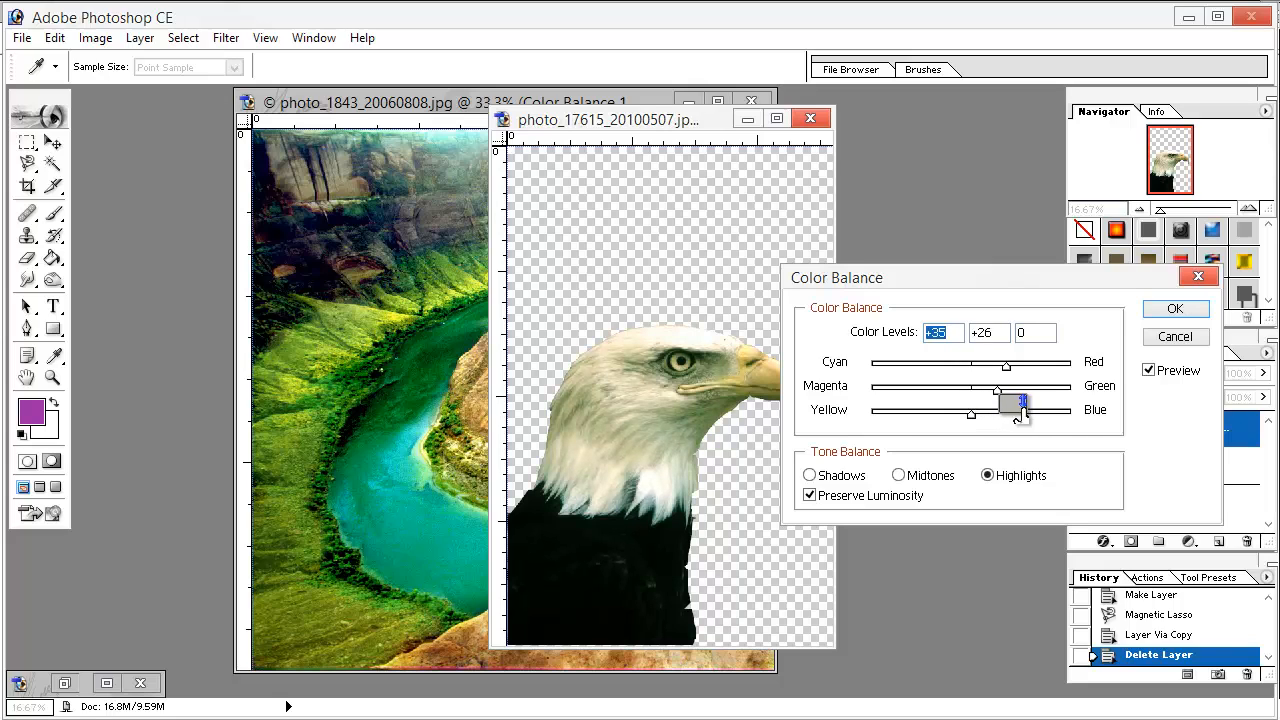
drag(997, 391, 982, 391)
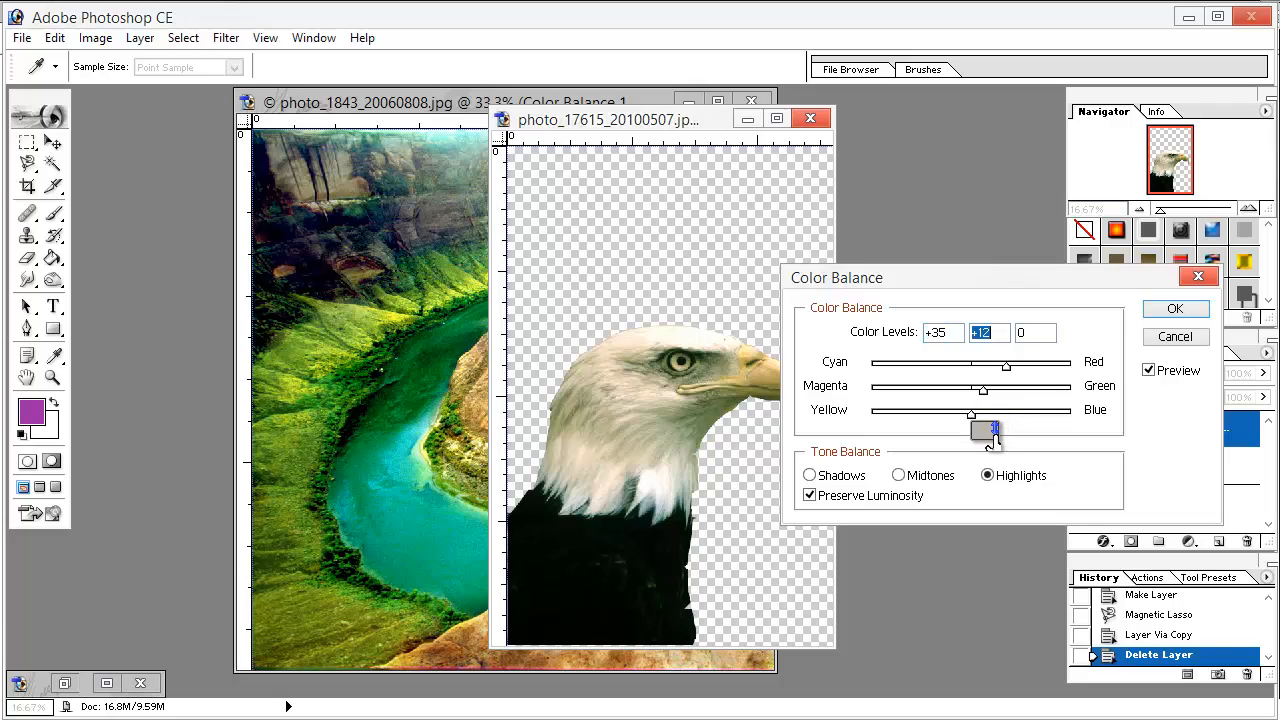
drag(993, 430, 978, 425)
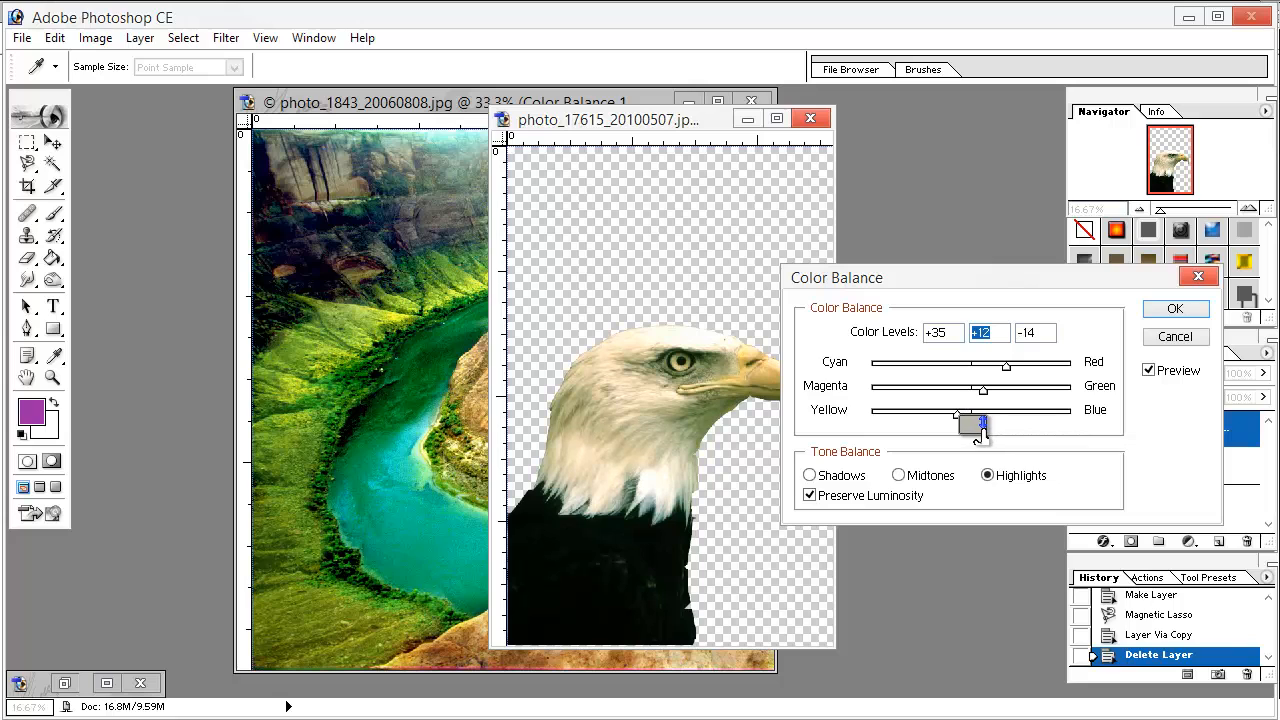
click(1175, 308)
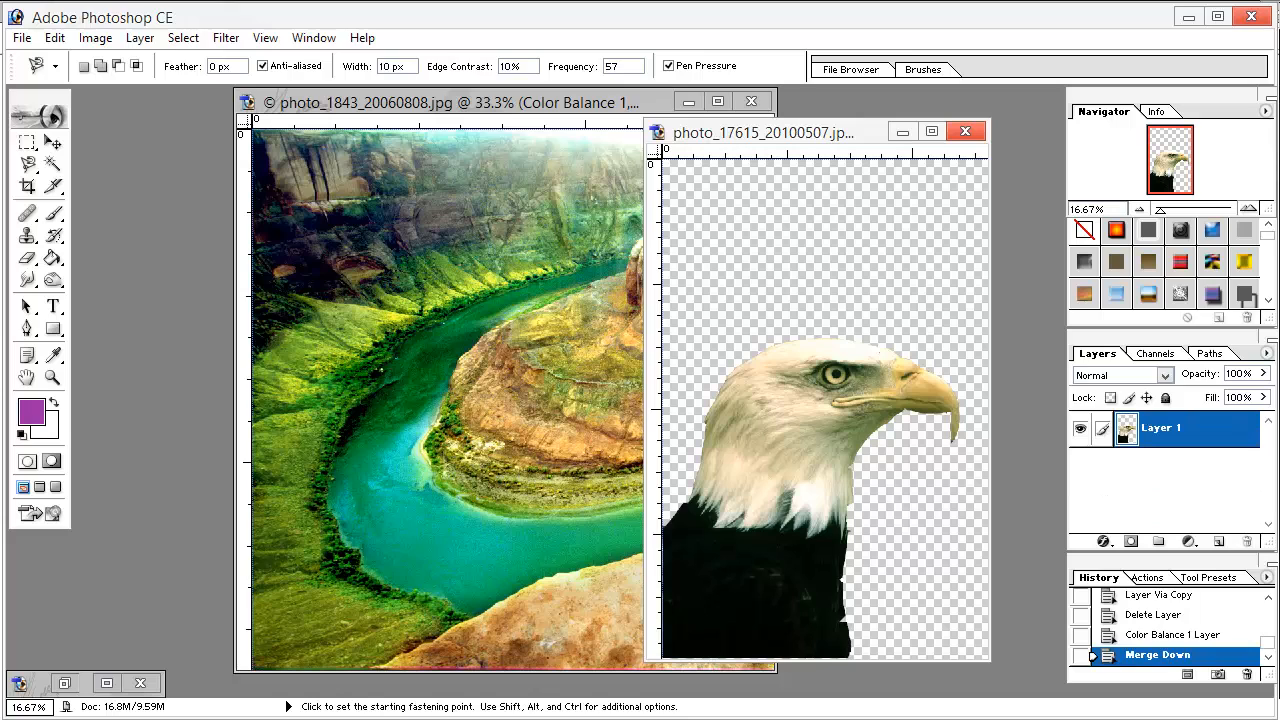
mouse_move(850, 278)
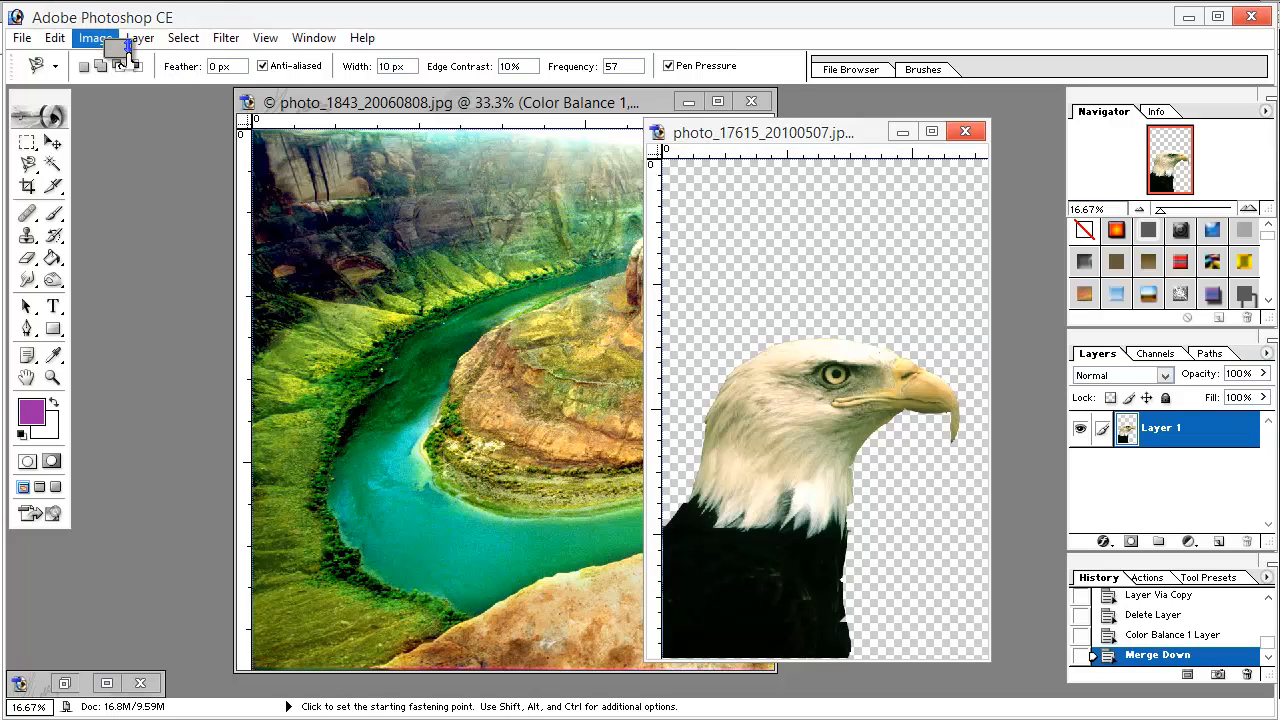
Resize the eagle image to 500 × 768 pixels via Image Size with proportions constrained
click(95, 37)
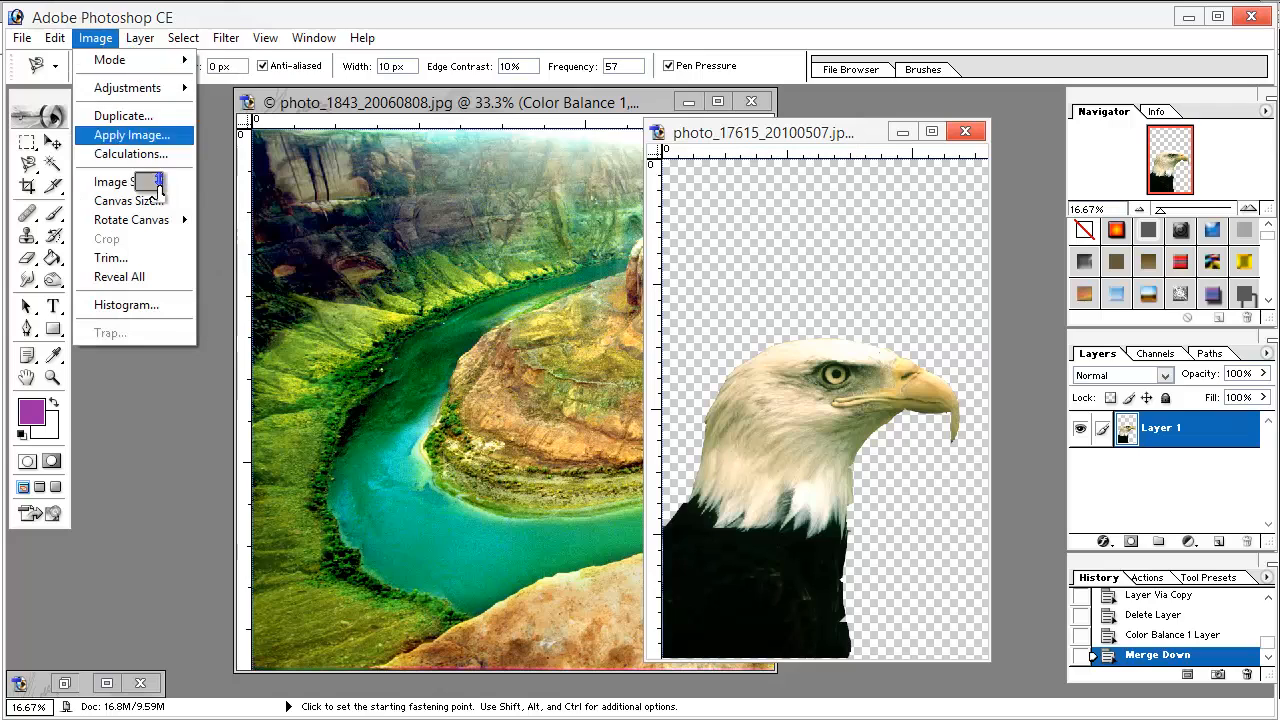
click(125, 181)
text(5)
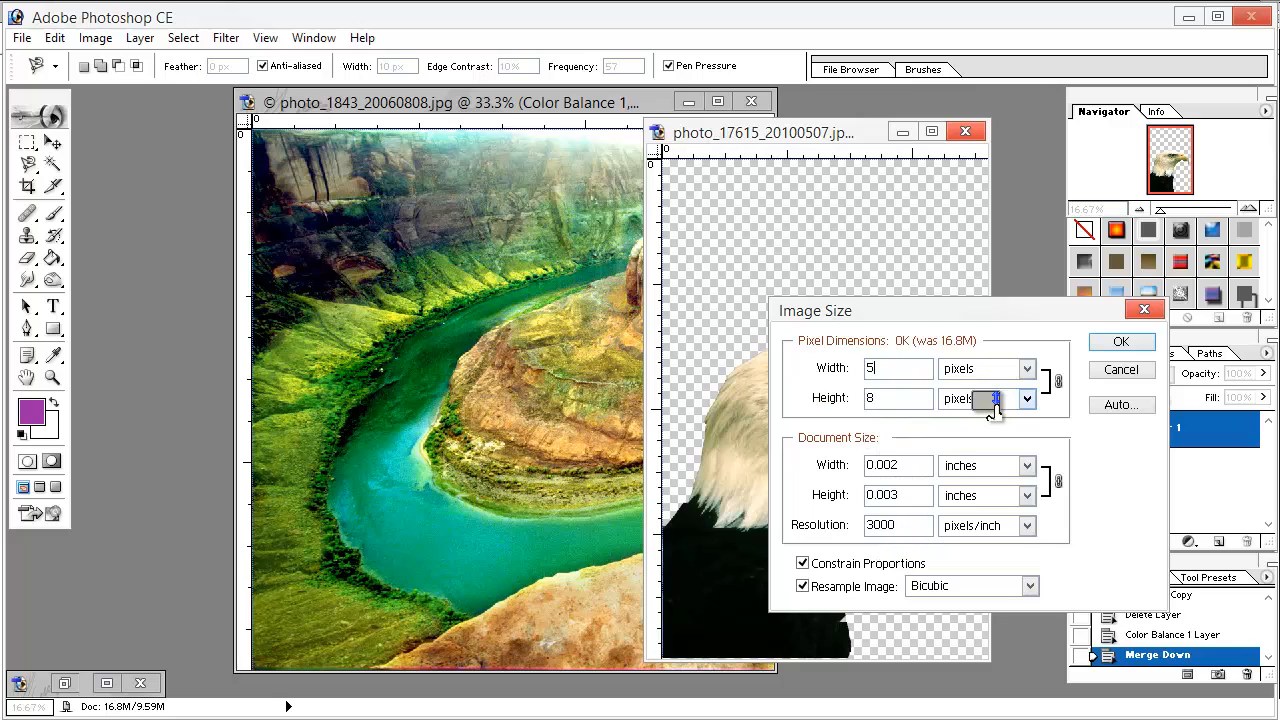
text(00)
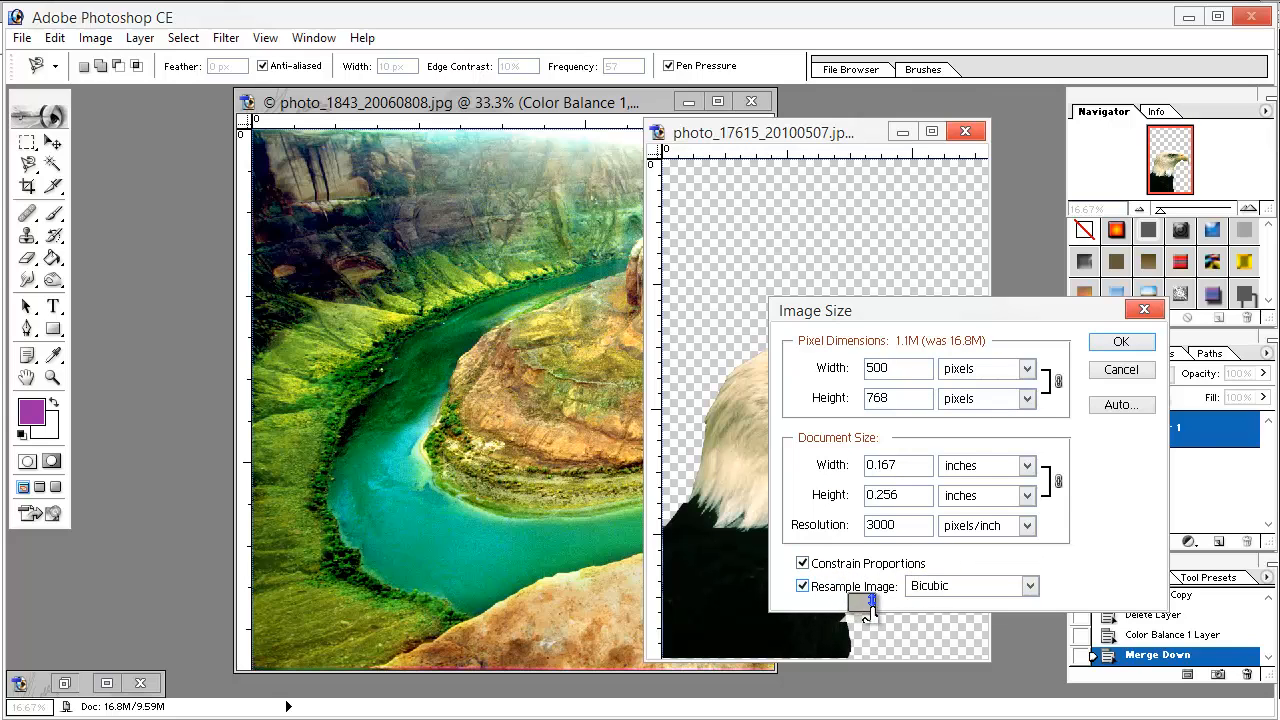
click(1121, 341)
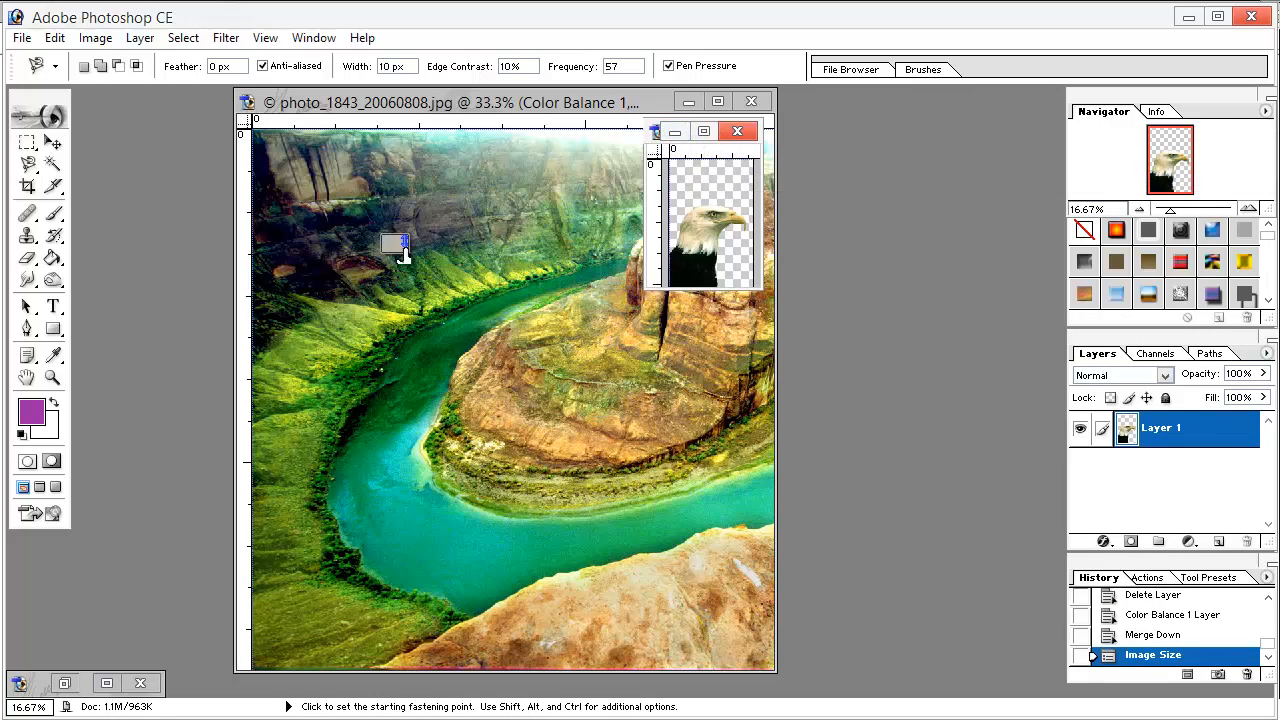
Position the eagle on the canyon's foreground rock and flip it horizontally to face left
click(28, 142)
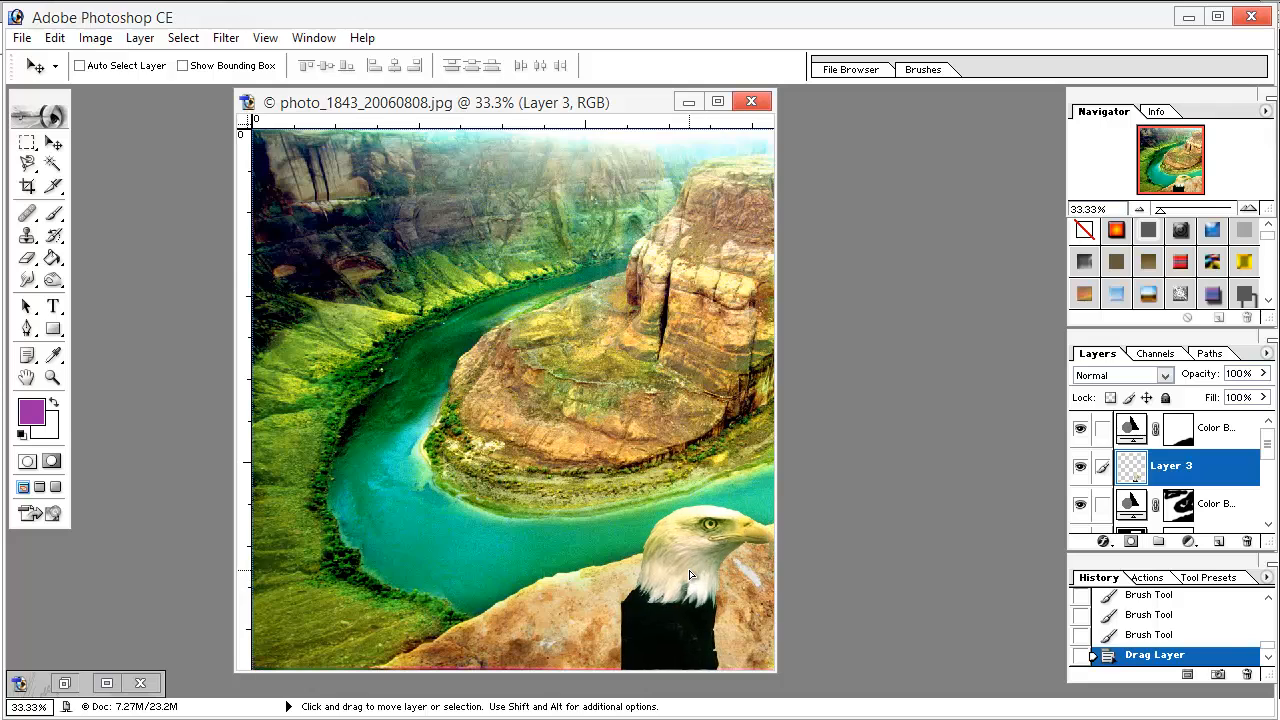
drag(690, 560, 685, 575)
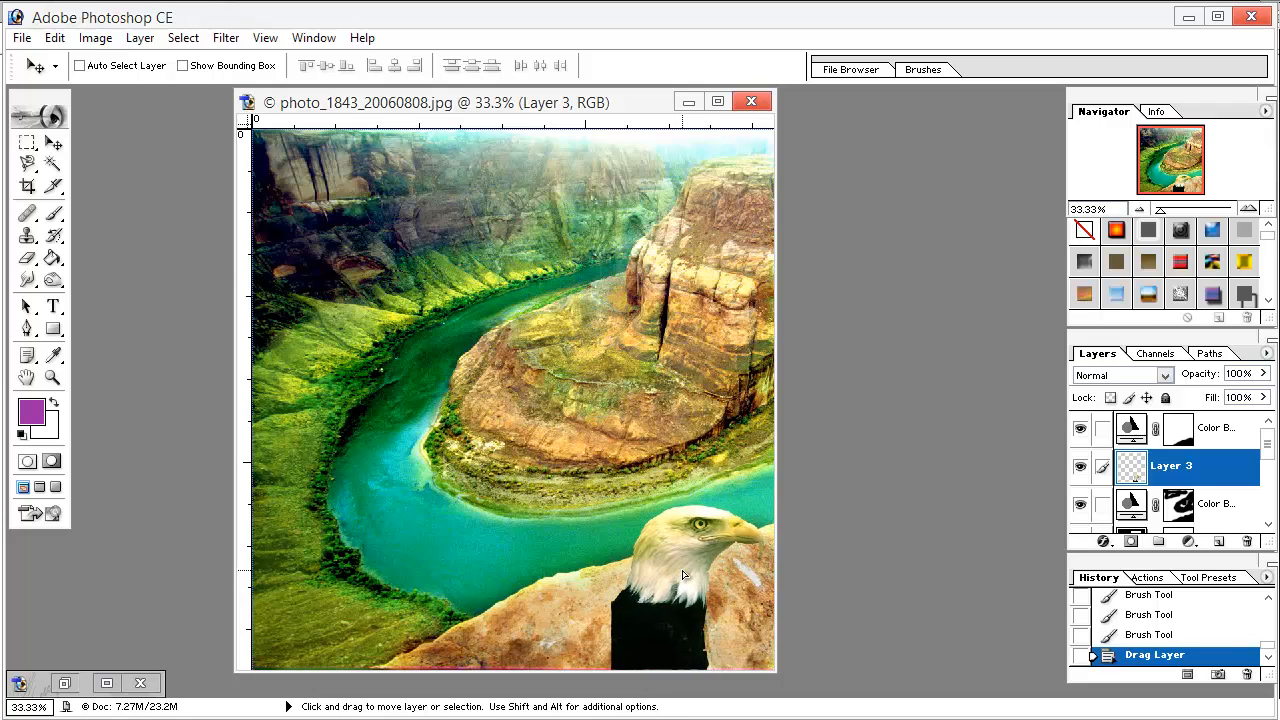
click(54, 37)
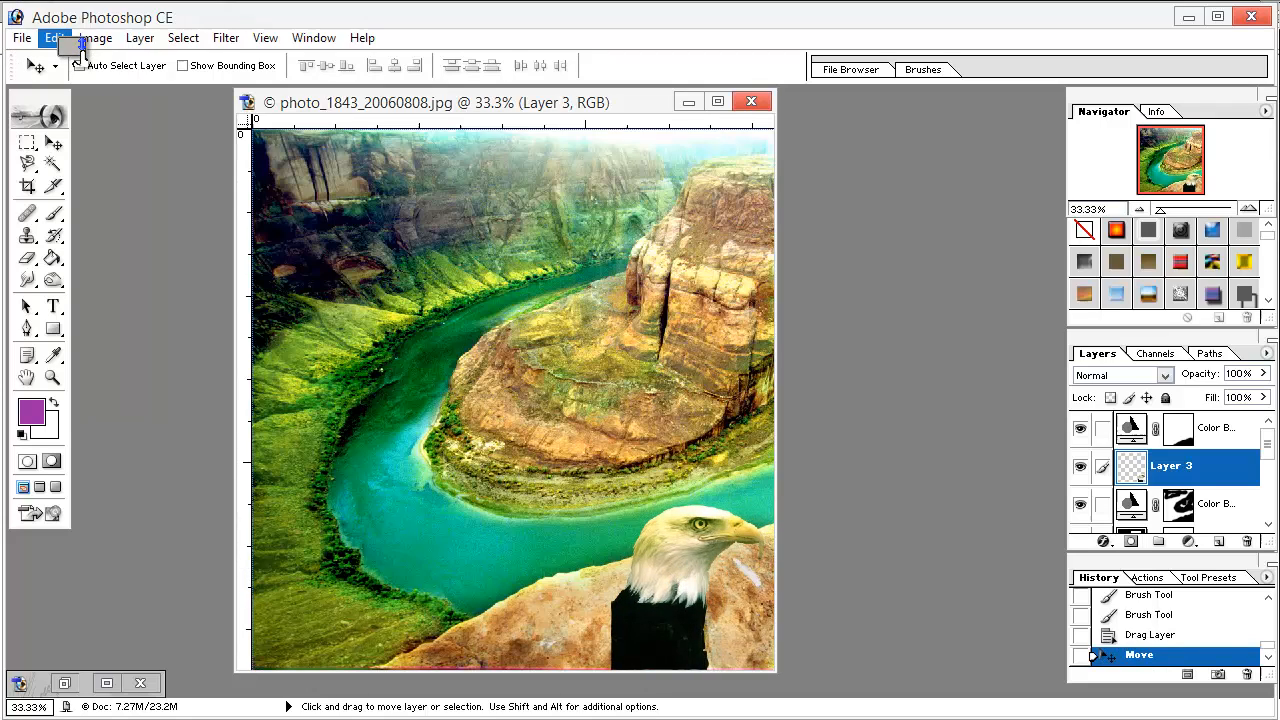
click(55, 37)
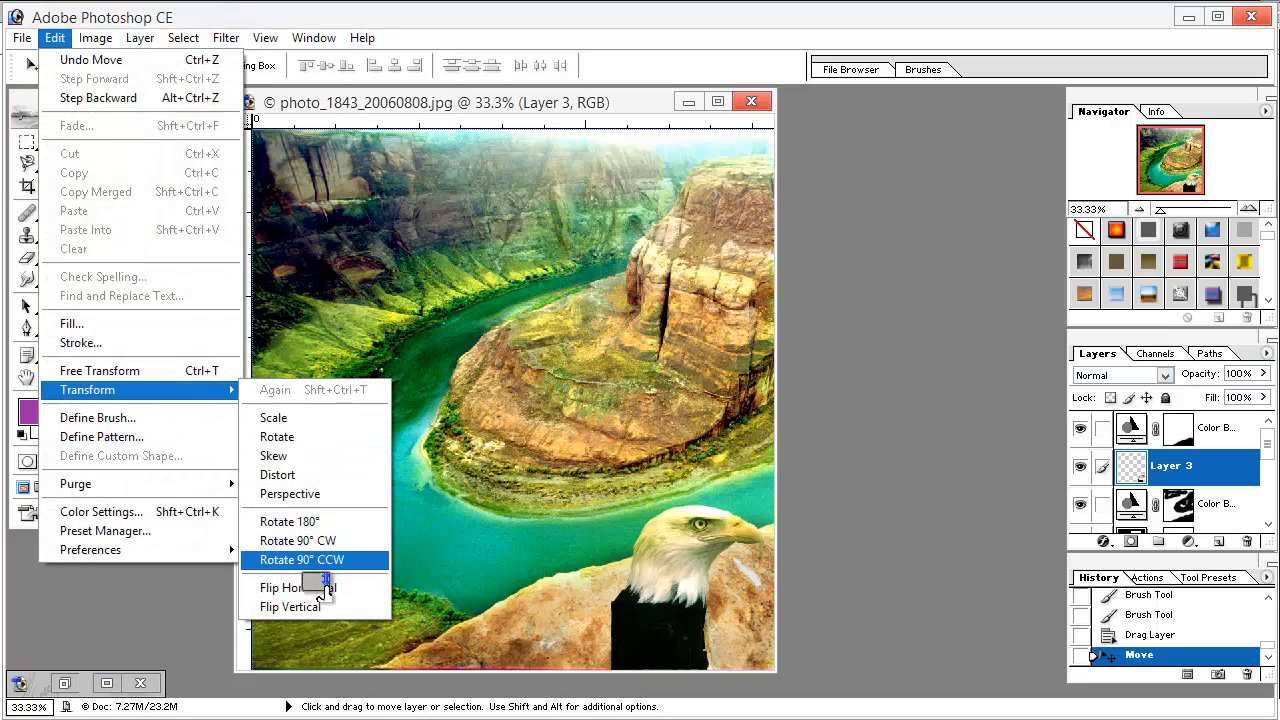
click(286, 588)
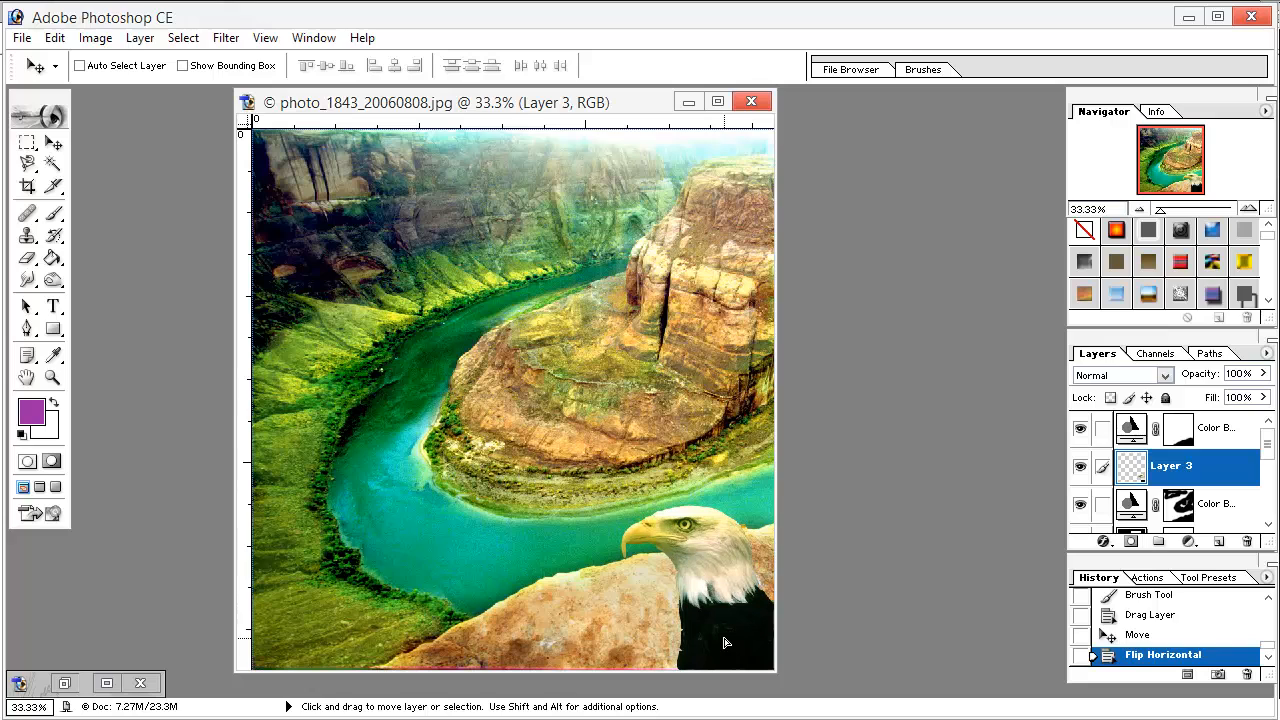
Enlarge the eagle with Free Transform and apply the scaling
click(54, 38)
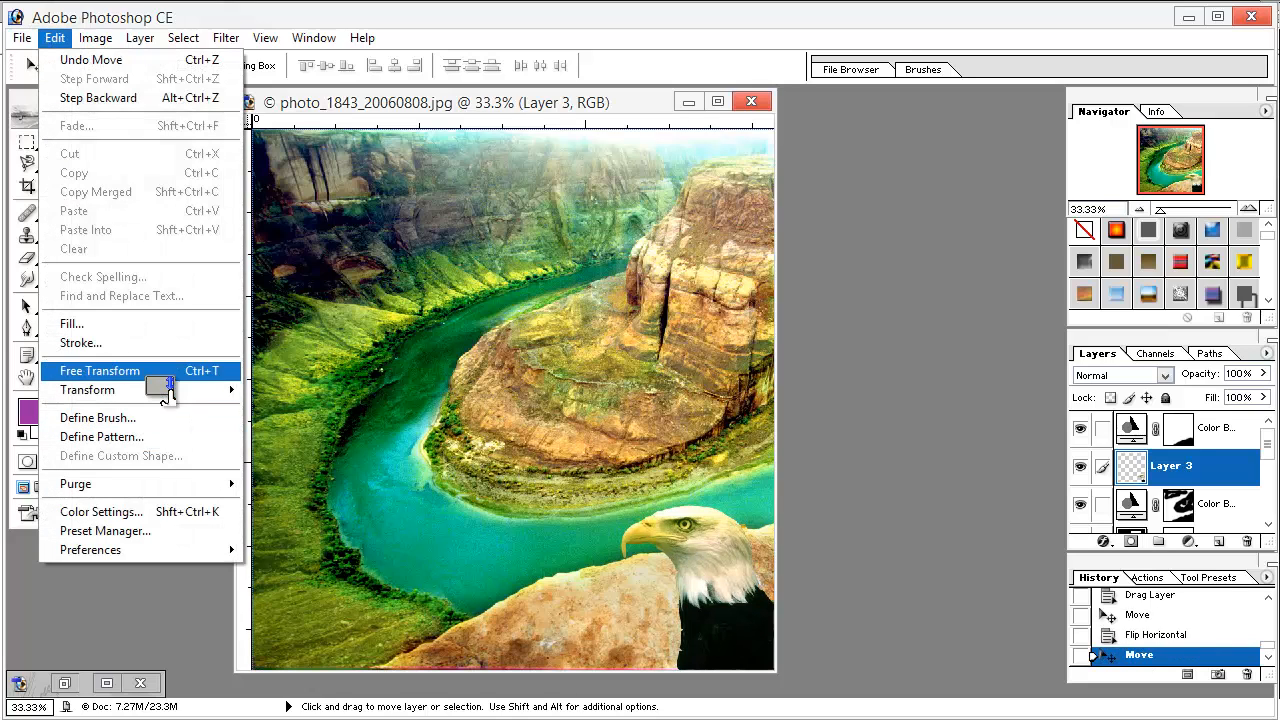
click(100, 371)
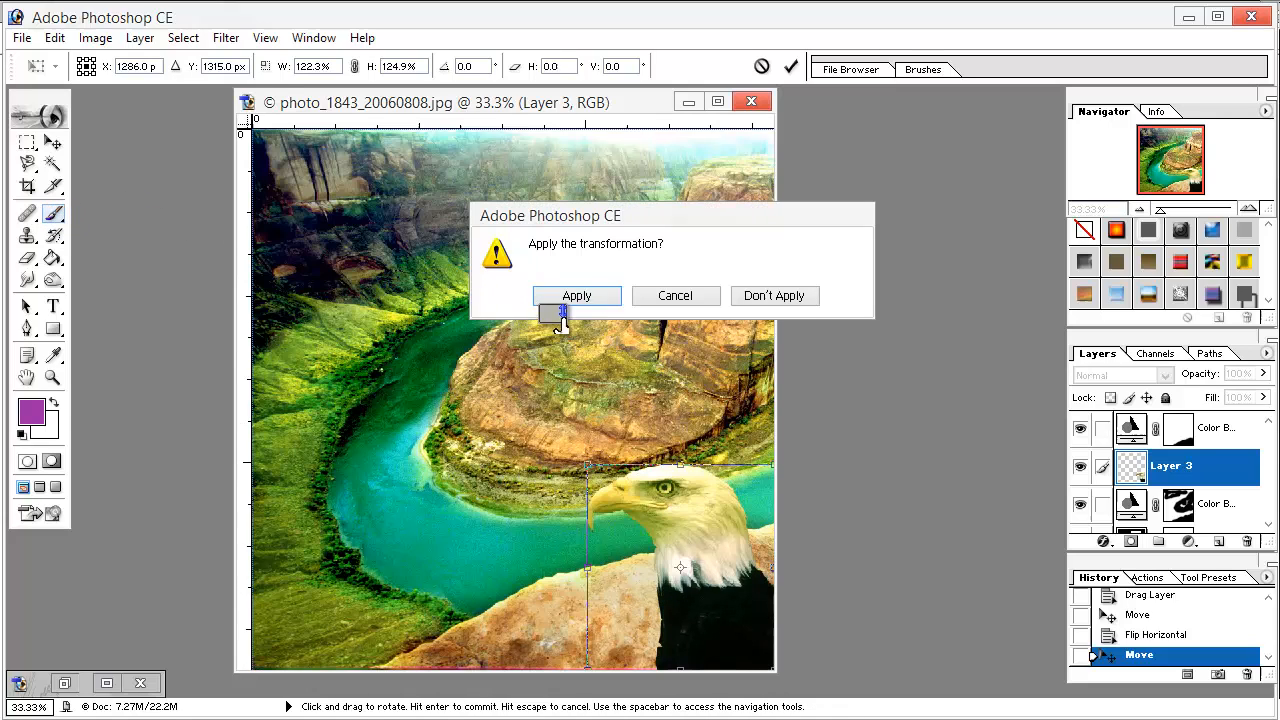
click(576, 295)
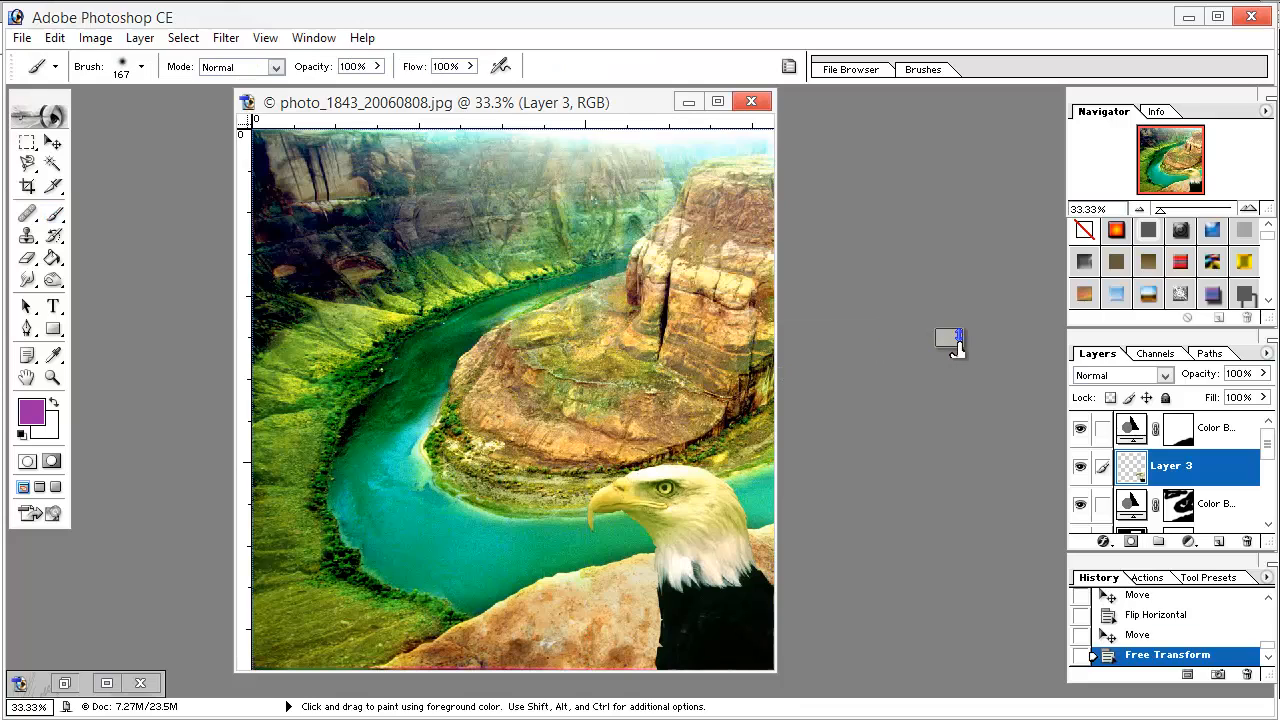